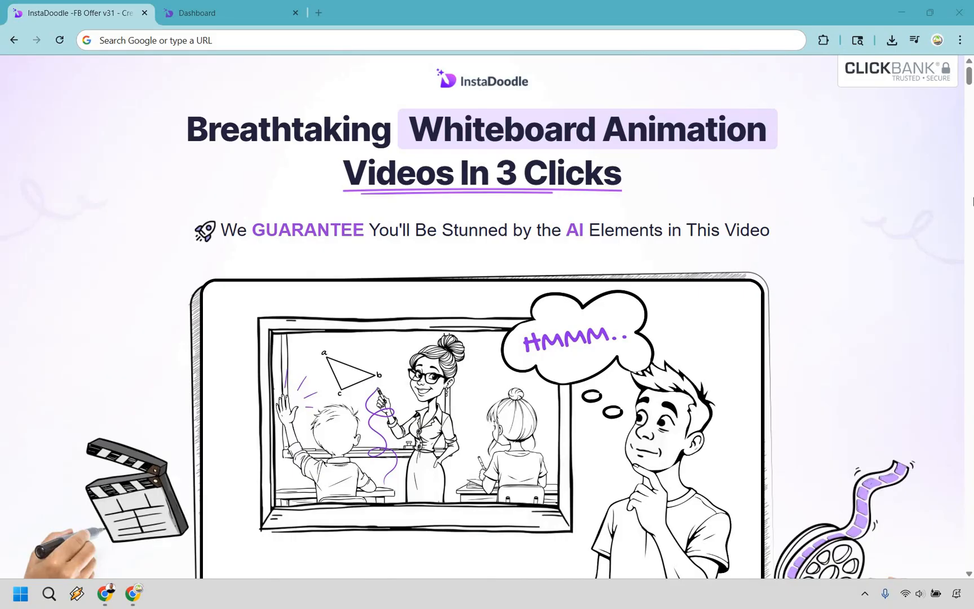
mouse_move(190, 6)
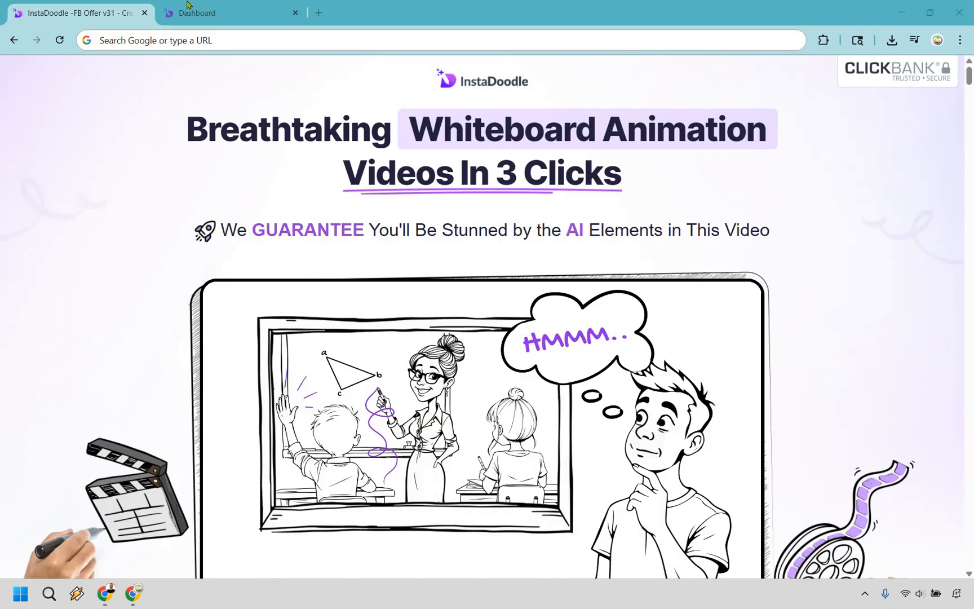
Switch to the project dashboard to start a new Manual Mode project
left_click(214, 12)
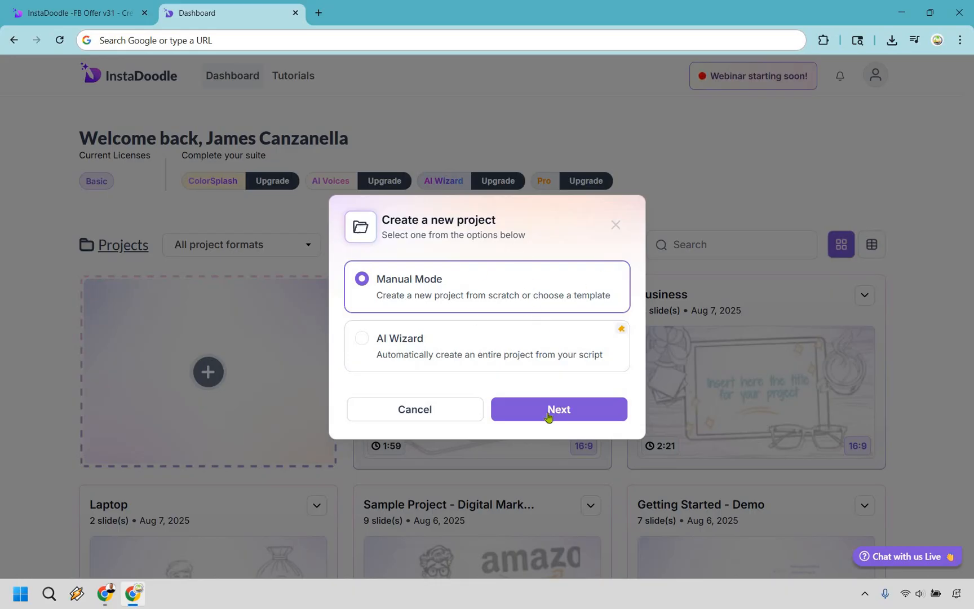
Continue in Manual Mode, pick the Business template and create the 16:9 project
left_click(558, 409)
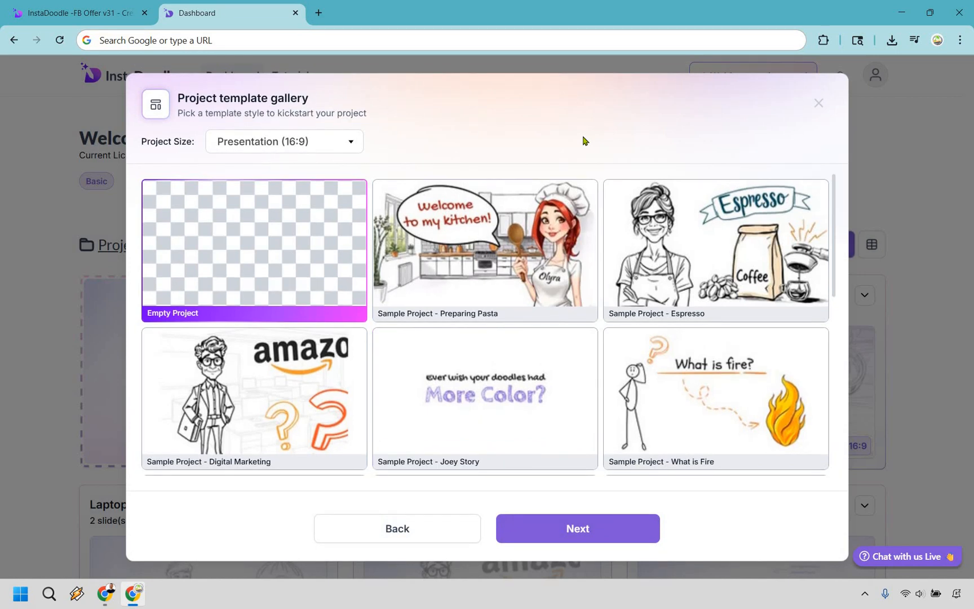
mouse_move(565, 261)
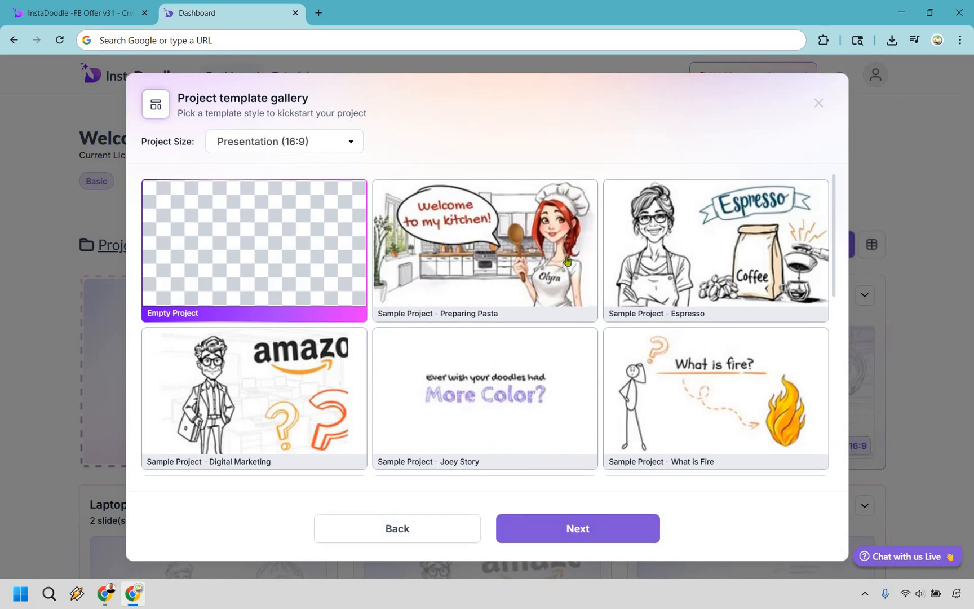
scroll("down", 3)
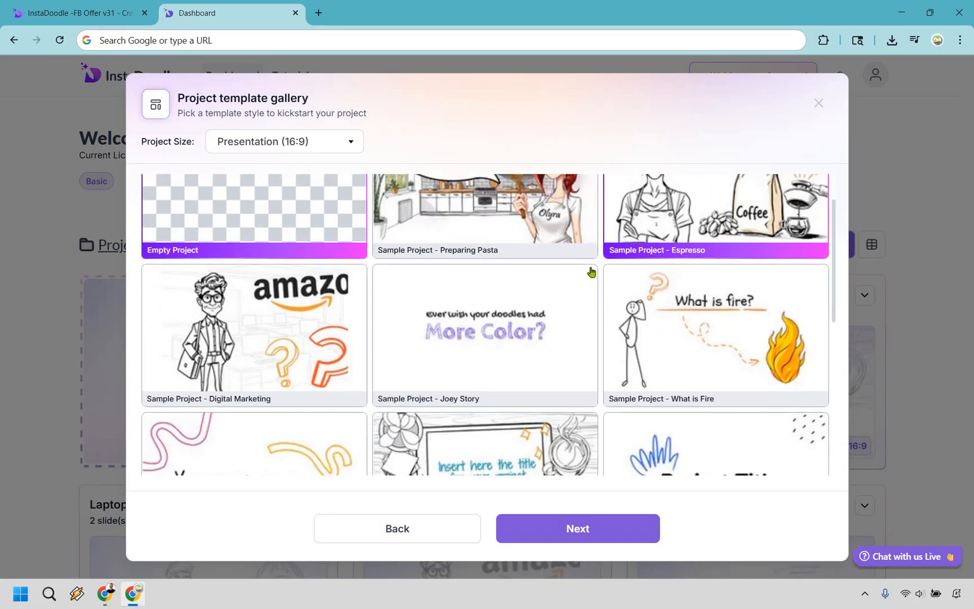
scroll("down", 3)
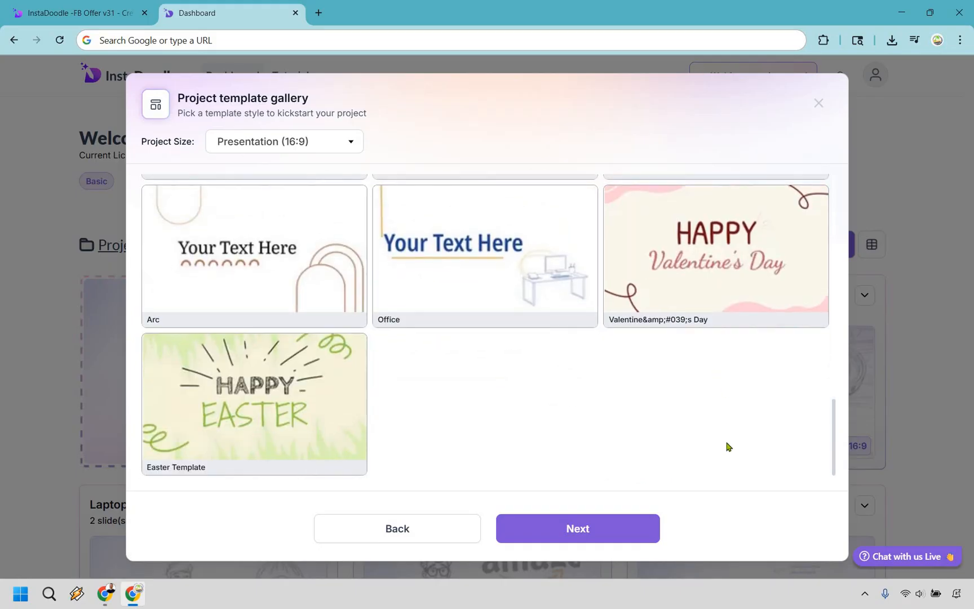
mouse_move(644, 420)
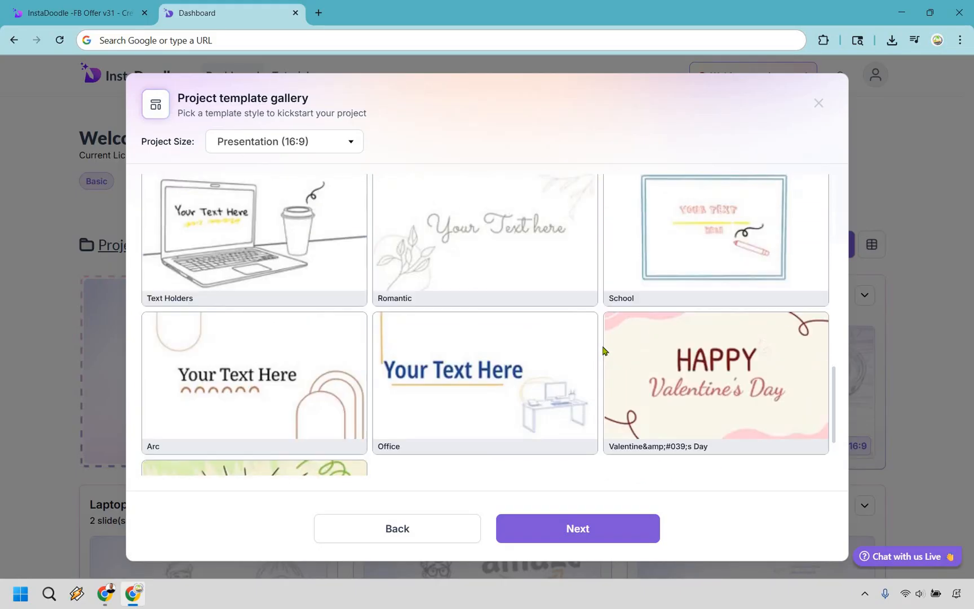
scroll("down", 3)
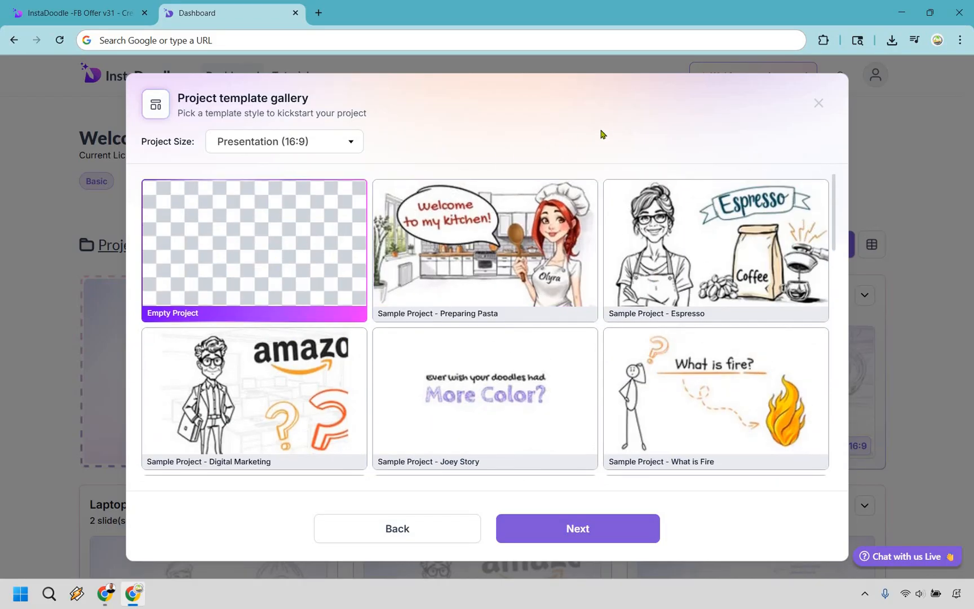
mouse_move(584, 201)
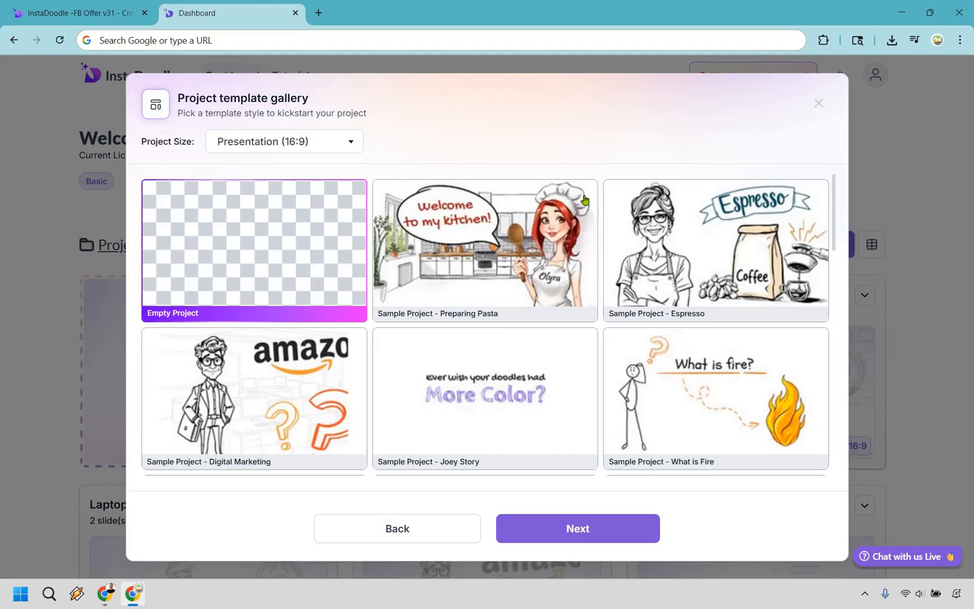
scroll("down", 3)
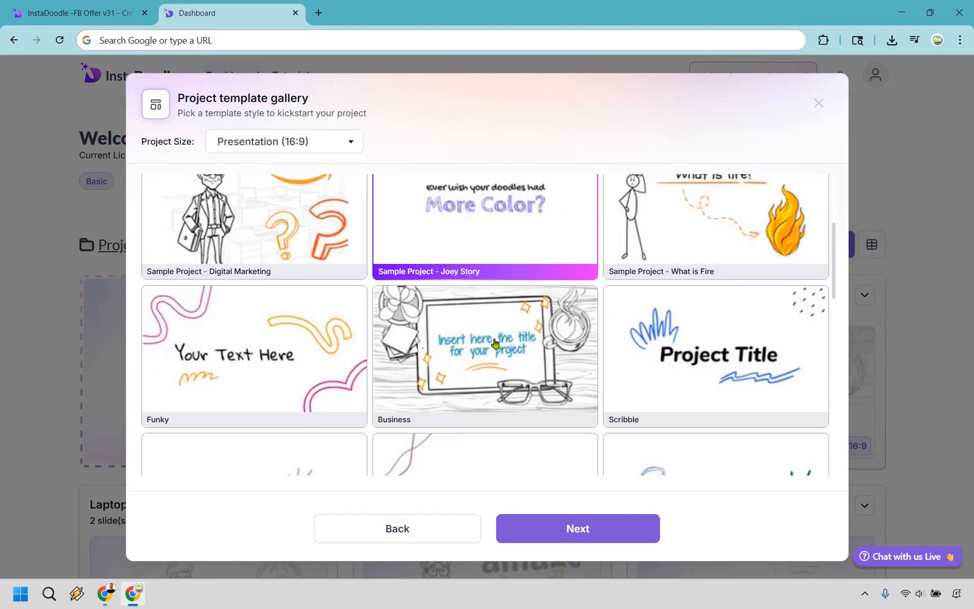
left_click(484, 354)
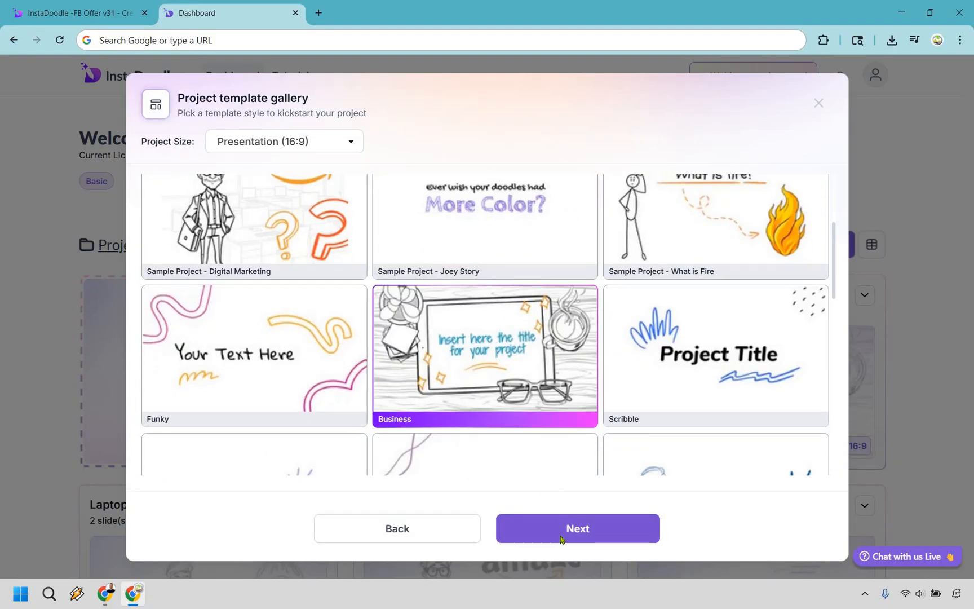
left_click(576, 528)
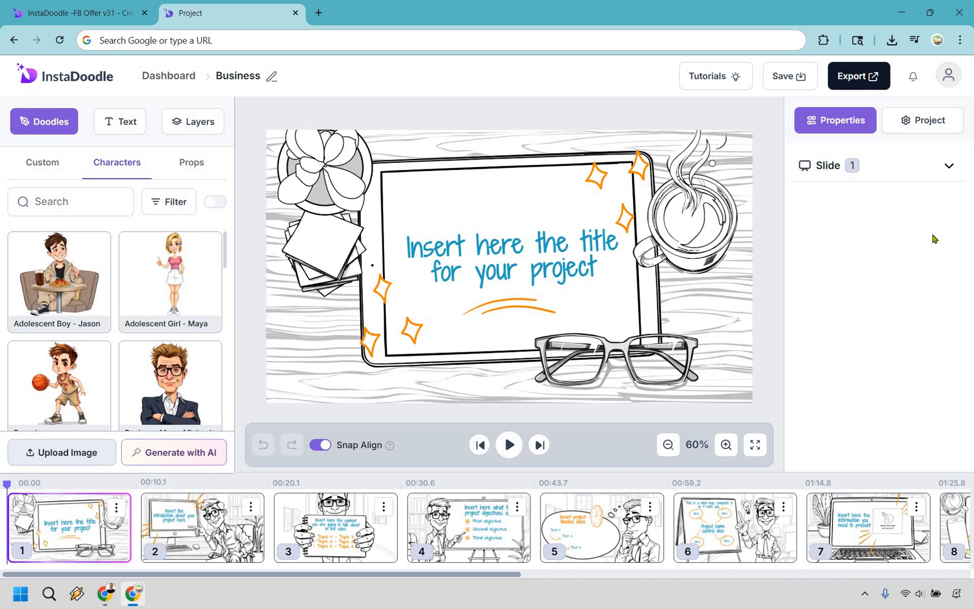
mouse_move(69, 148)
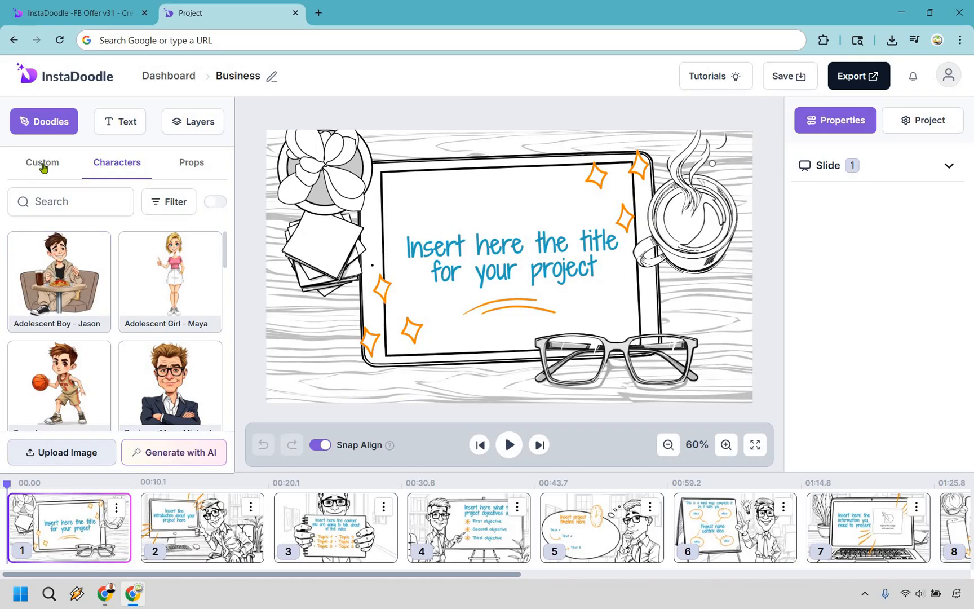
Browse the Custom, Characters and Props doodle tabs
left_click(41, 163)
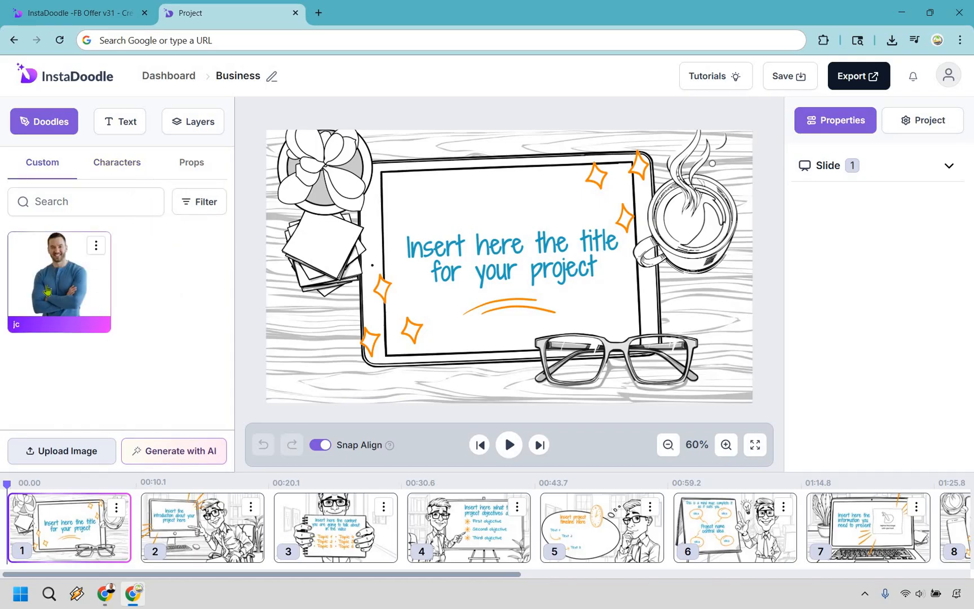
left_click(116, 163)
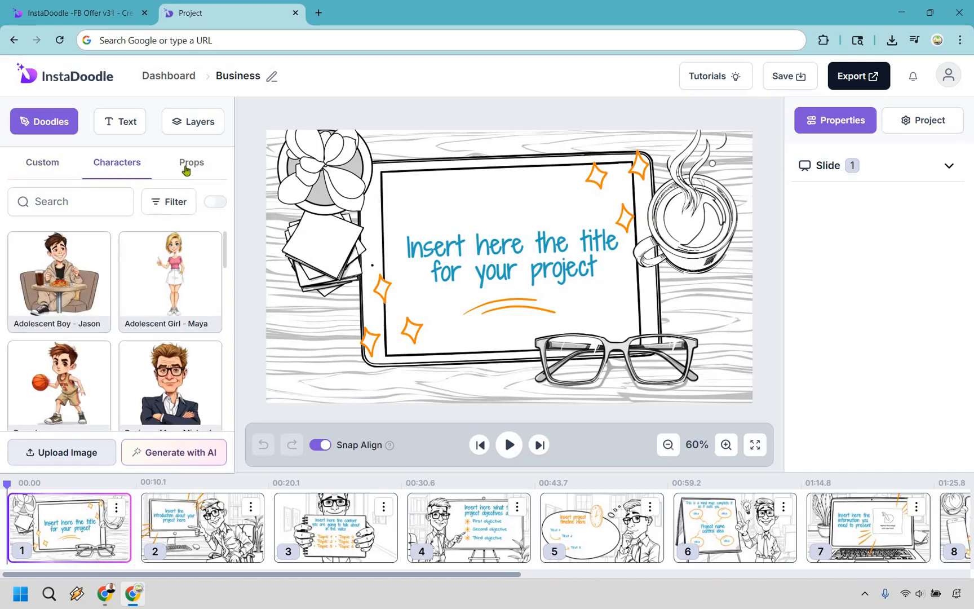
left_click(191, 162)
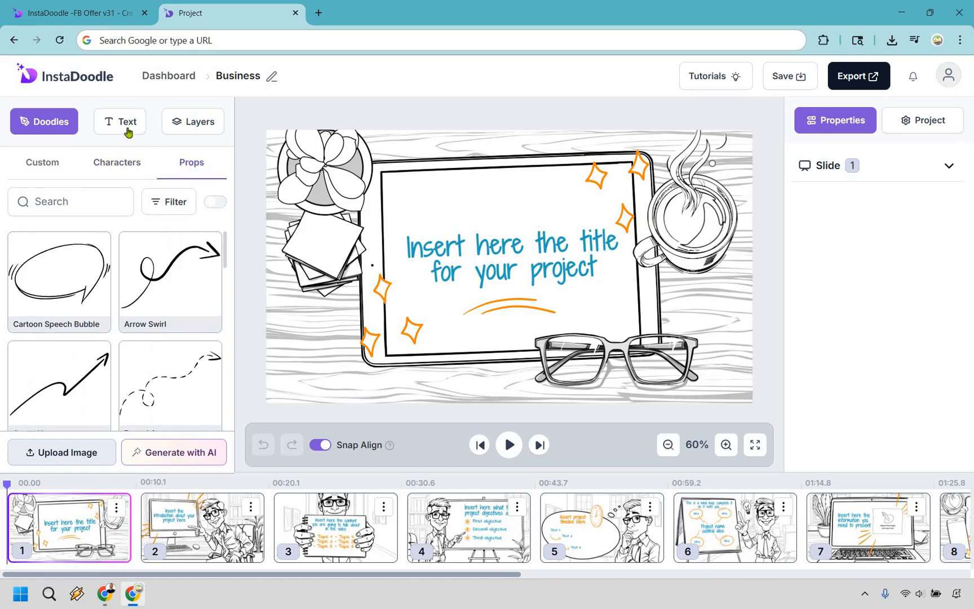
Look through the text fonts and slide 1 layers, then open slide 2
left_click(120, 121)
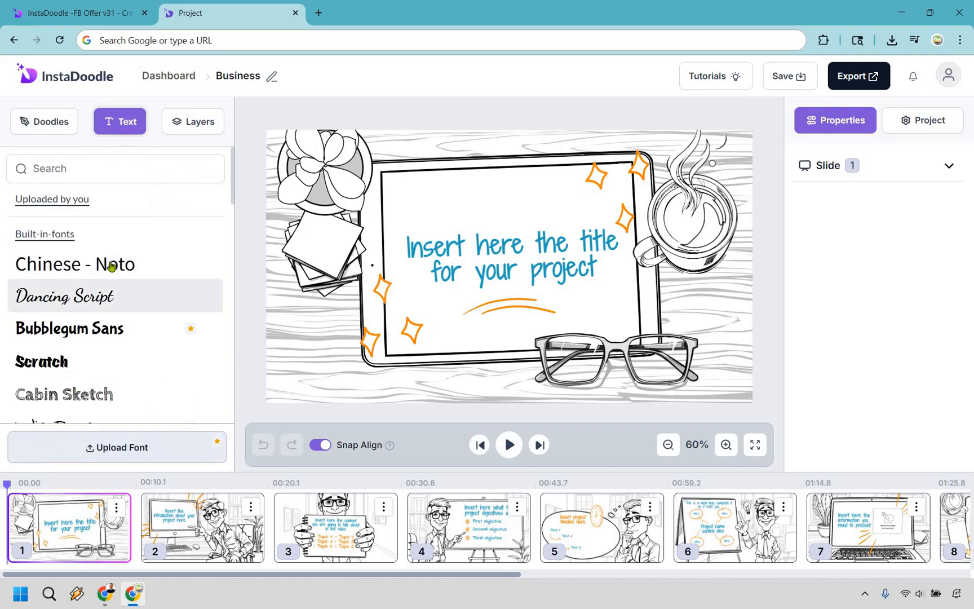
scroll("down", 3)
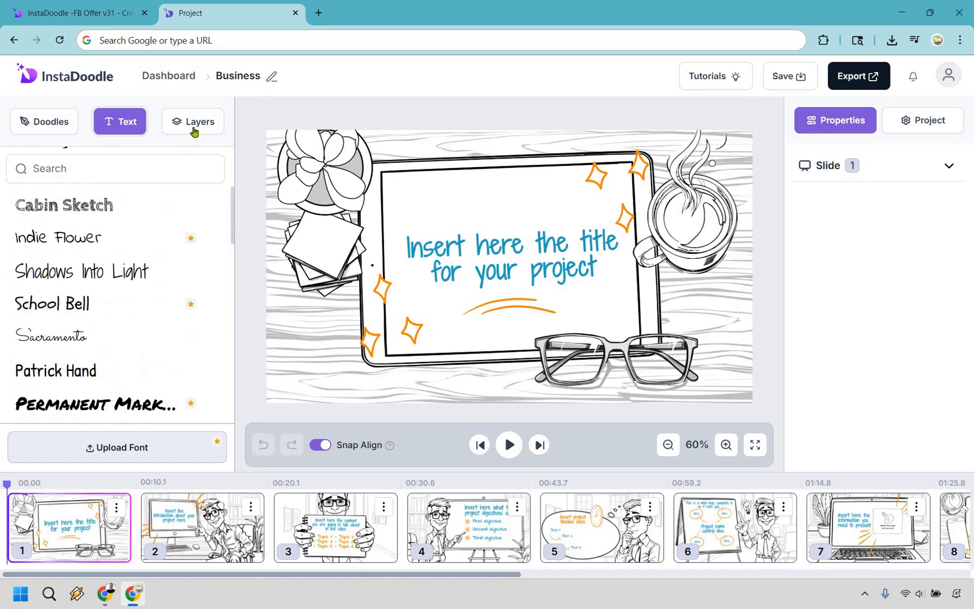
left_click(200, 121)
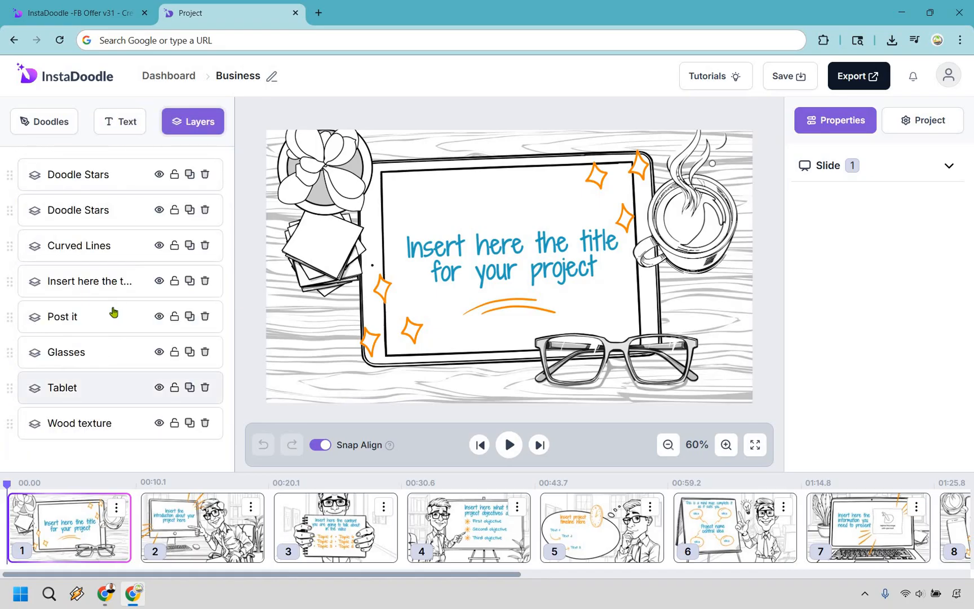
mouse_move(93, 440)
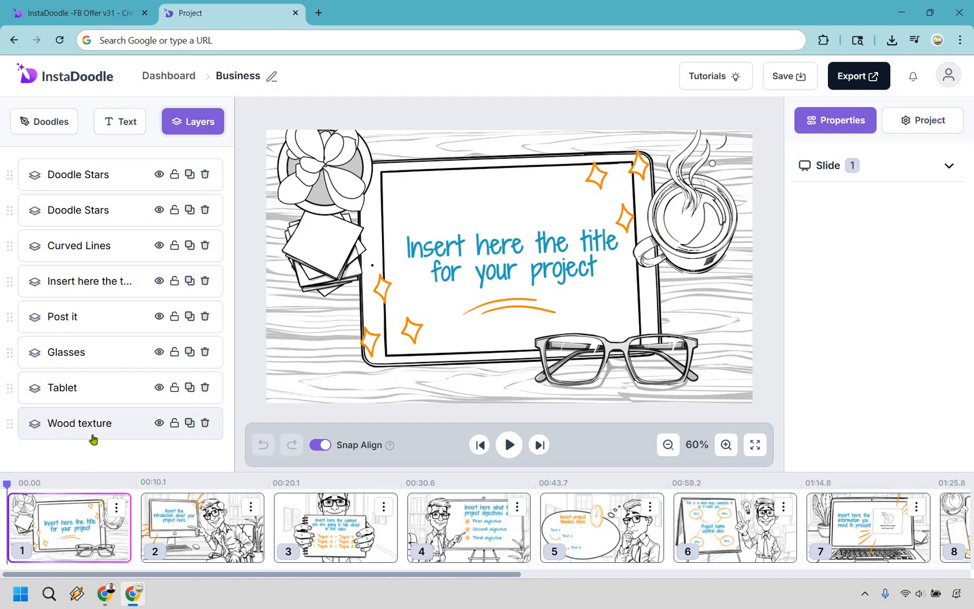
mouse_move(94, 386)
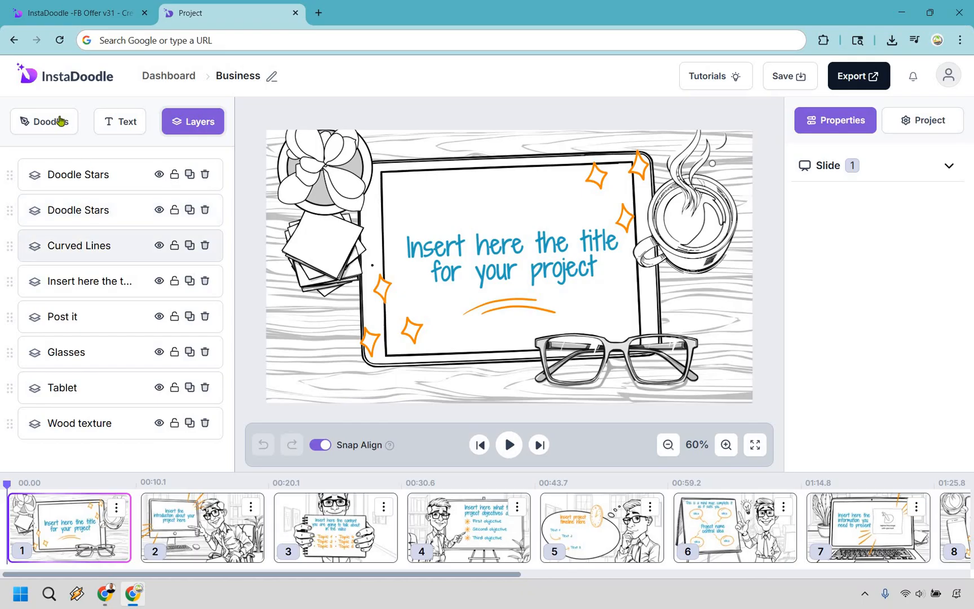
left_click(44, 122)
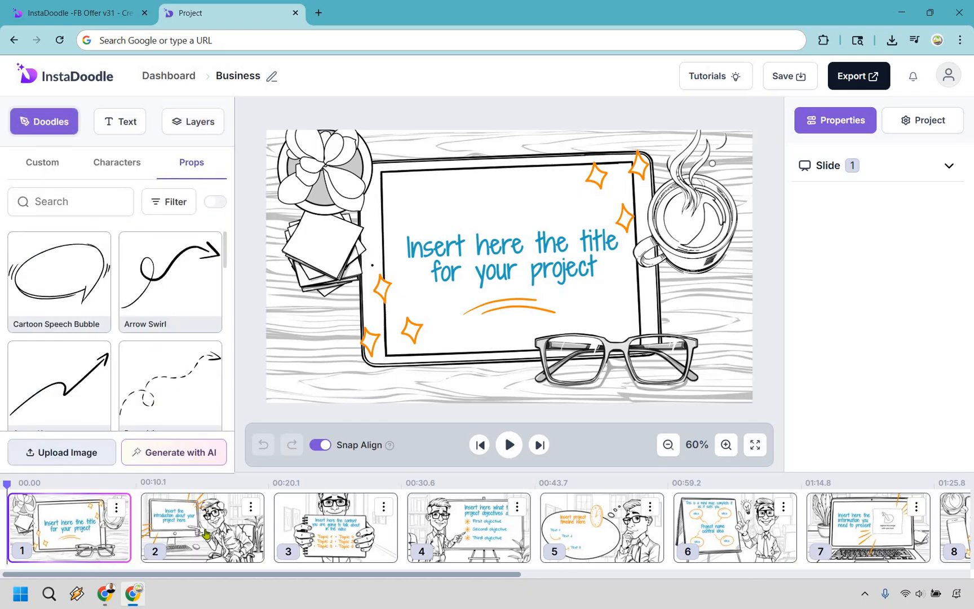
left_click(201, 528)
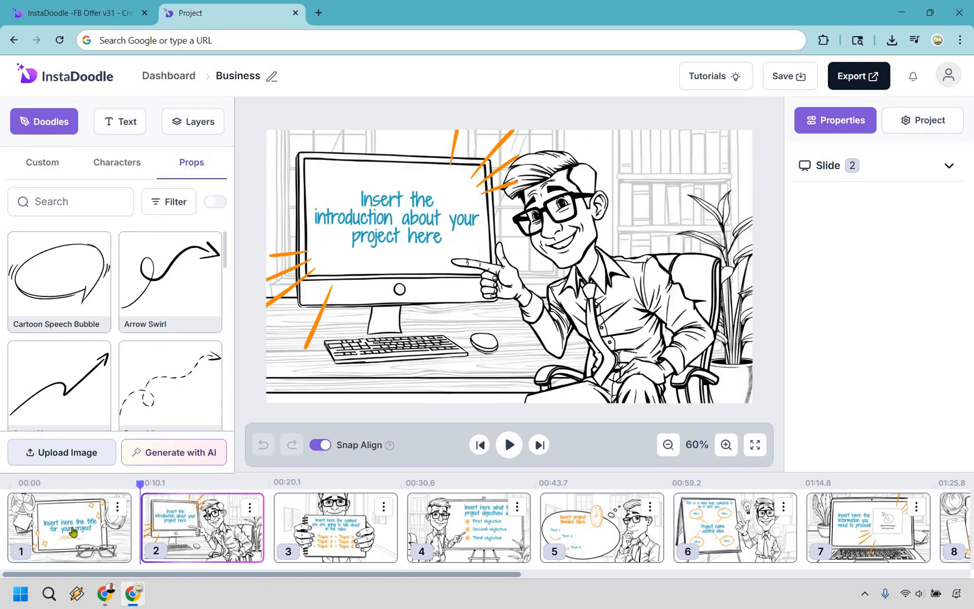
Return to slide 1, play the animation preview, then stop it
left_click(68, 528)
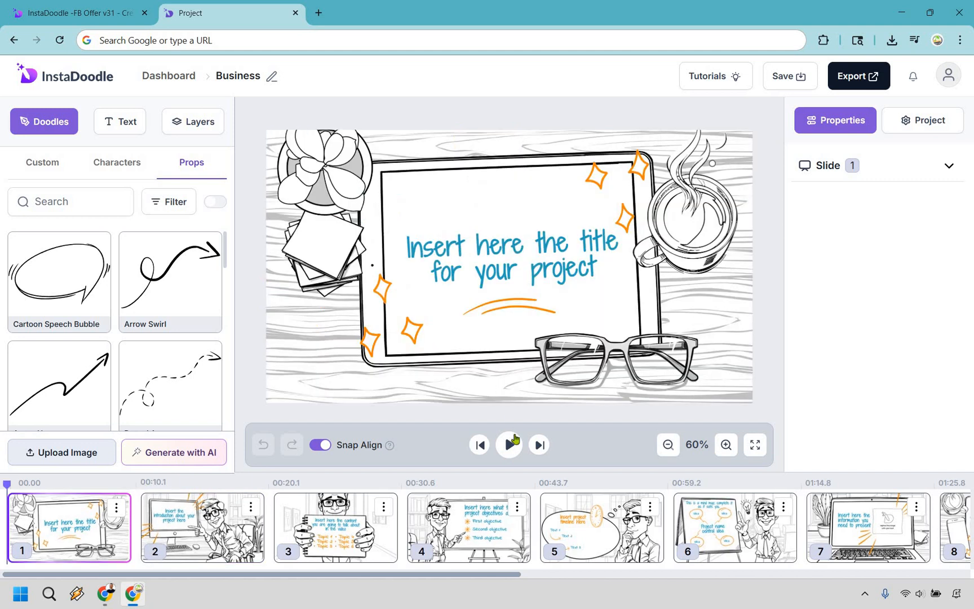
left_click(509, 445)
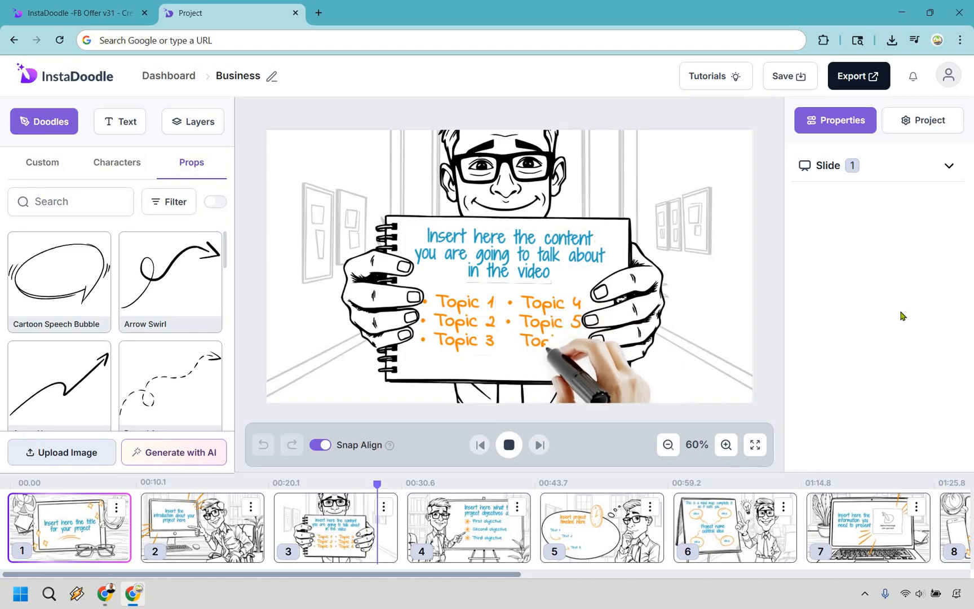
left_click(508, 445)
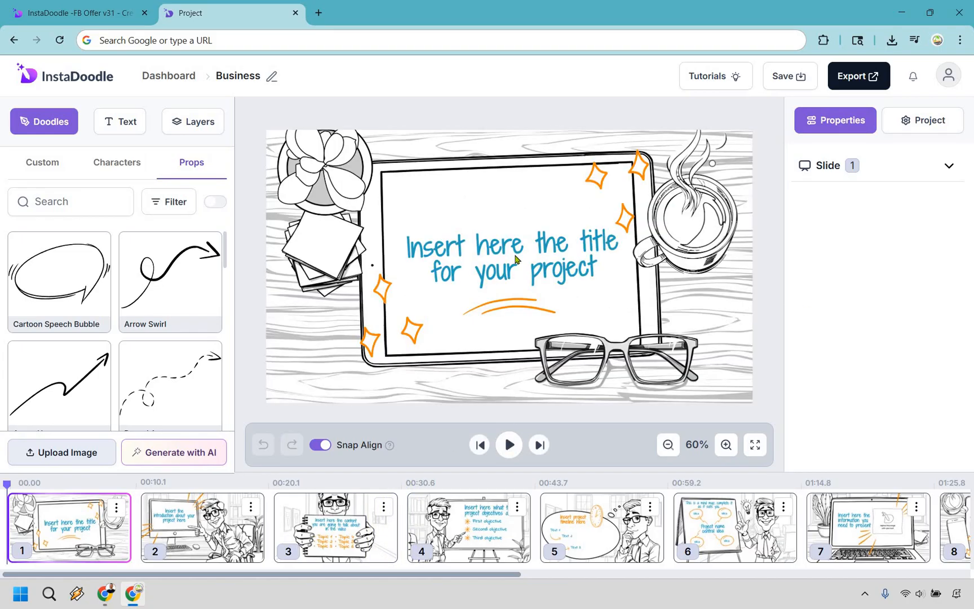
left_click(510, 255)
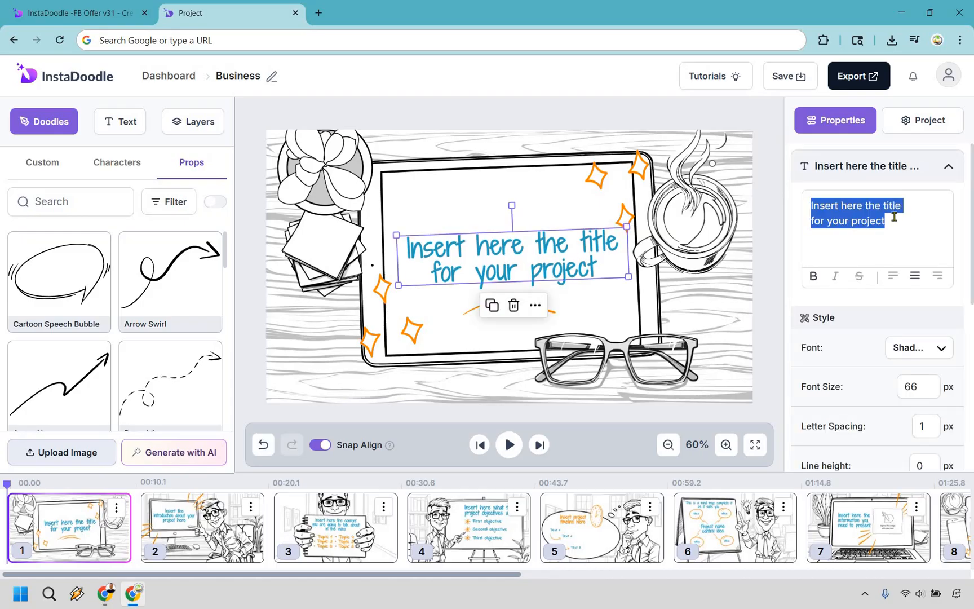
type("You add your")
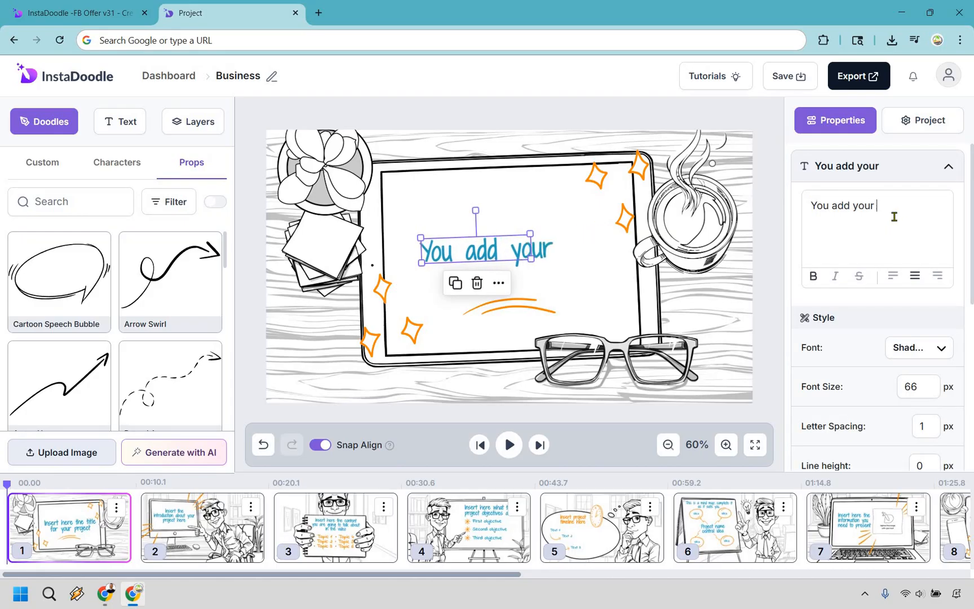
type("text")
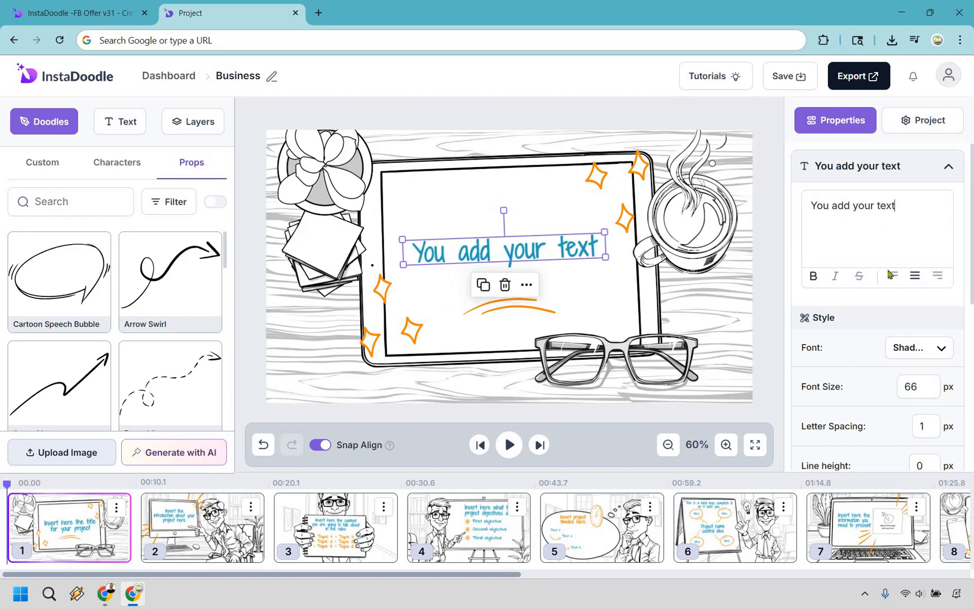
mouse_move(884, 245)
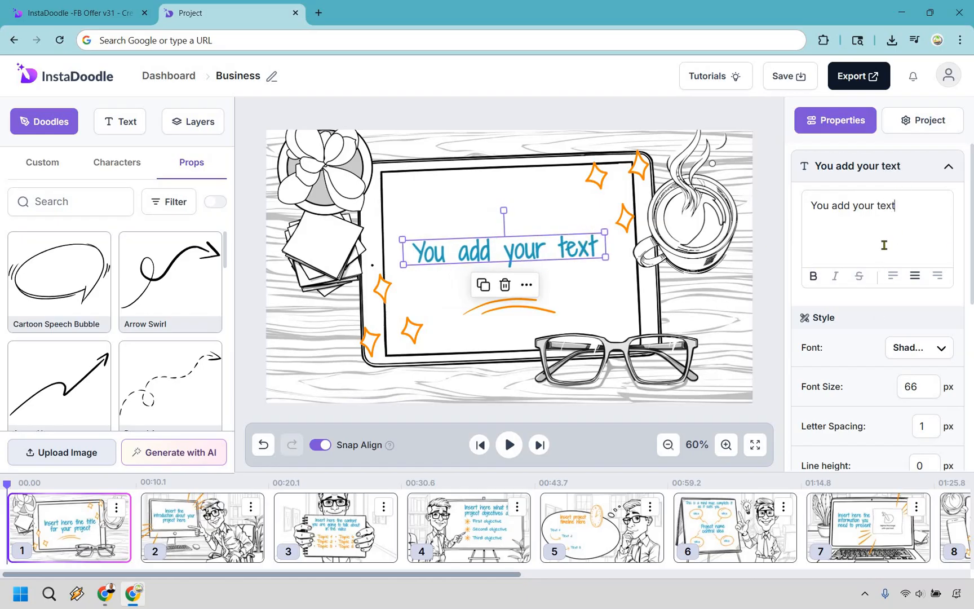
scroll("down", 3)
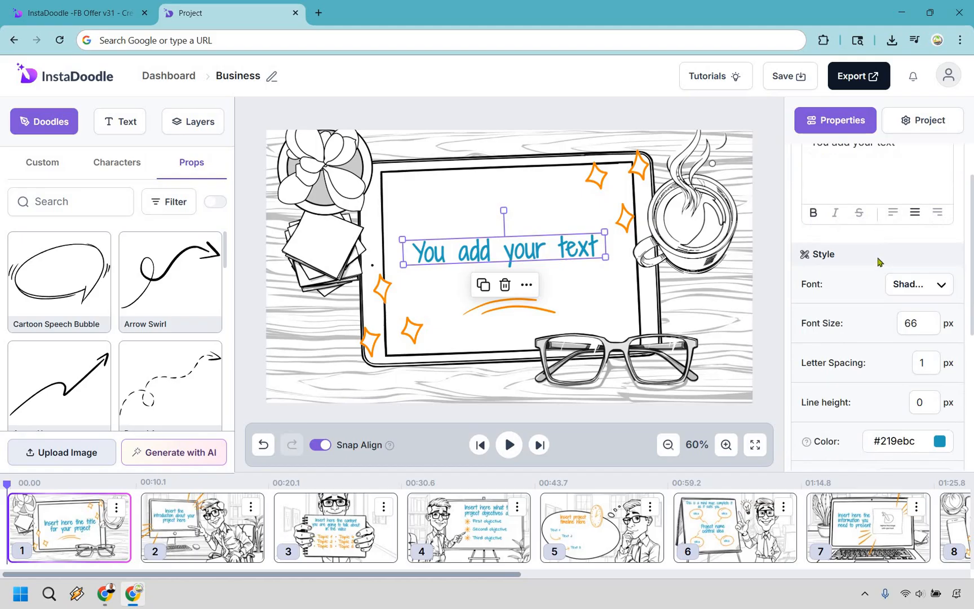
scroll("down", 3)
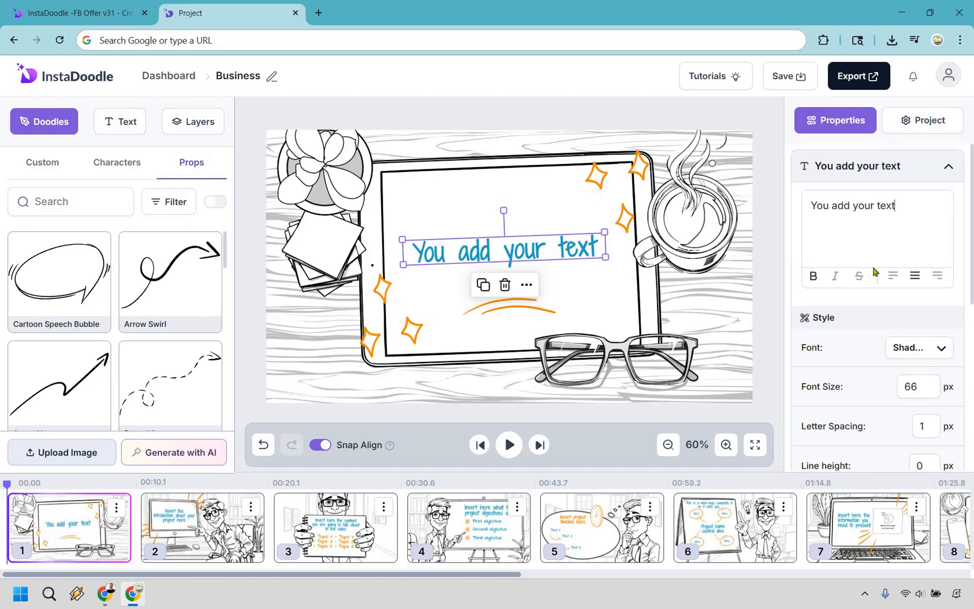
left_click(790, 75)
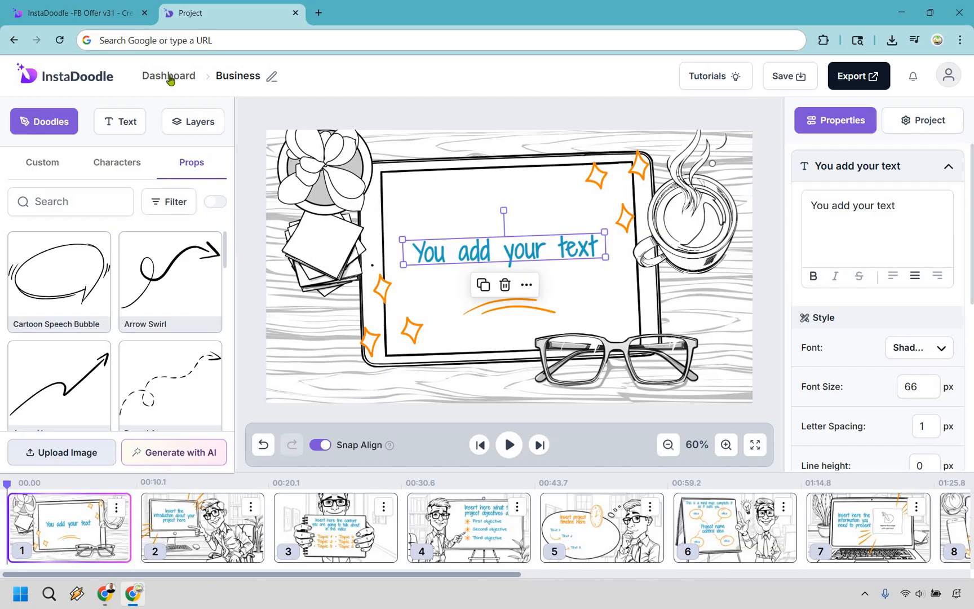
Create an Empty Project at Presentation (16:9) size from the dashboard in Manual Mode
left_click(169, 76)
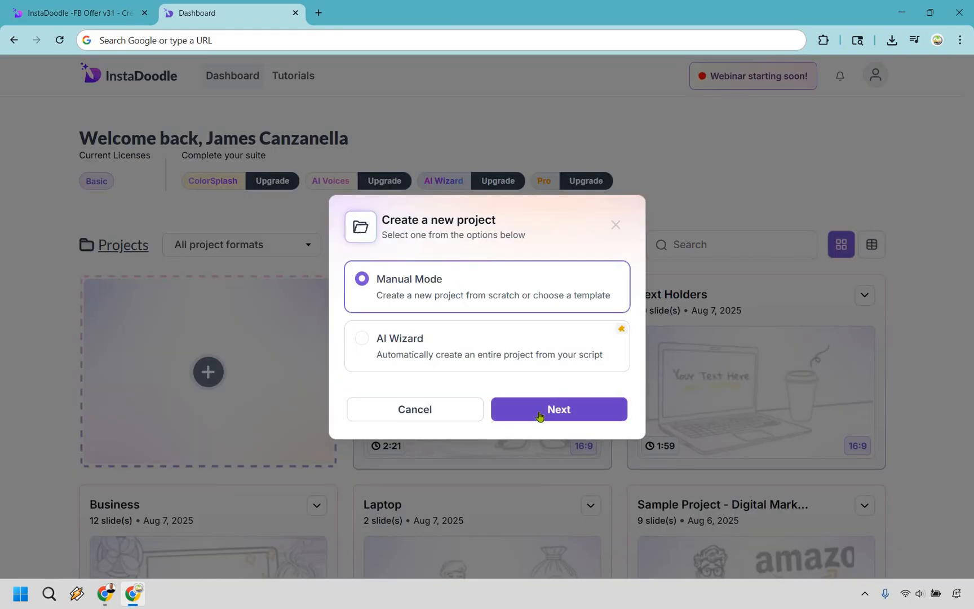
left_click(558, 409)
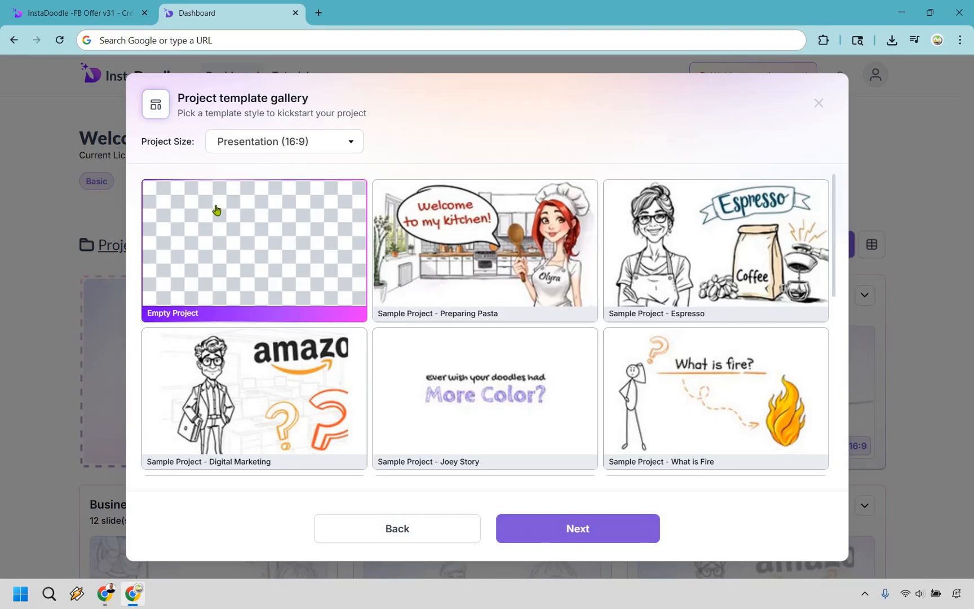
mouse_move(750, 382)
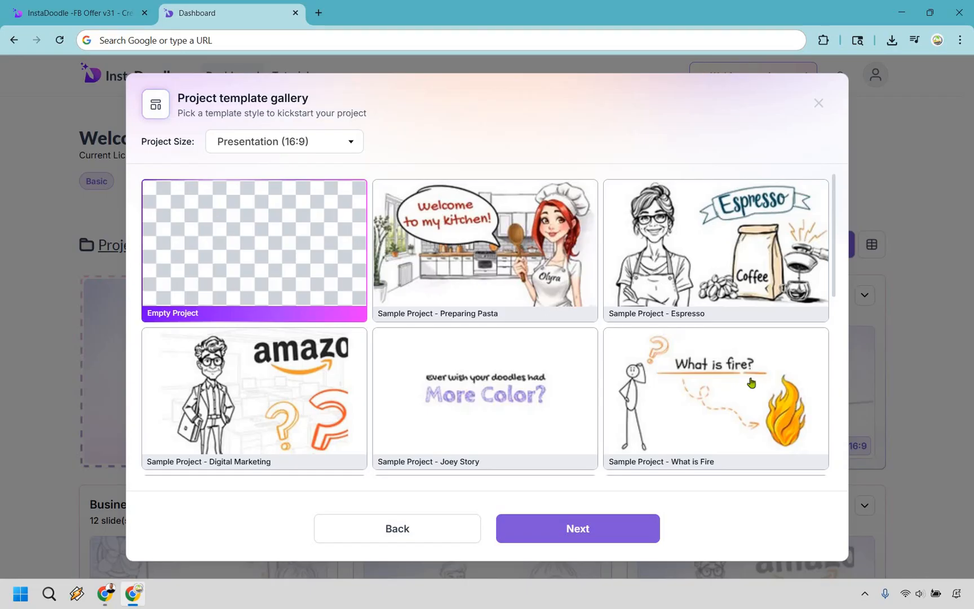
left_click(484, 398)
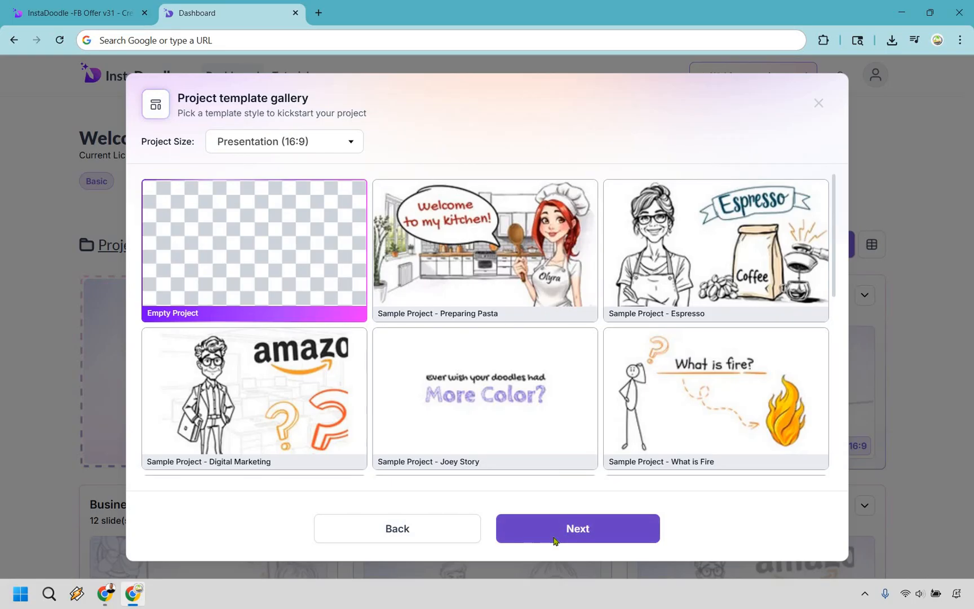
left_click(577, 528)
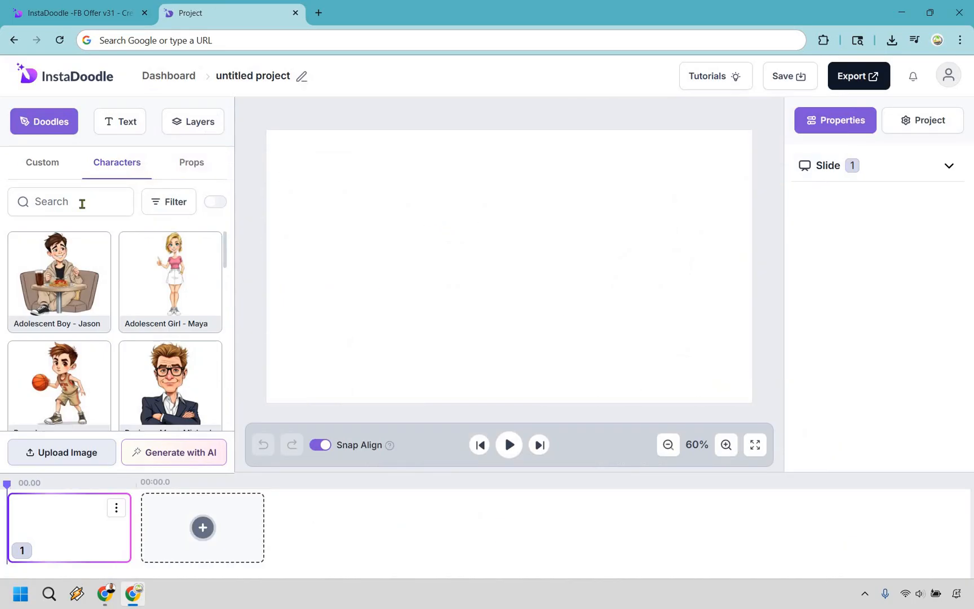
Search the doodle library for 'business' under Characters and Props
type("b")
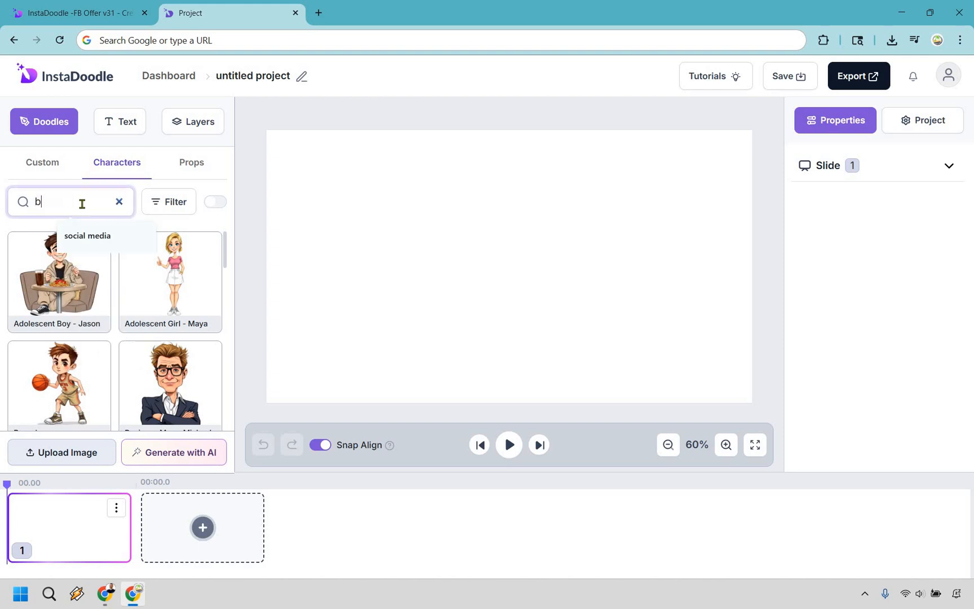
type("usiness")
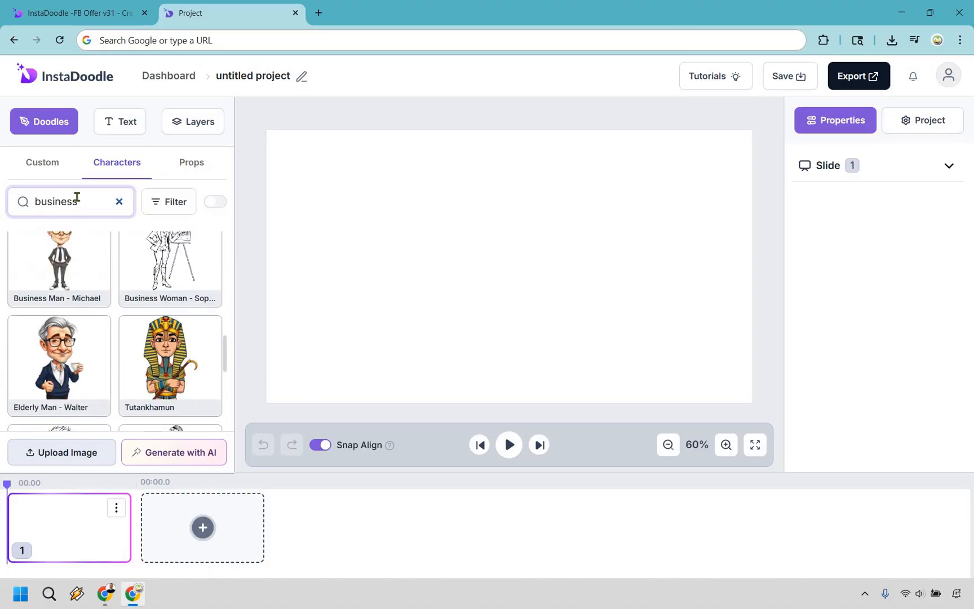
left_click(191, 162)
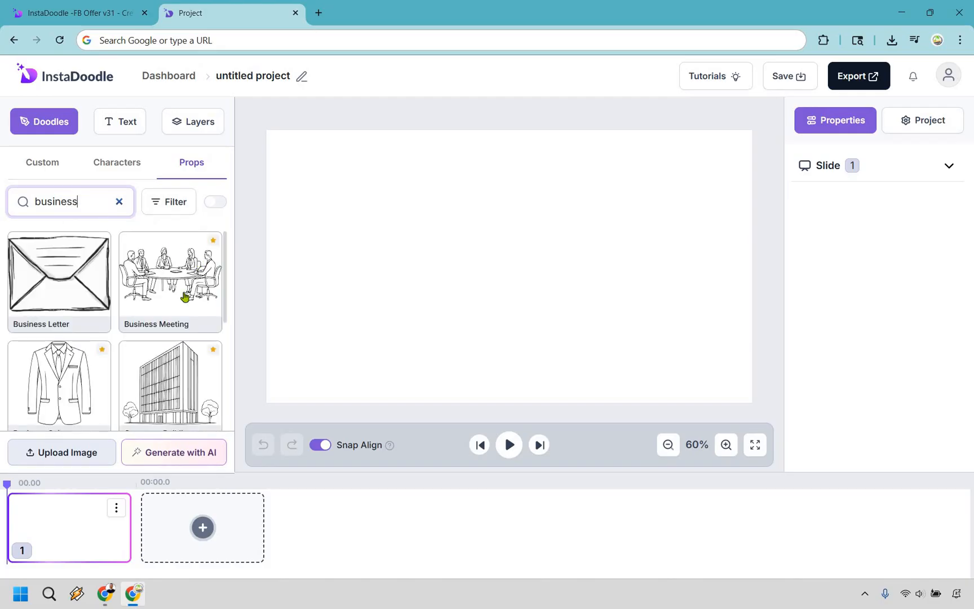
scroll("down", 3)
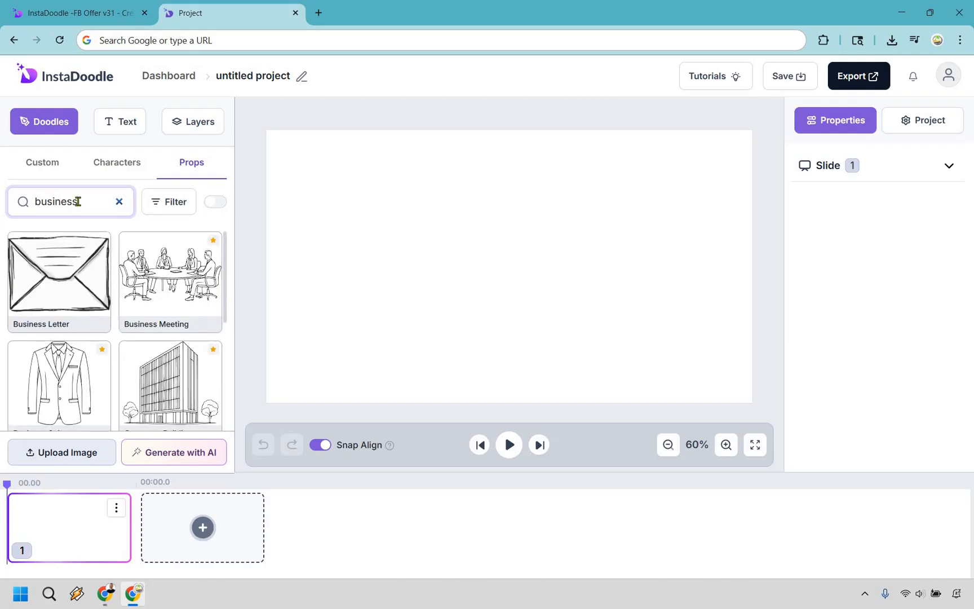
Search Characters for 'laptop' and add Sports Man - Max to the slide
double_click(55, 201)
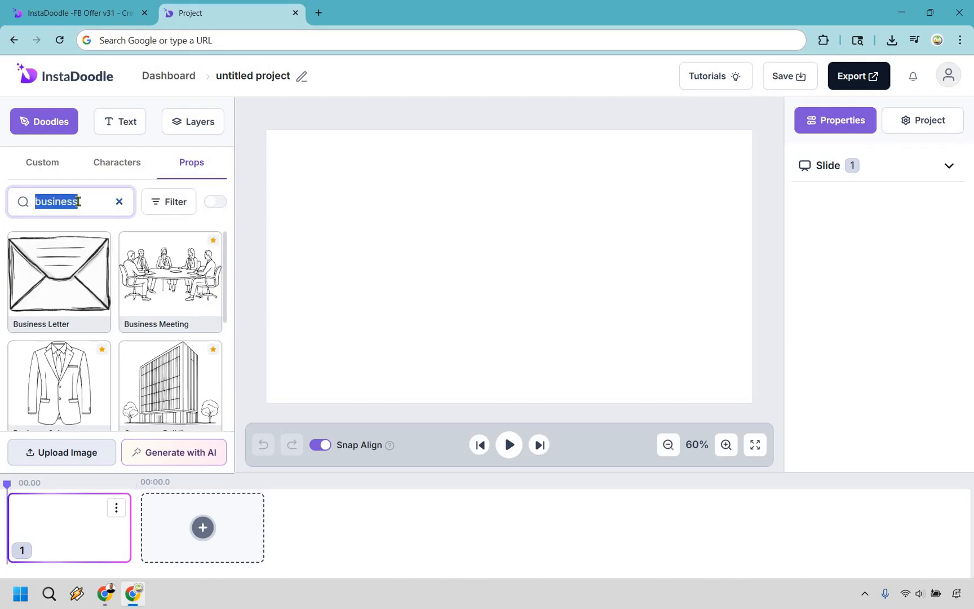
type("laptop")
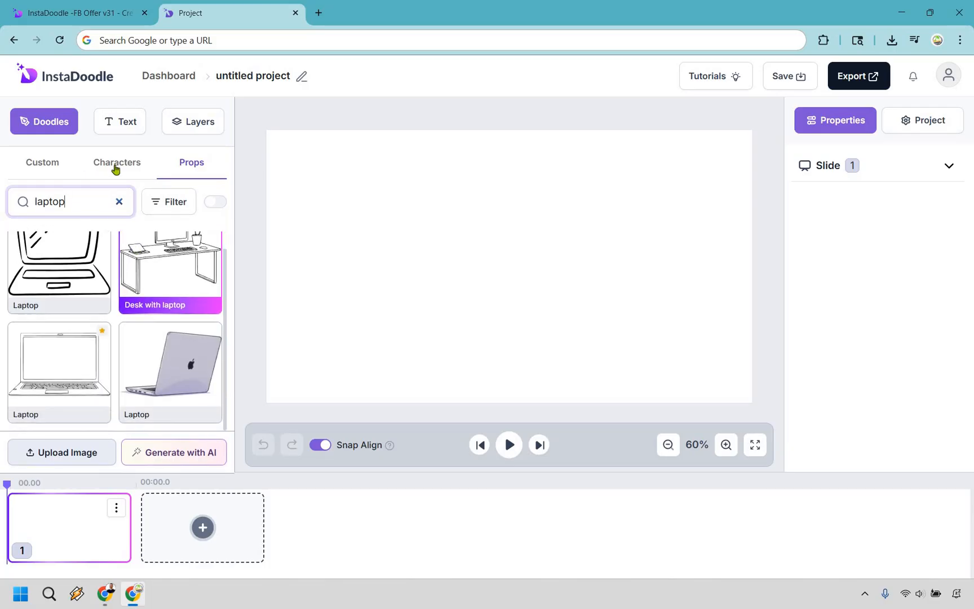
left_click(117, 163)
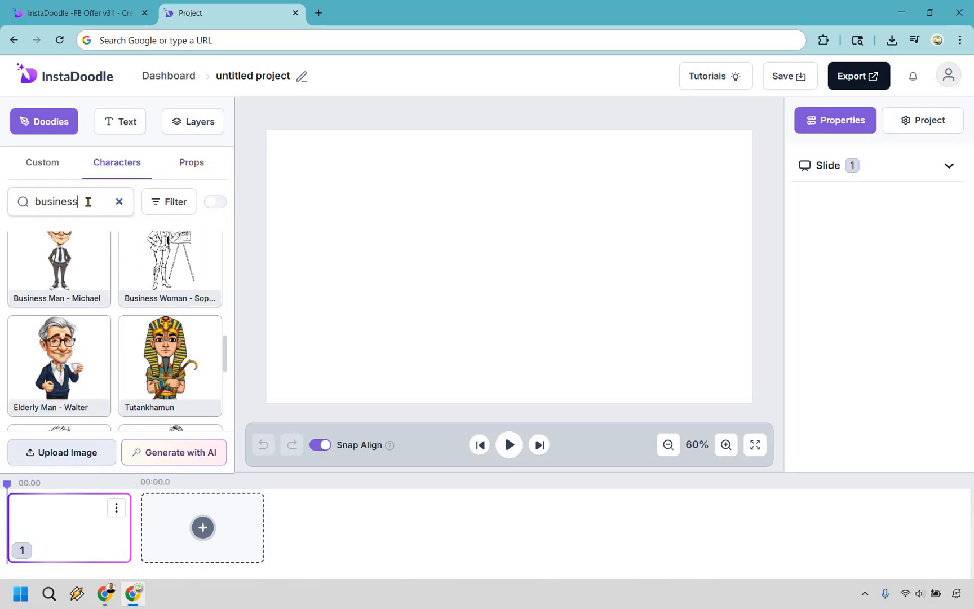
type("laptop")
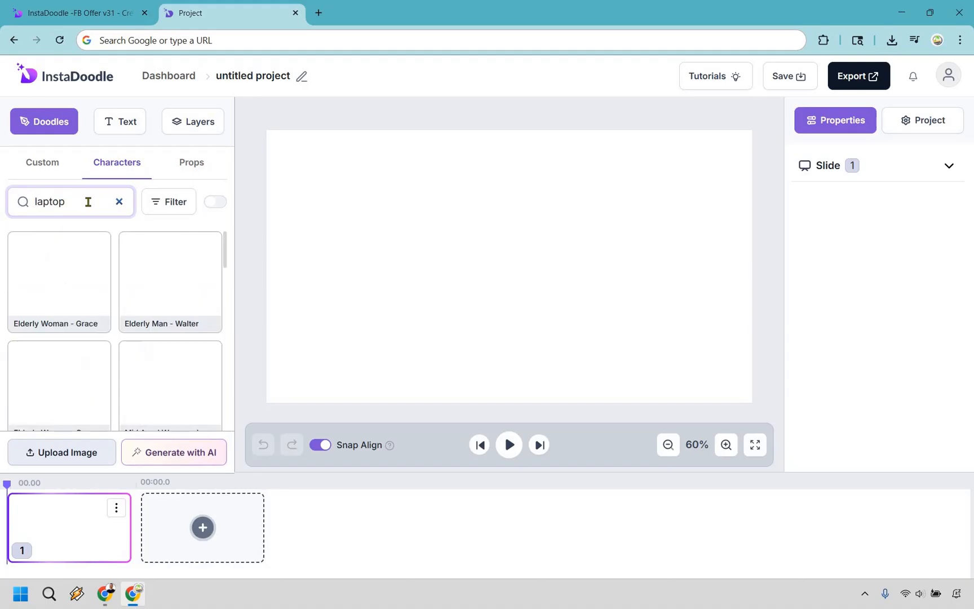
scroll("down", 3)
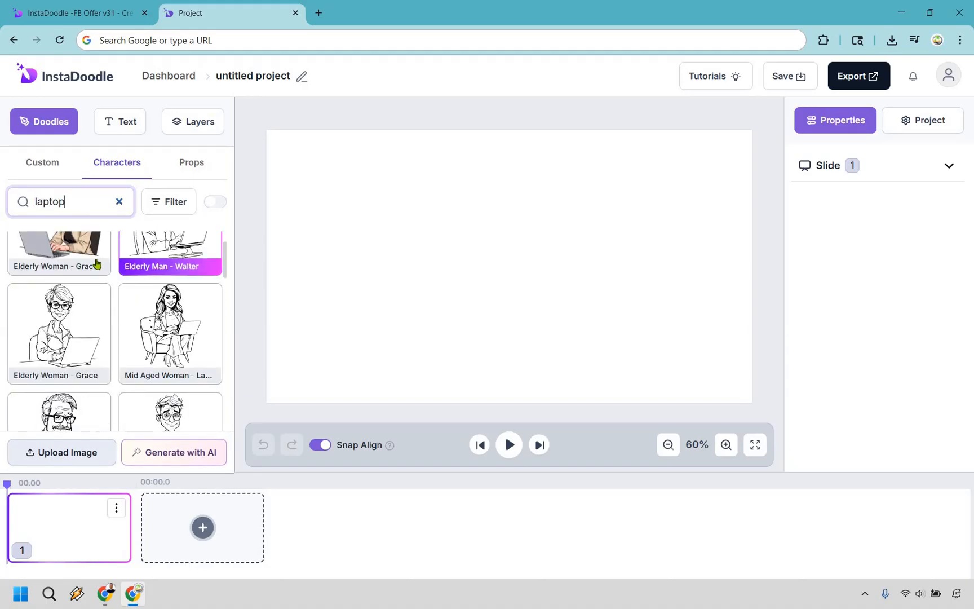
scroll("down", 3)
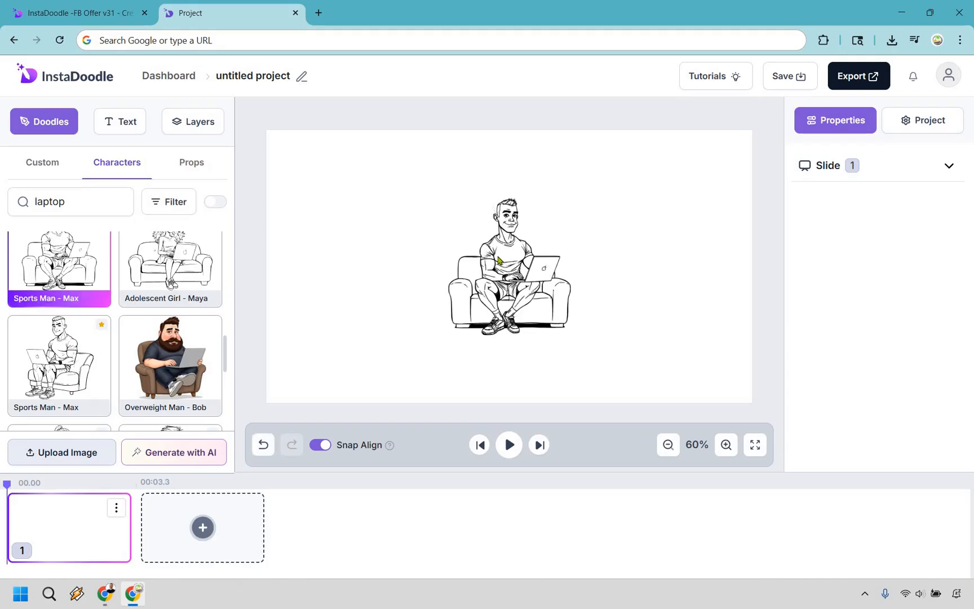
Enlarge and shift the sofa man left, then search 'mon' to add the Money Bag
left_click(508, 267)
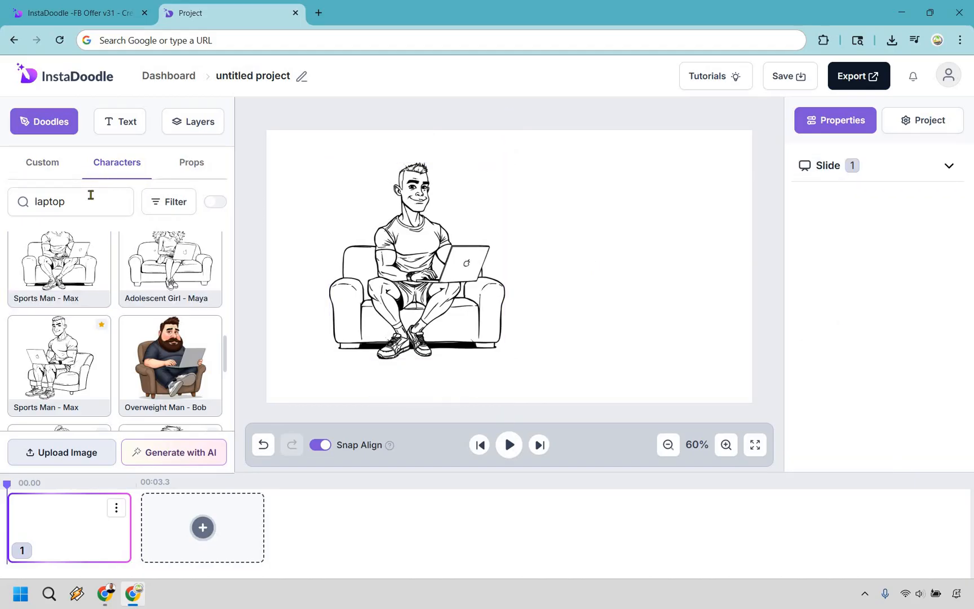
type("mon")
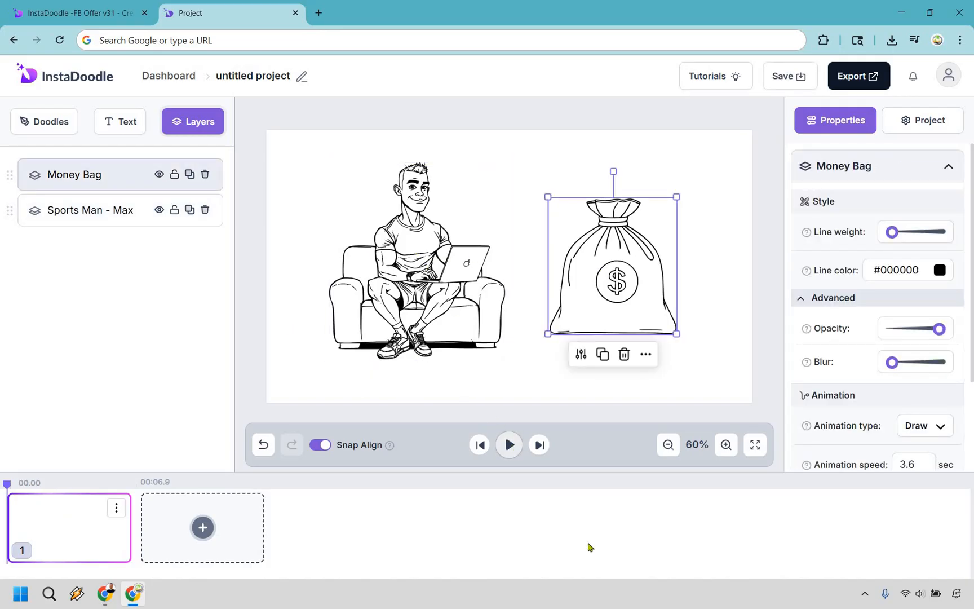
Play slide 1's drawing preview of the man and money bag
left_click(508, 444)
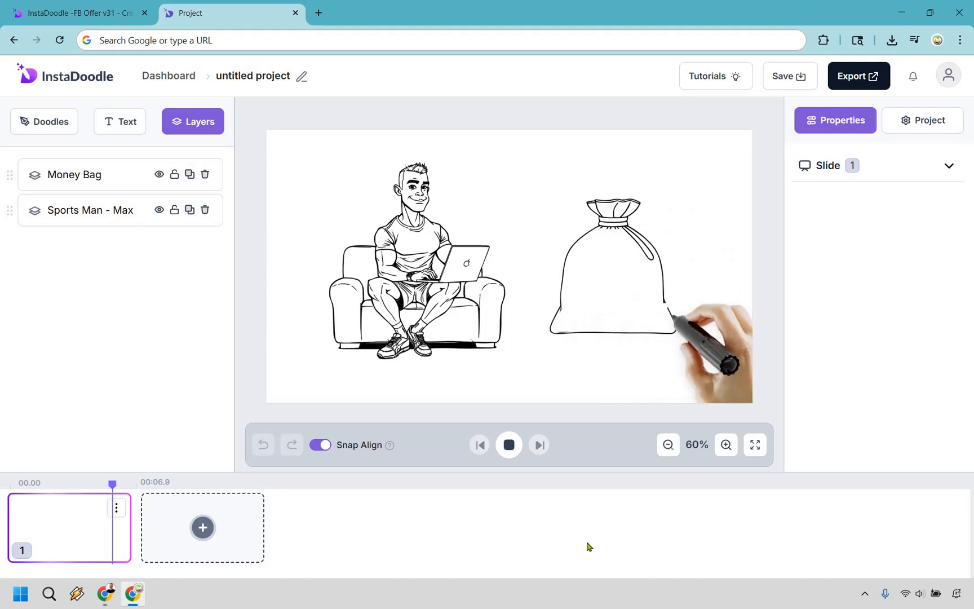
left_click(508, 444)
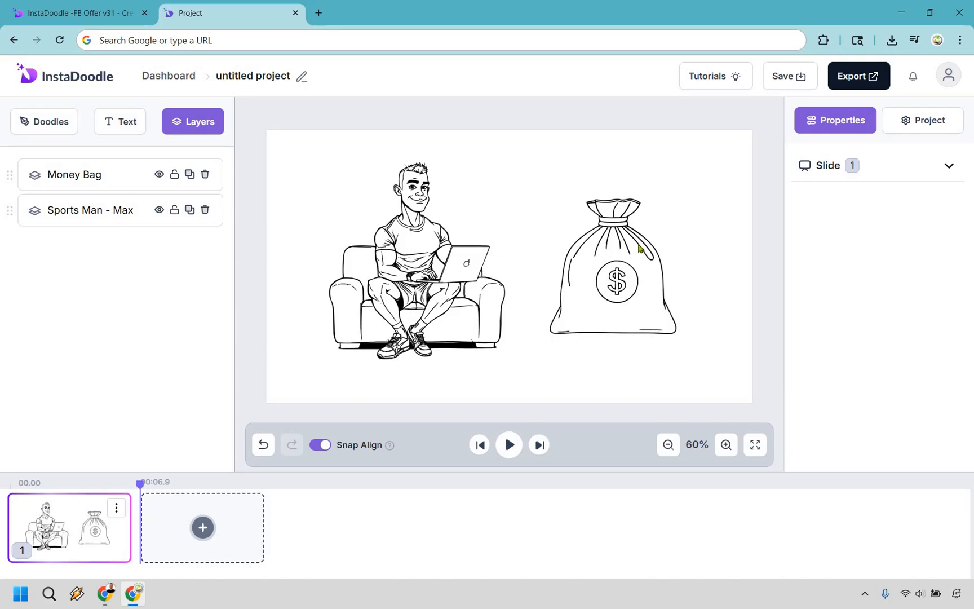
mouse_move(694, 176)
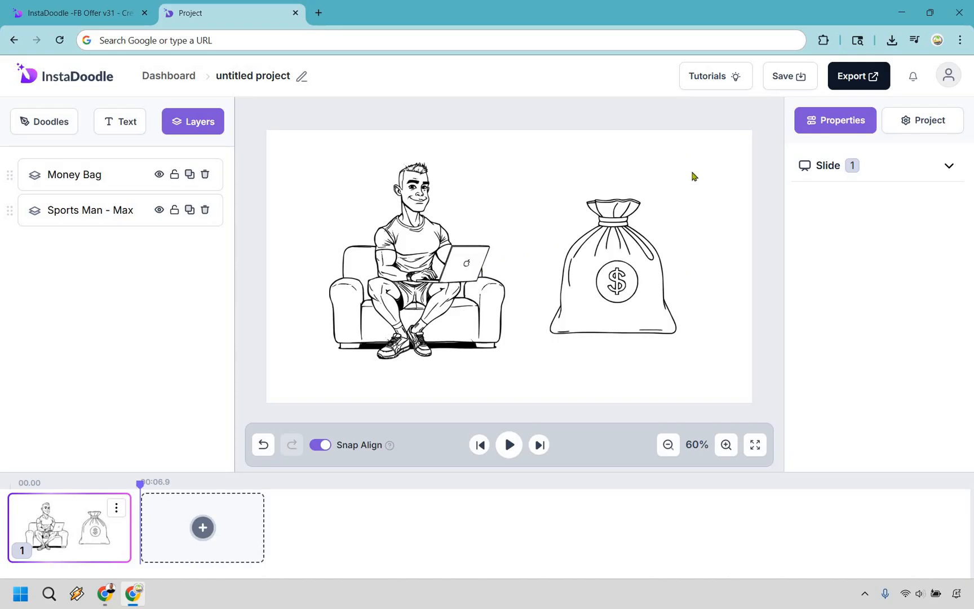
mouse_move(737, 345)
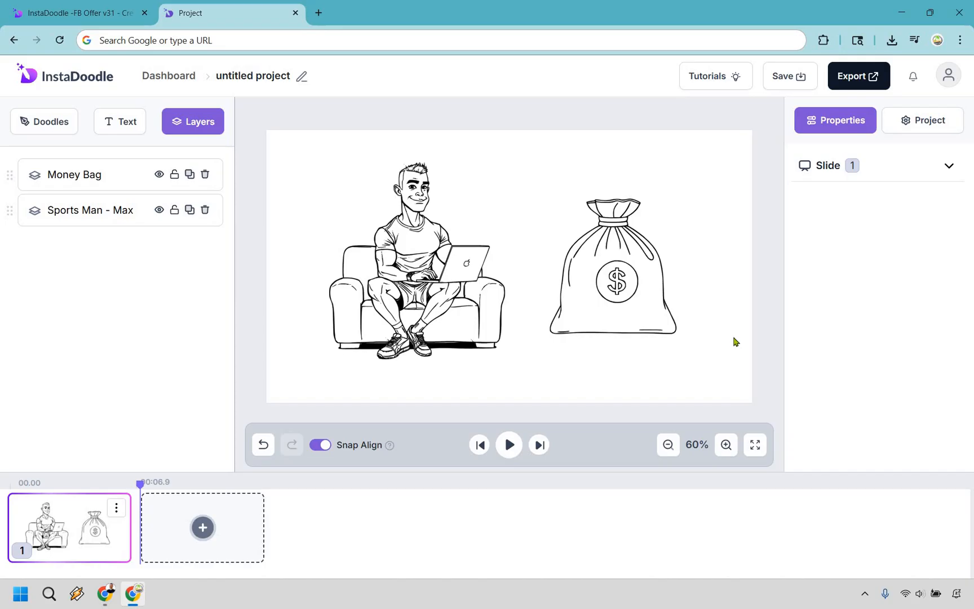
mouse_move(676, 183)
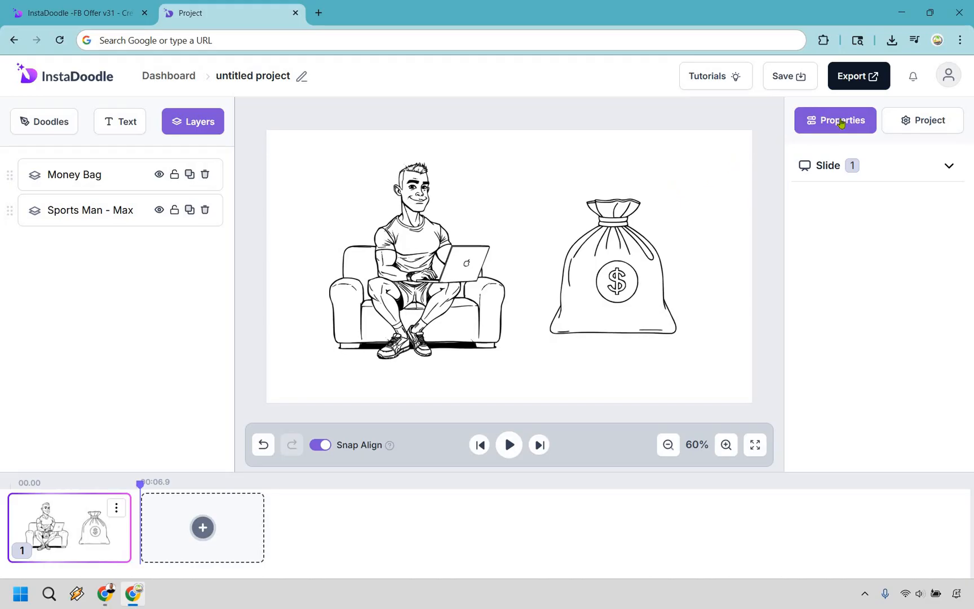
Choose Santa Hand from the Hands list in the Project settings
left_click(923, 121)
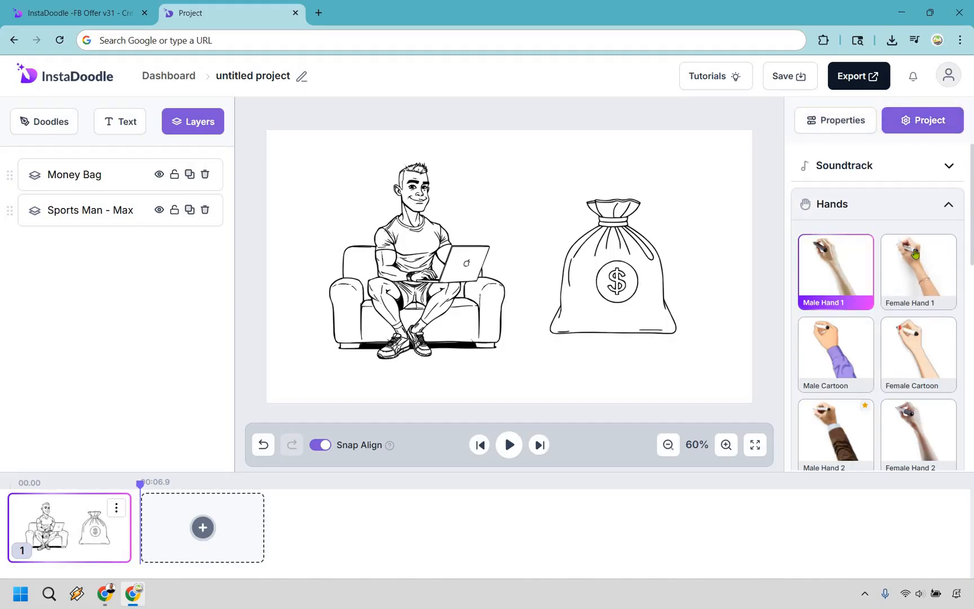
left_click(835, 354)
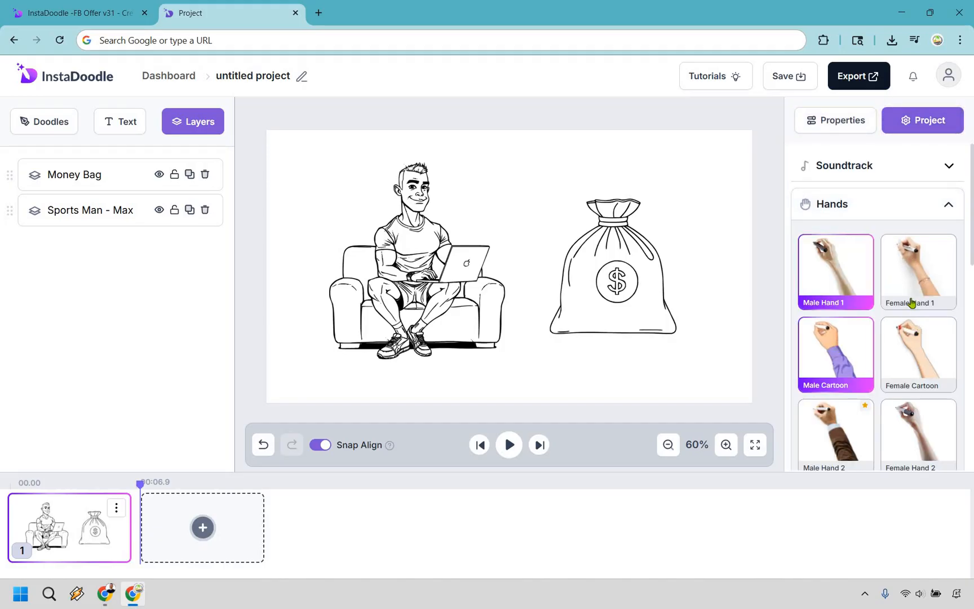
scroll("down", 3)
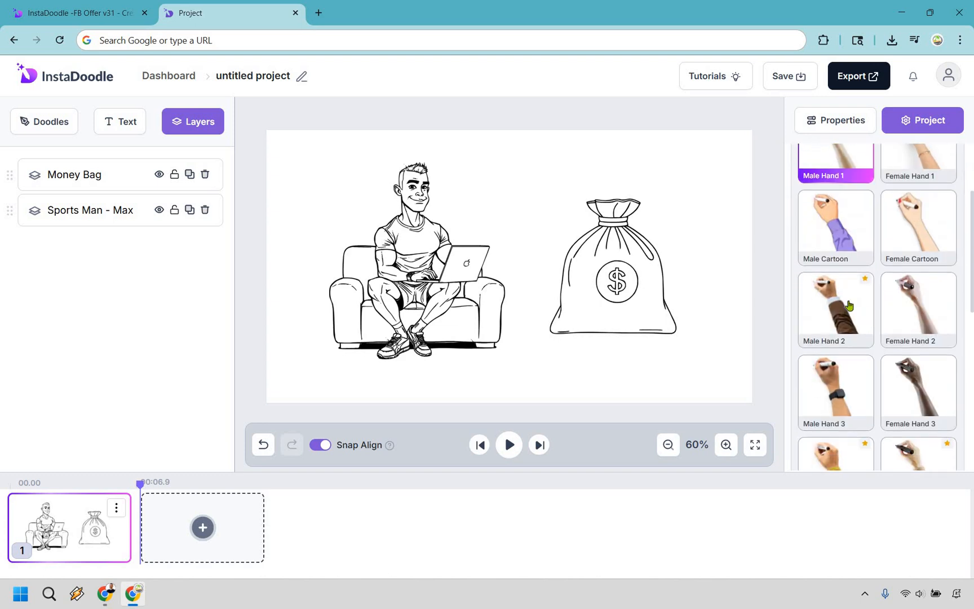
scroll("down", 3)
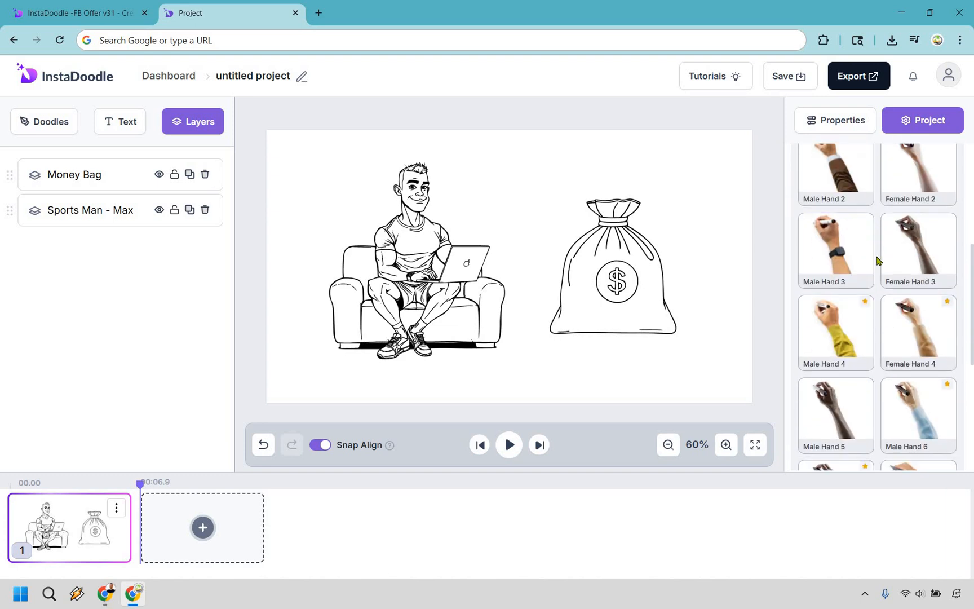
scroll("down", 3)
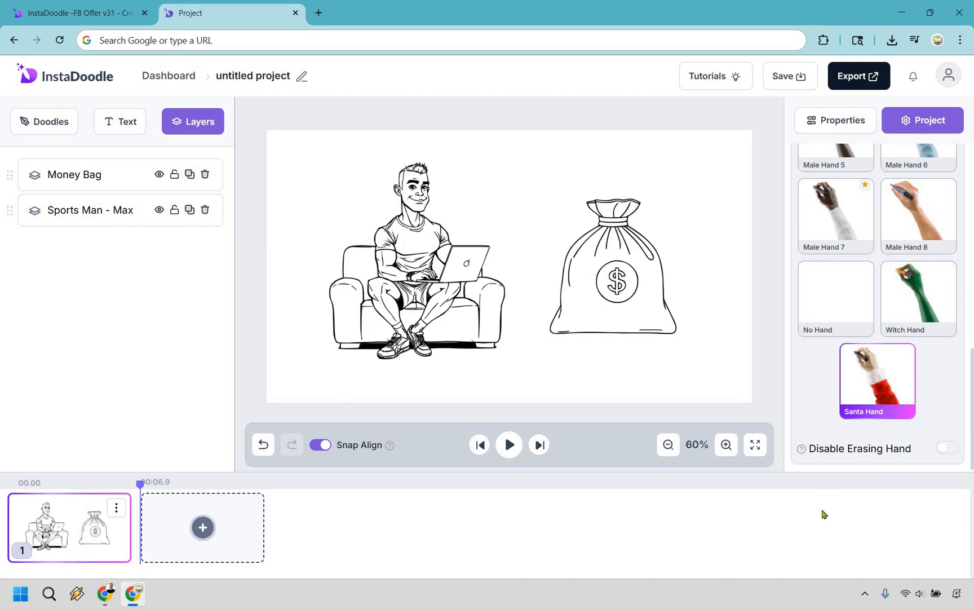
mouse_move(612, 390)
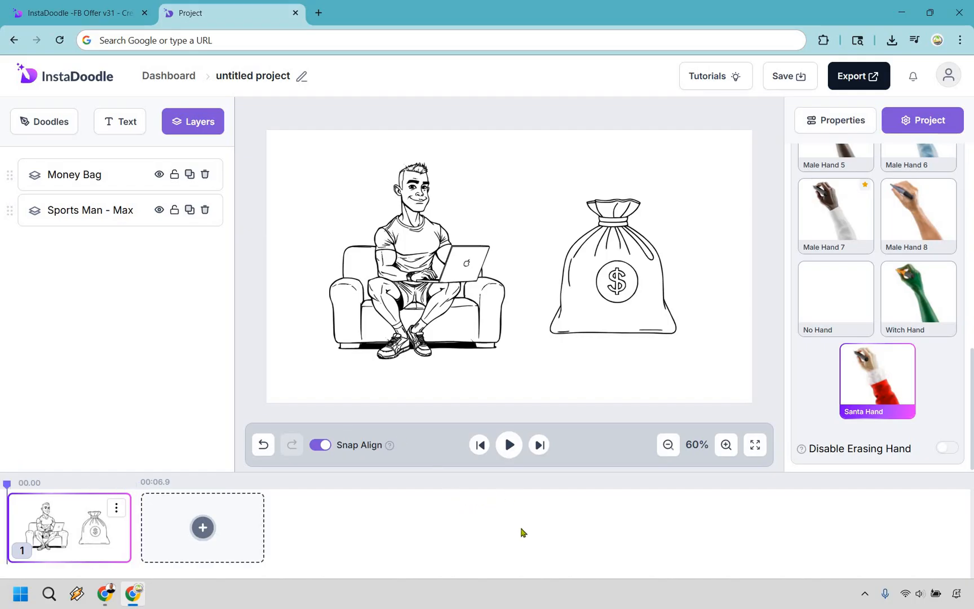
Replay the preview to watch Santa Hand draw the scene
left_click(509, 444)
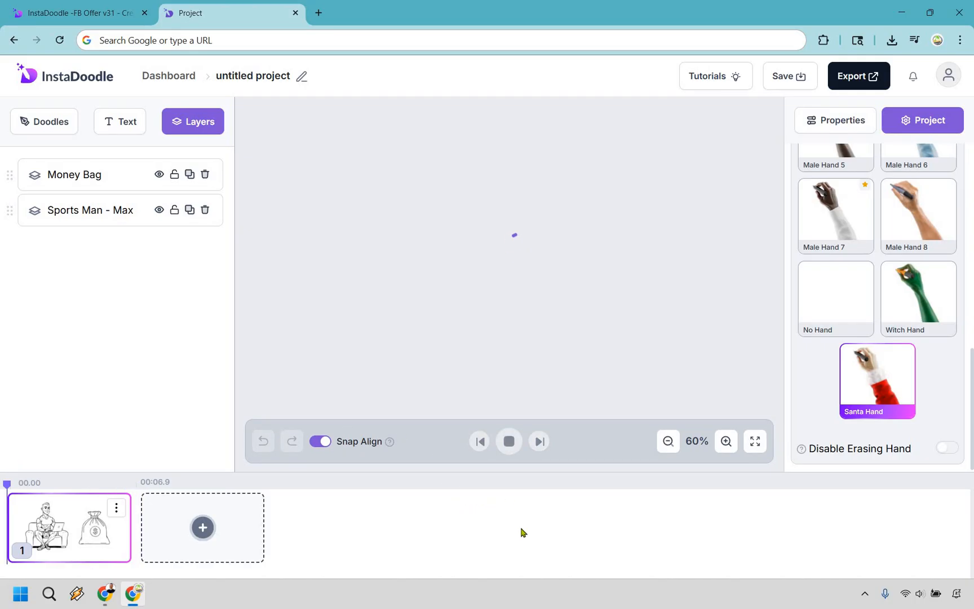
left_click(509, 441)
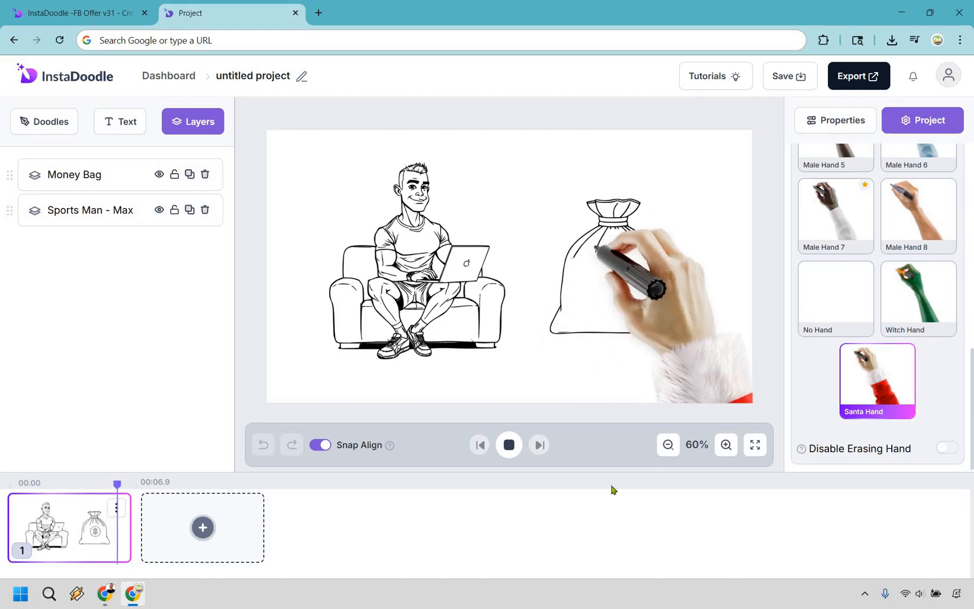
left_click(508, 445)
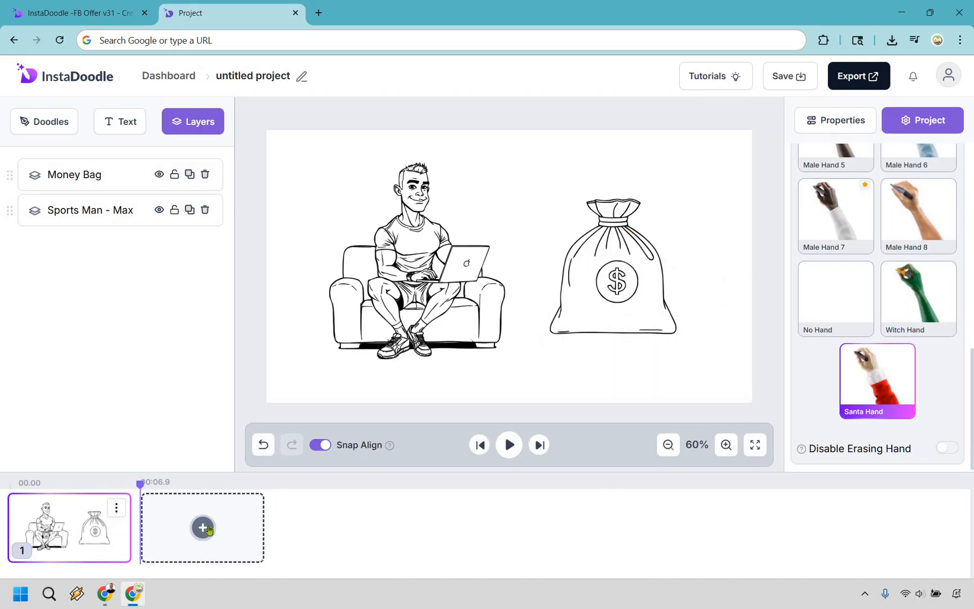
Add a blank slide 2 holding the Tom - Headache character
left_click(202, 528)
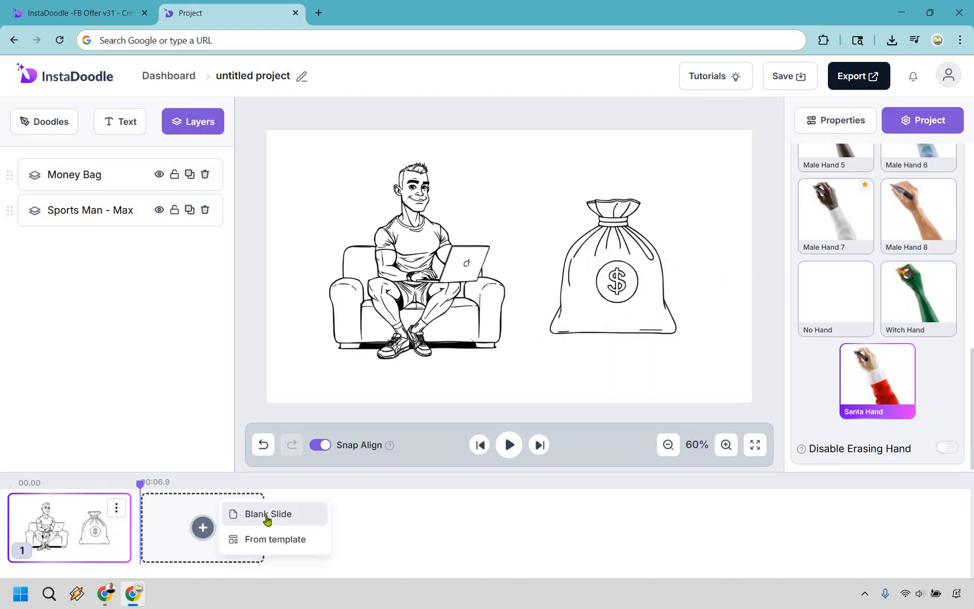
left_click(268, 514)
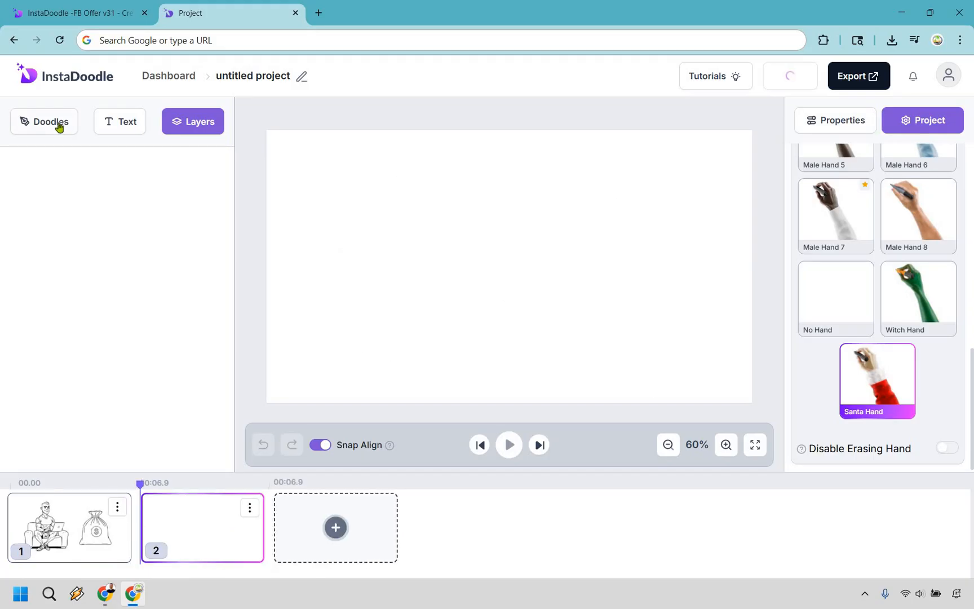
left_click(44, 121)
type("upset")
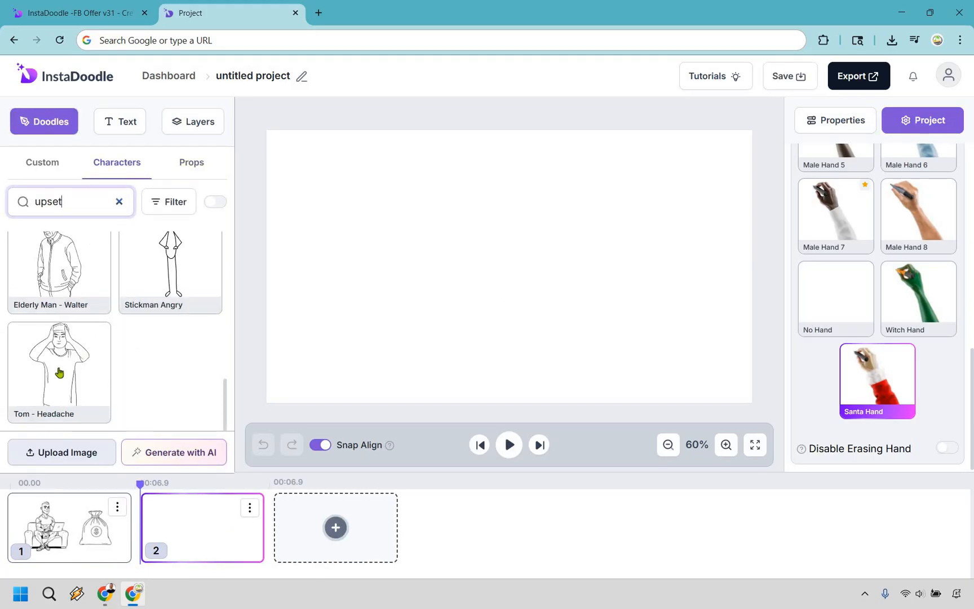
left_click(60, 365)
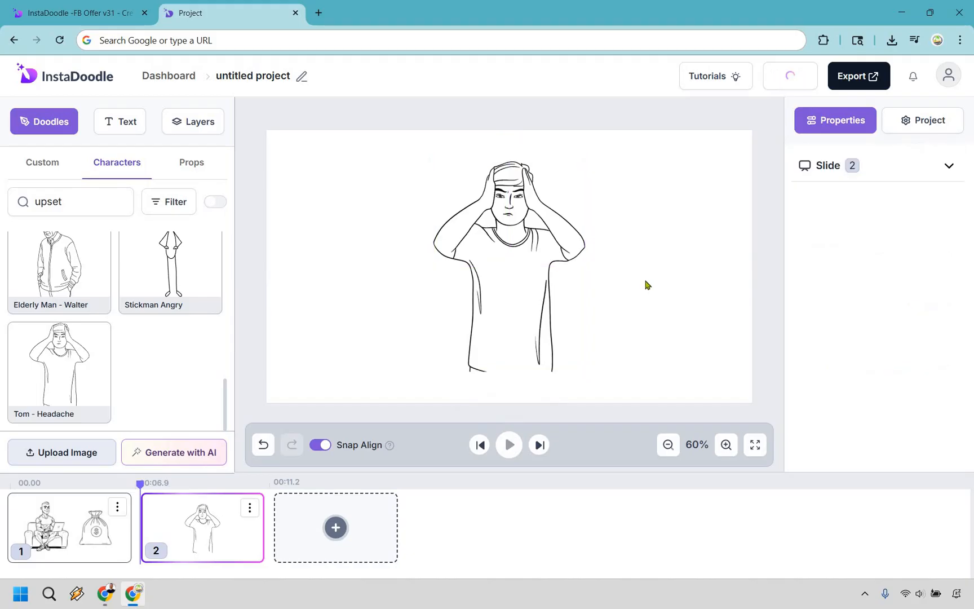
mouse_move(637, 201)
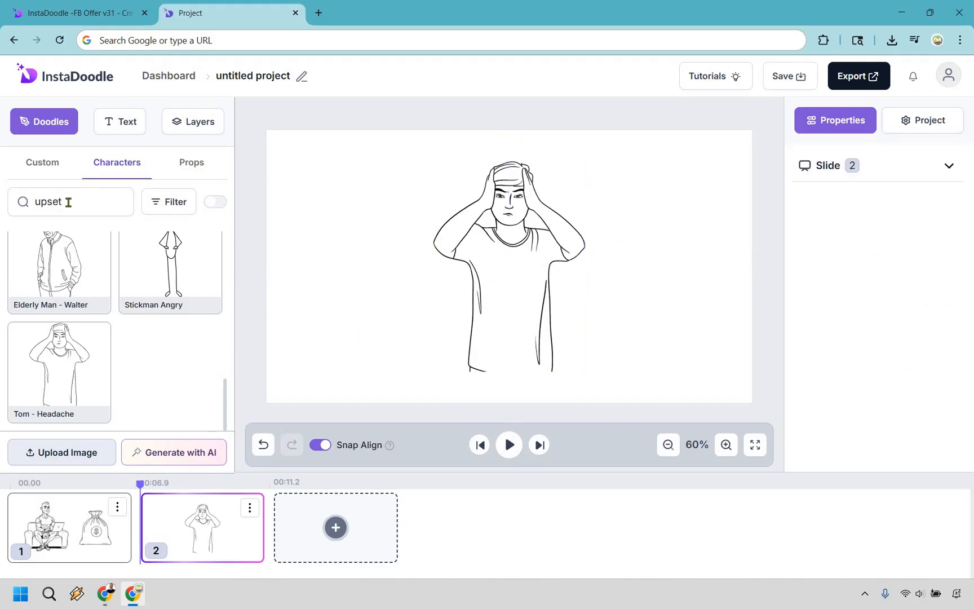
Search 'money', add a third blank slide and place the Investor character on it
type("money")
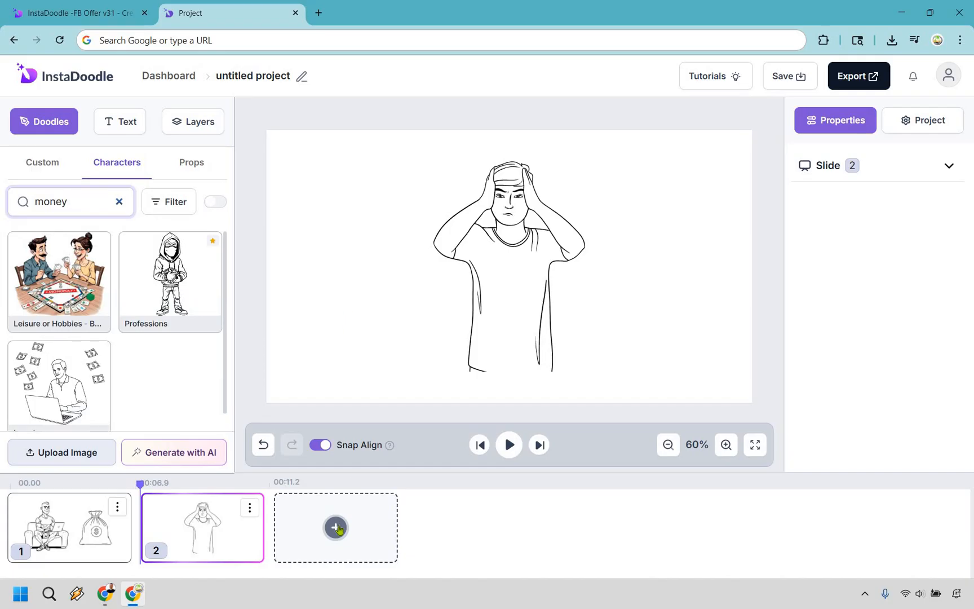
left_click(335, 528)
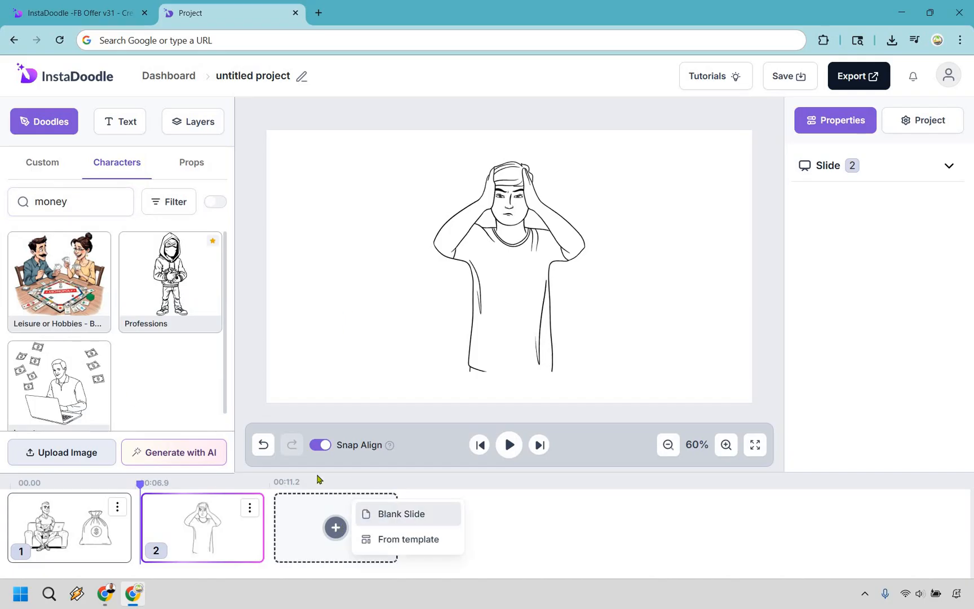
left_click(401, 513)
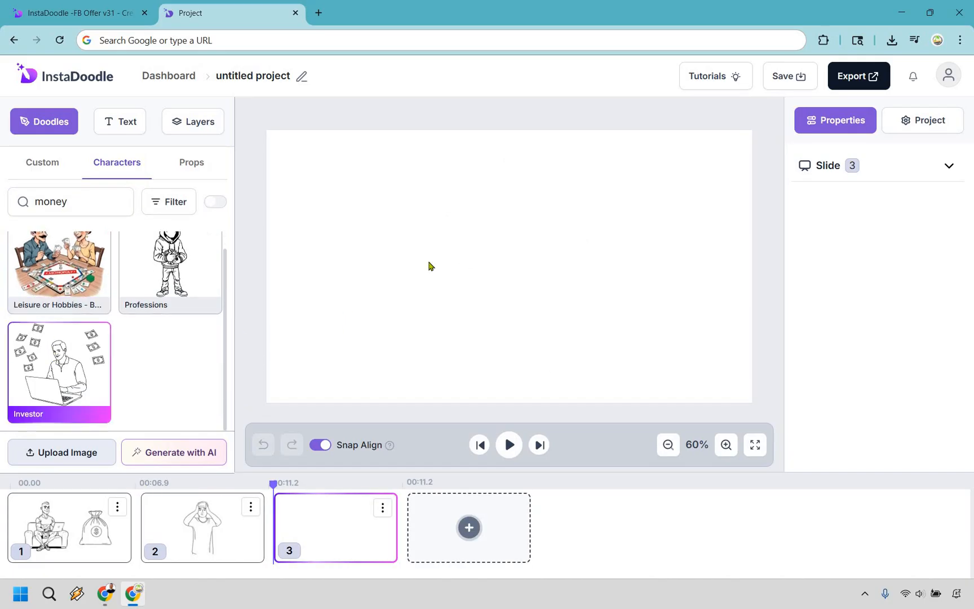
left_click(59, 371)
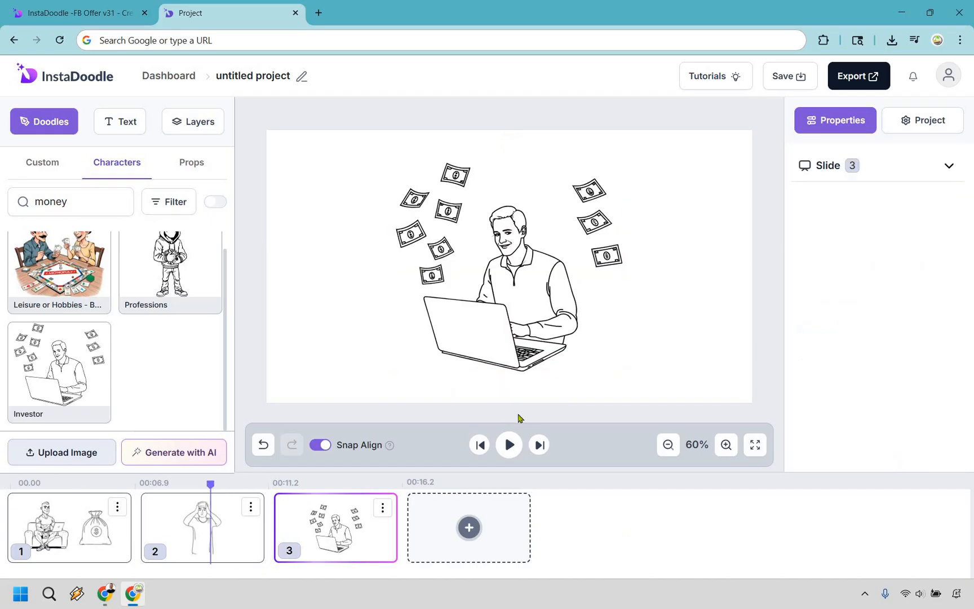
Play the full three-slide preview with the Santa hand drawing, then stop it
left_click(509, 445)
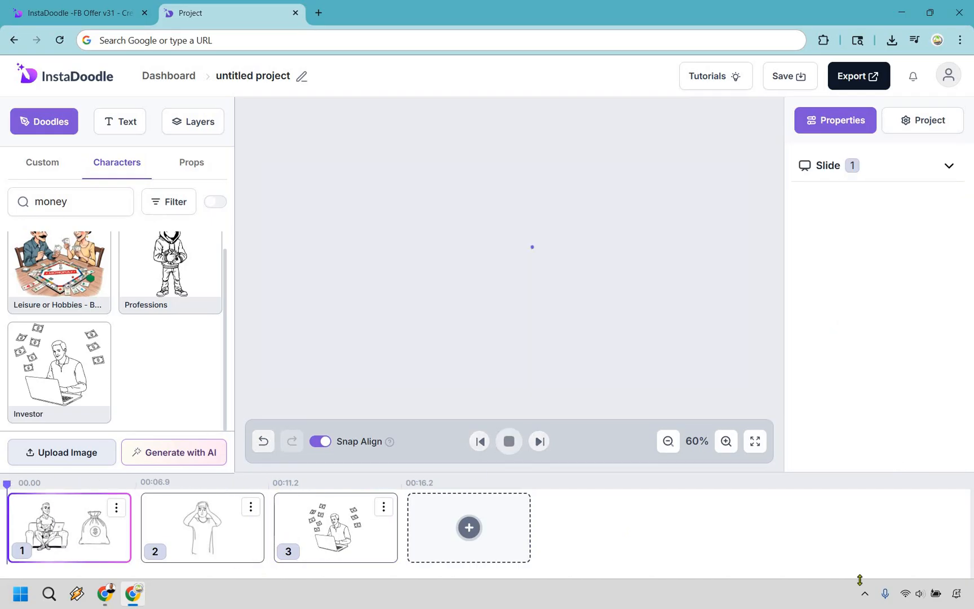
left_click(508, 441)
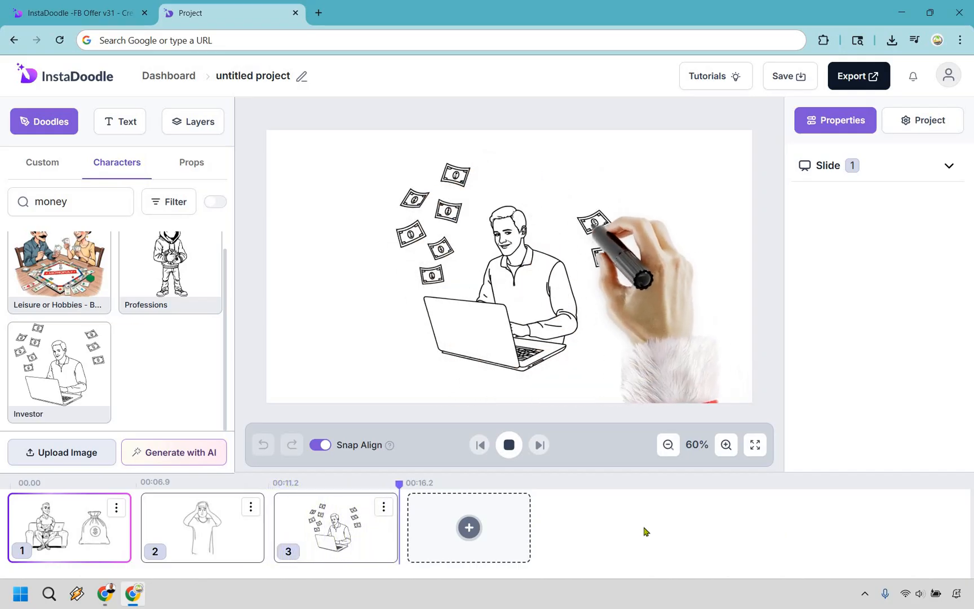
left_click(508, 445)
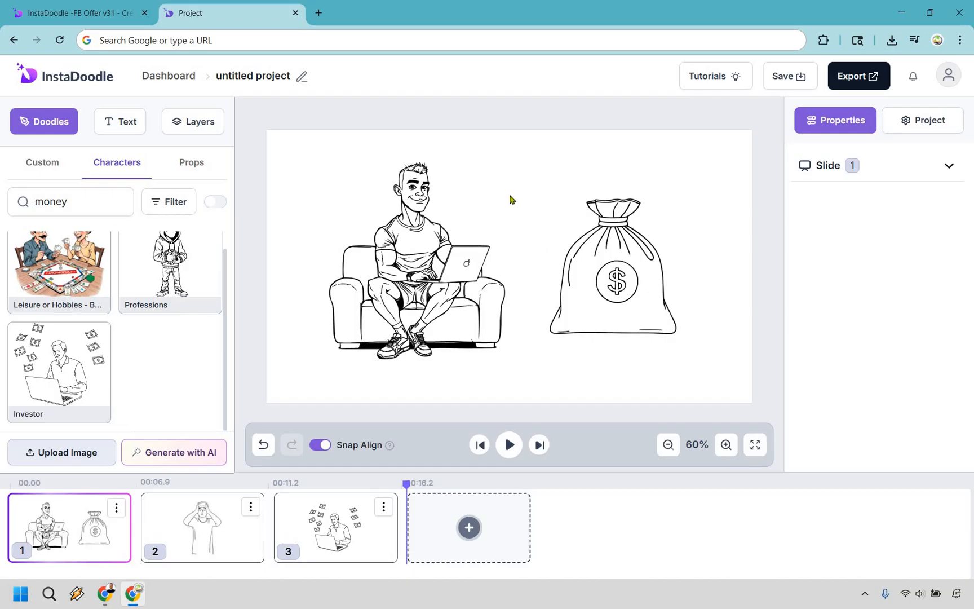
mouse_move(201, 145)
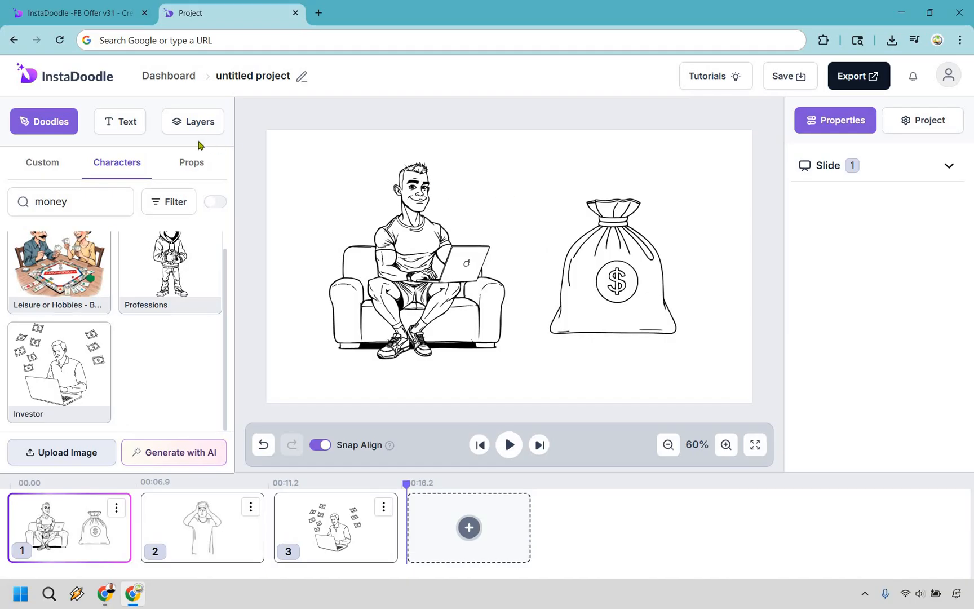
Browse the Custom images, Characters, Props and the text font list
left_click(41, 163)
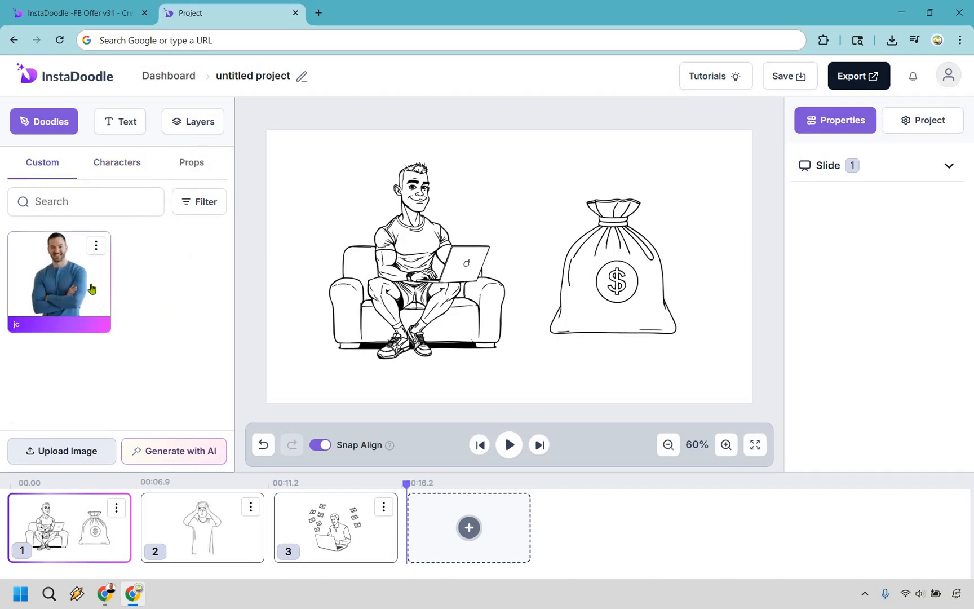
left_click(116, 162)
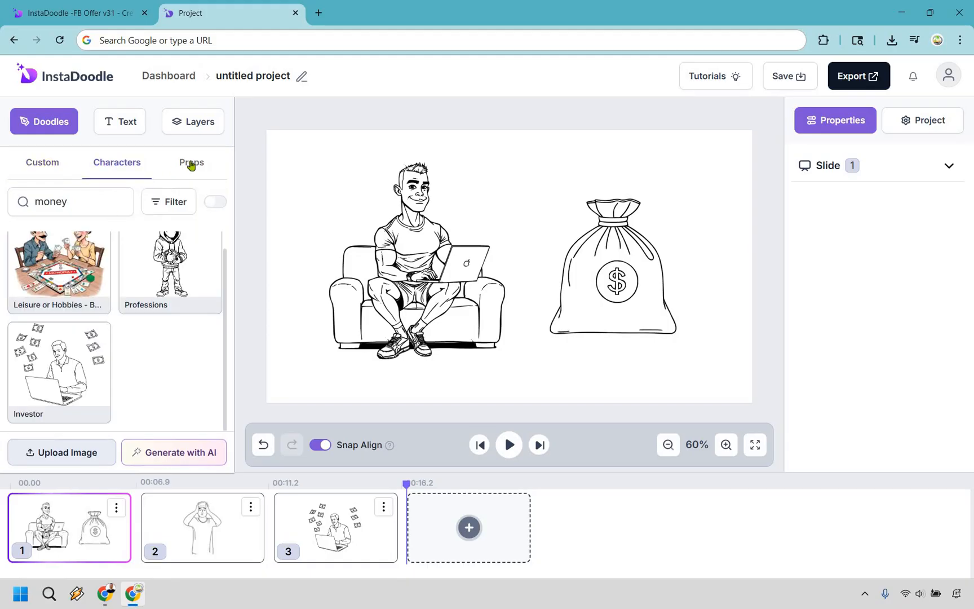
left_click(192, 163)
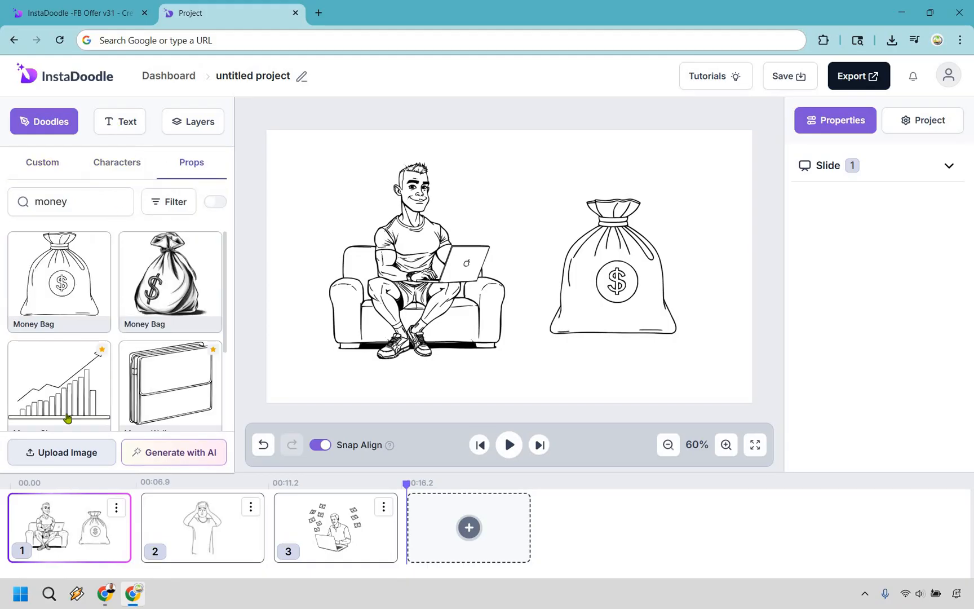
left_click(119, 121)
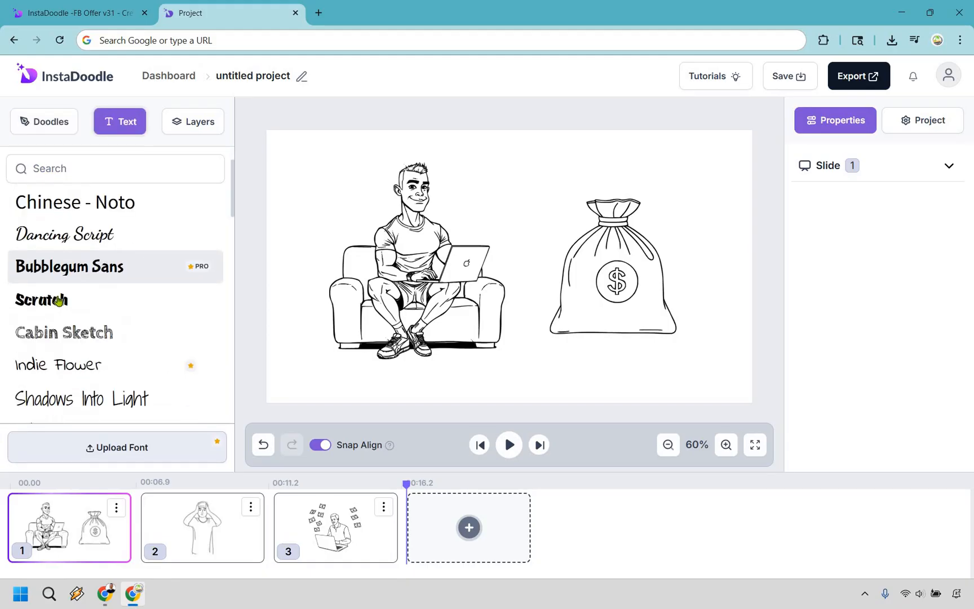
scroll("down", 3)
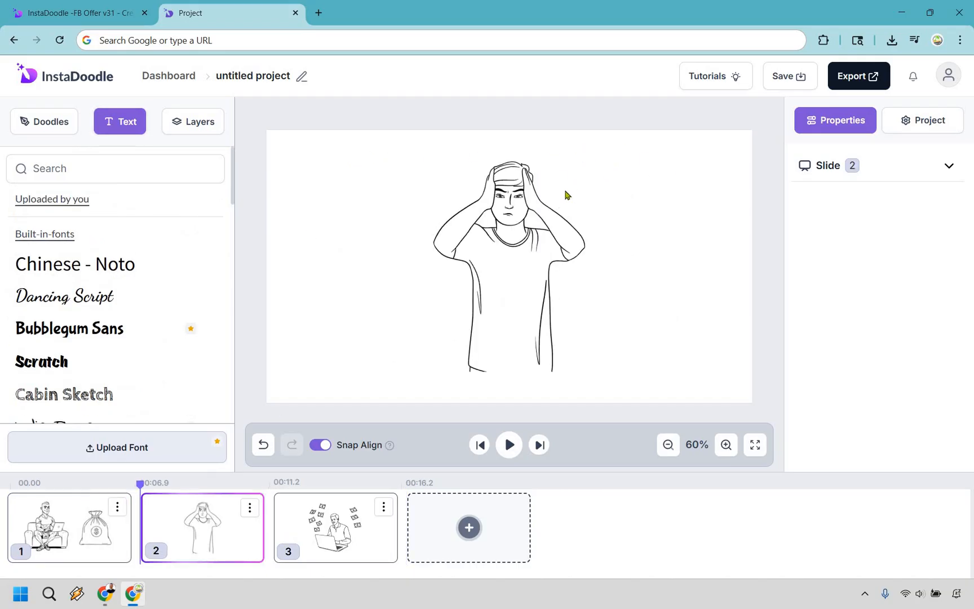
Show slide 3's layers, then return to slide 1's Money Bag and Sports Man layers
left_click(335, 528)
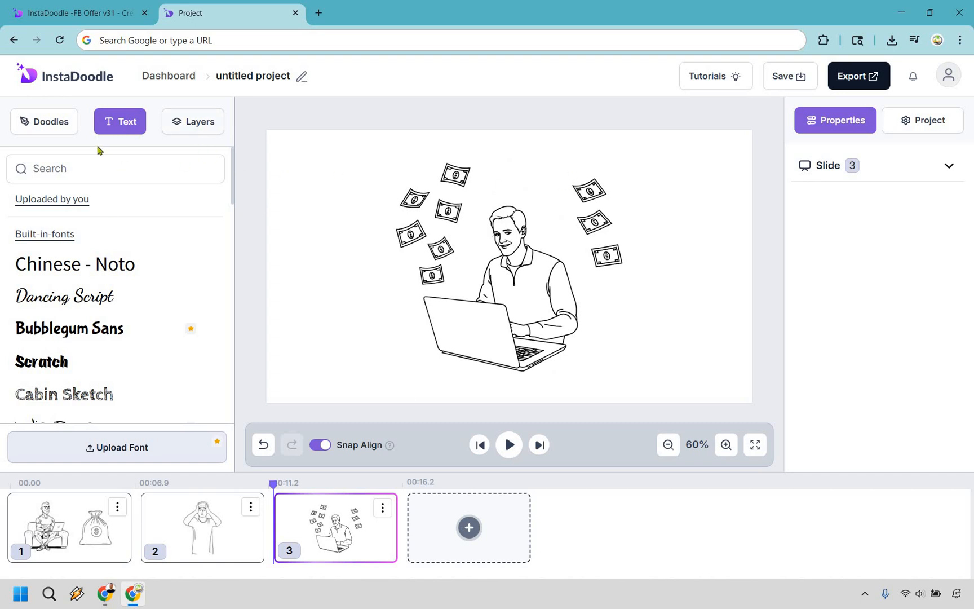
left_click(193, 121)
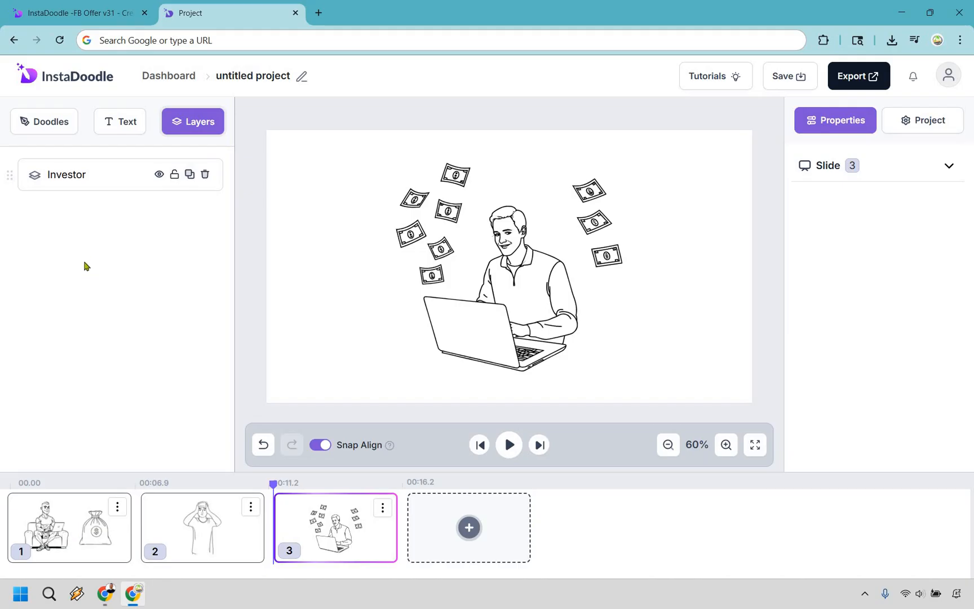
left_click(69, 527)
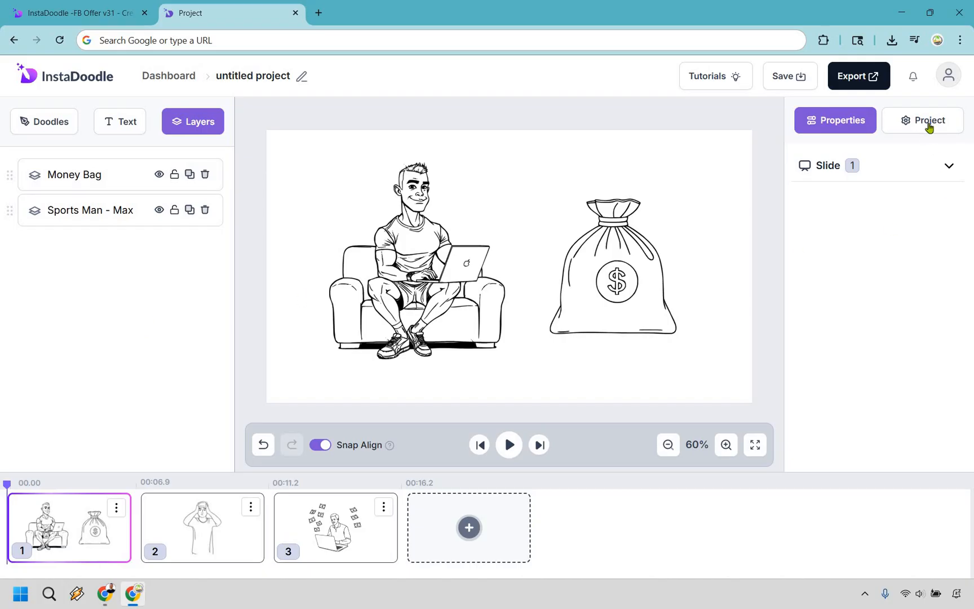
View project soundtrack and hand options, return to slide properties, then show the sales page
left_click(928, 120)
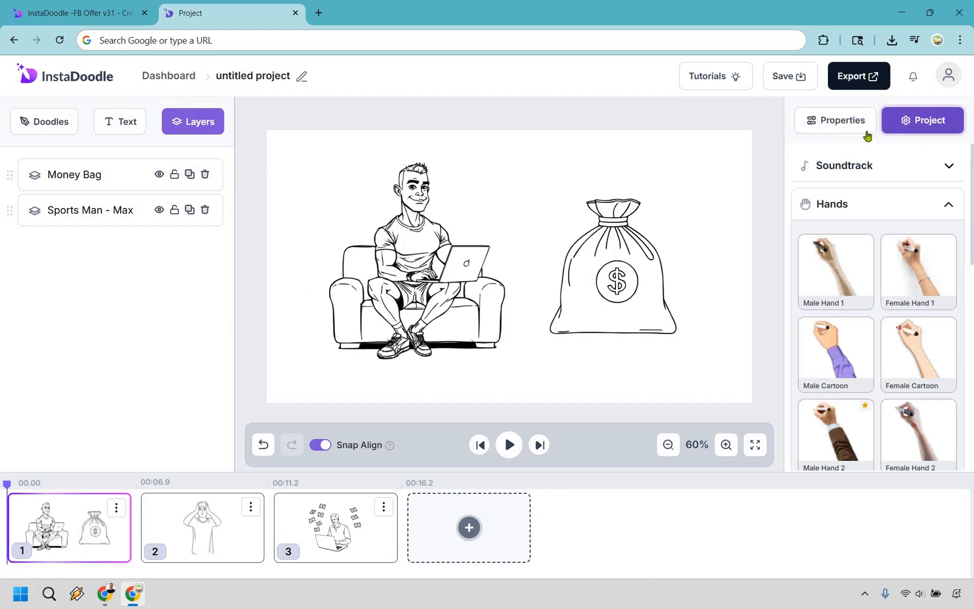
left_click(835, 120)
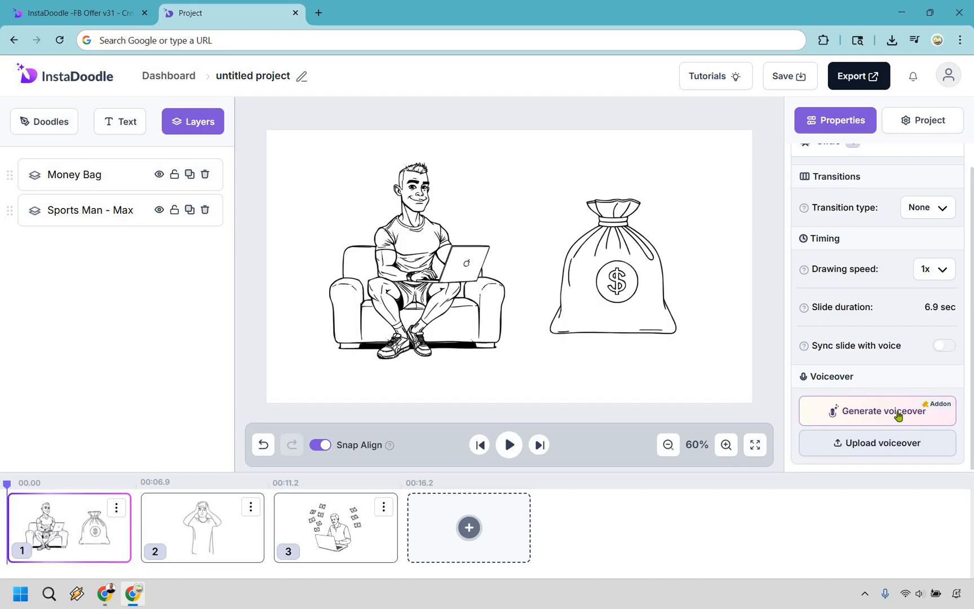
mouse_move(896, 447)
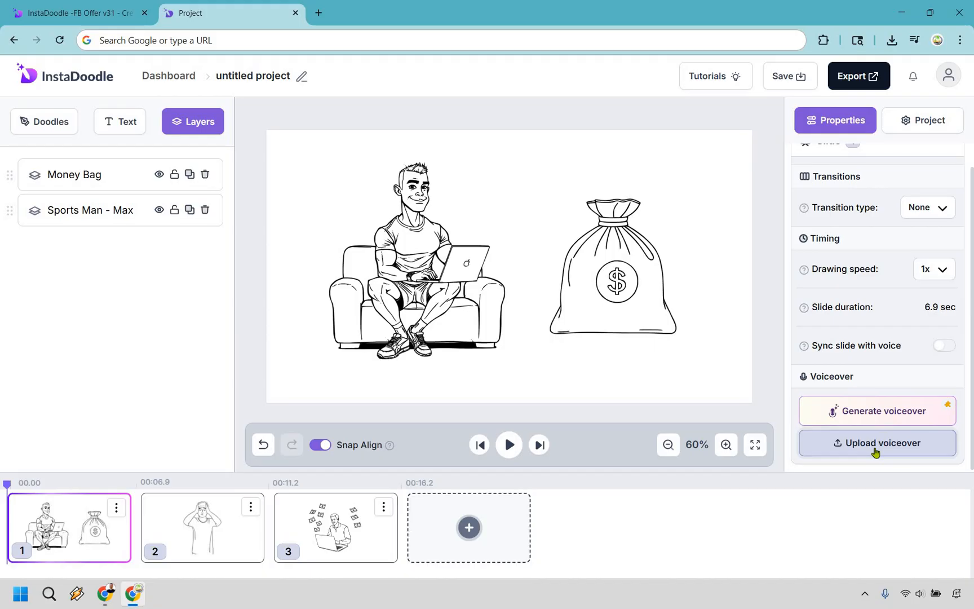
mouse_move(863, 304)
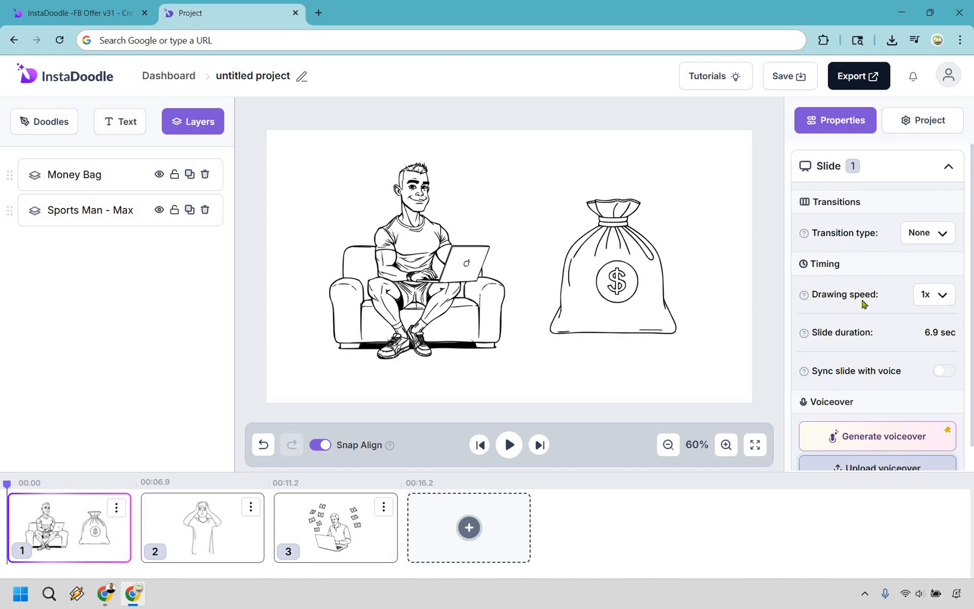
mouse_move(678, 208)
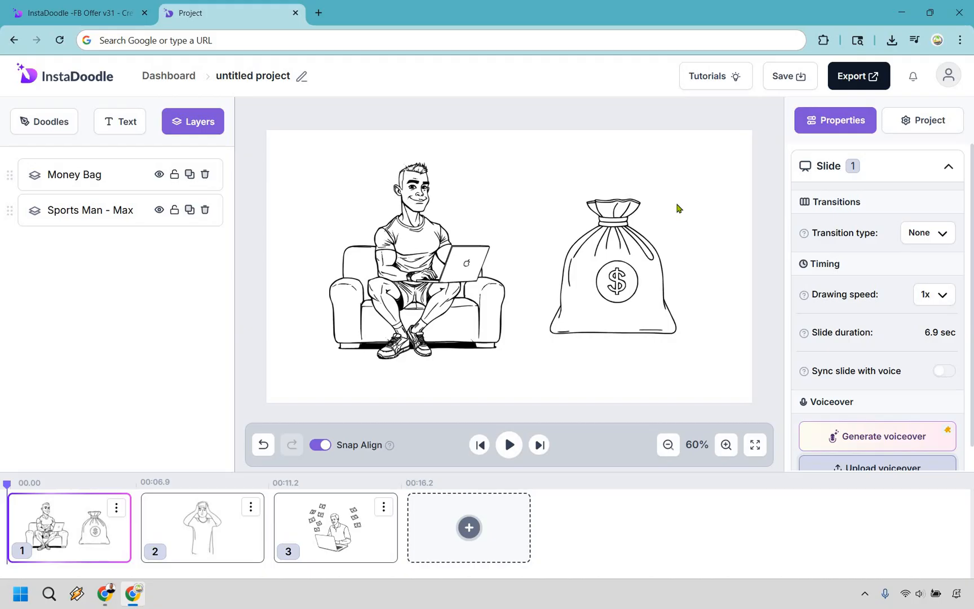
left_click(75, 12)
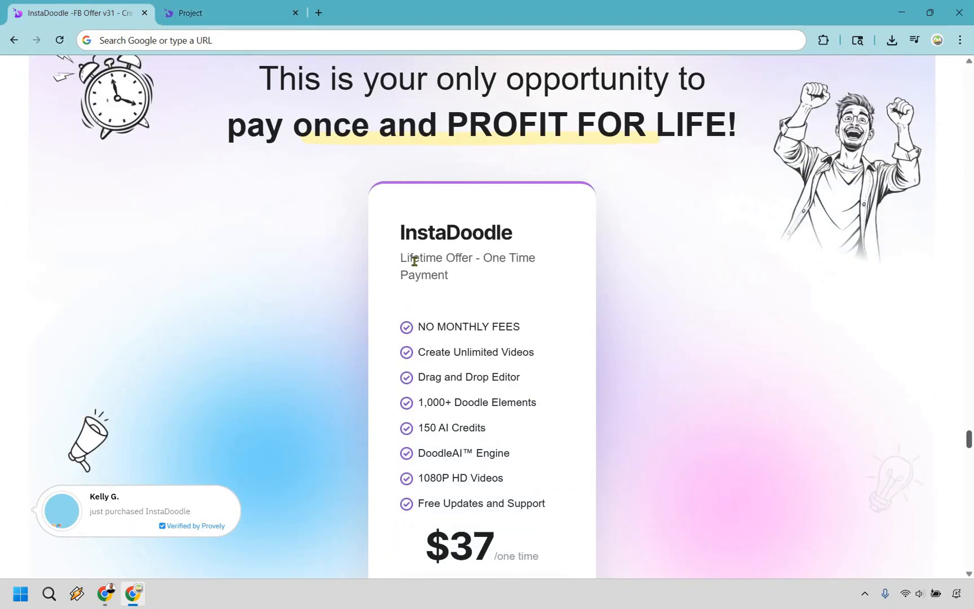
mouse_move(554, 177)
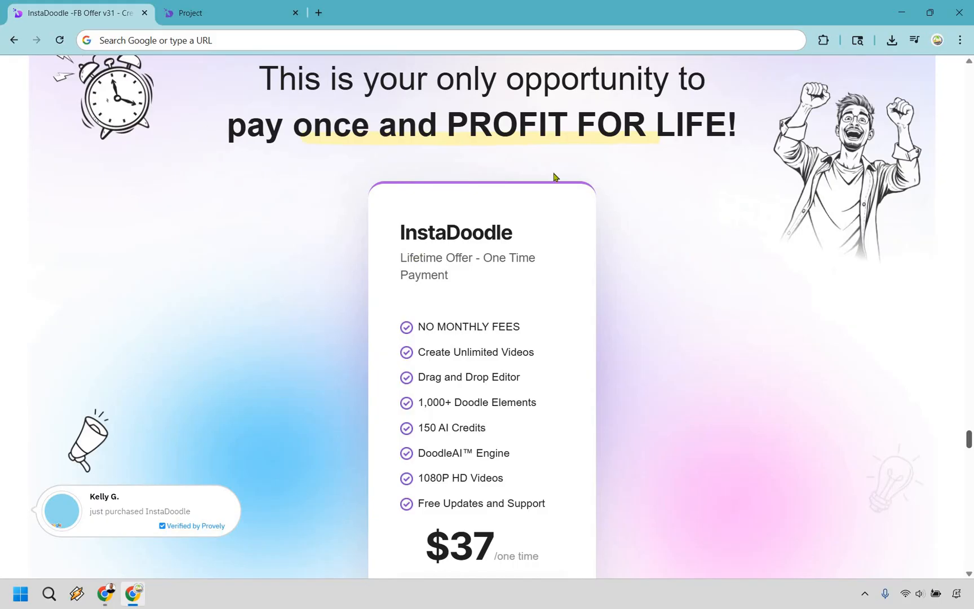
Highlight '150 AI Credits' on the sales page, then return to the project
scroll("down", 3)
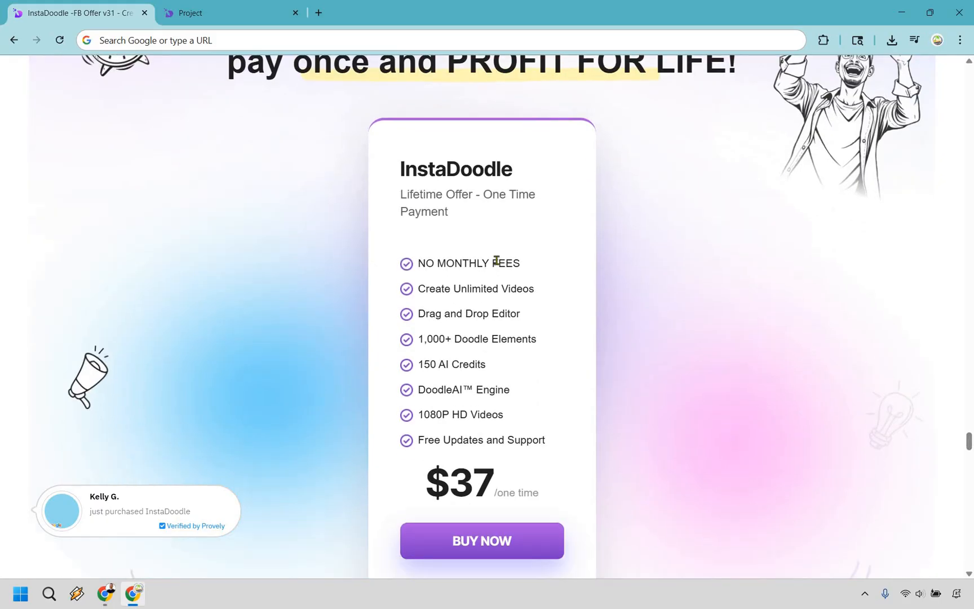
mouse_move(421, 288)
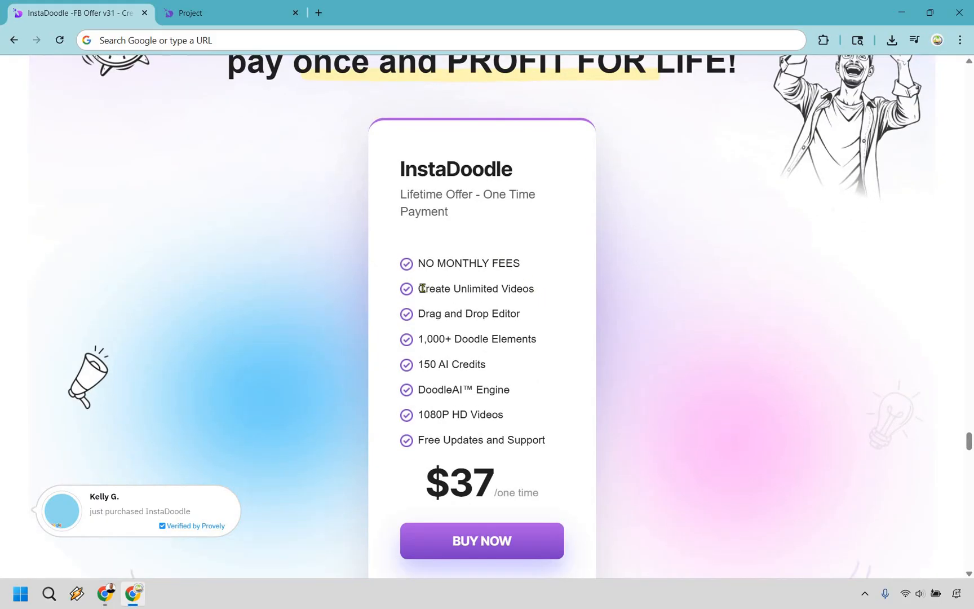
double_click(475, 288)
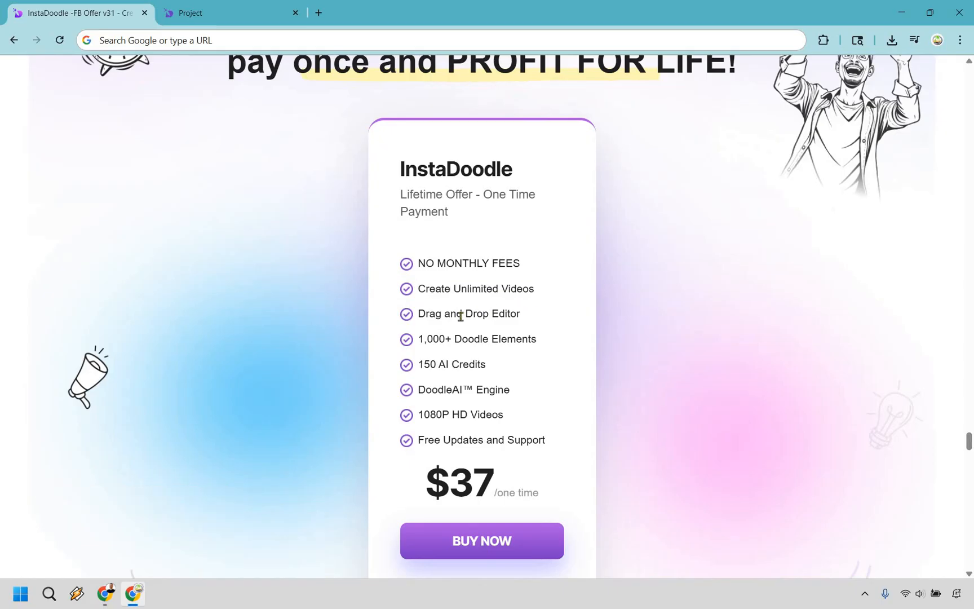
mouse_move(718, 278)
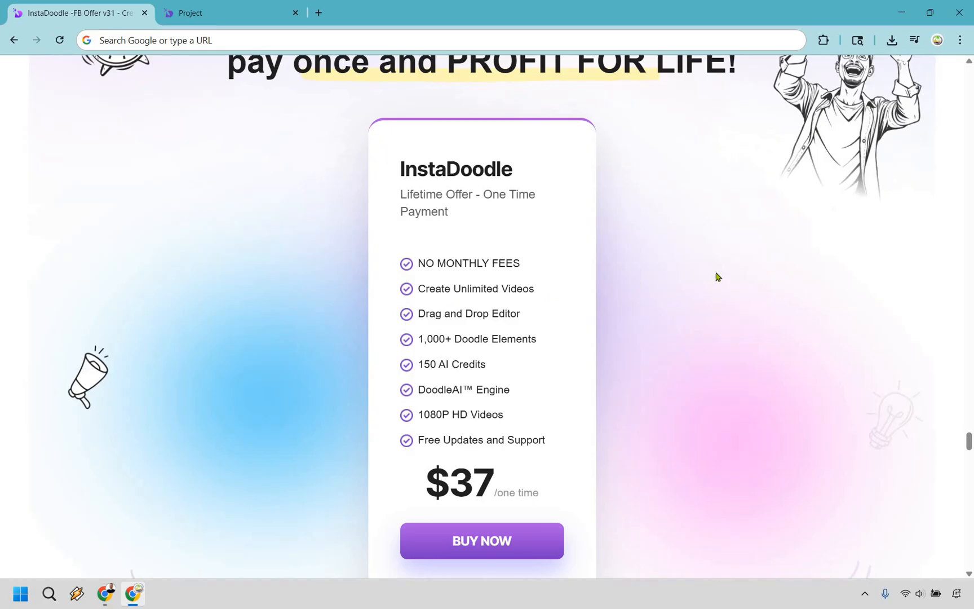
mouse_move(538, 348)
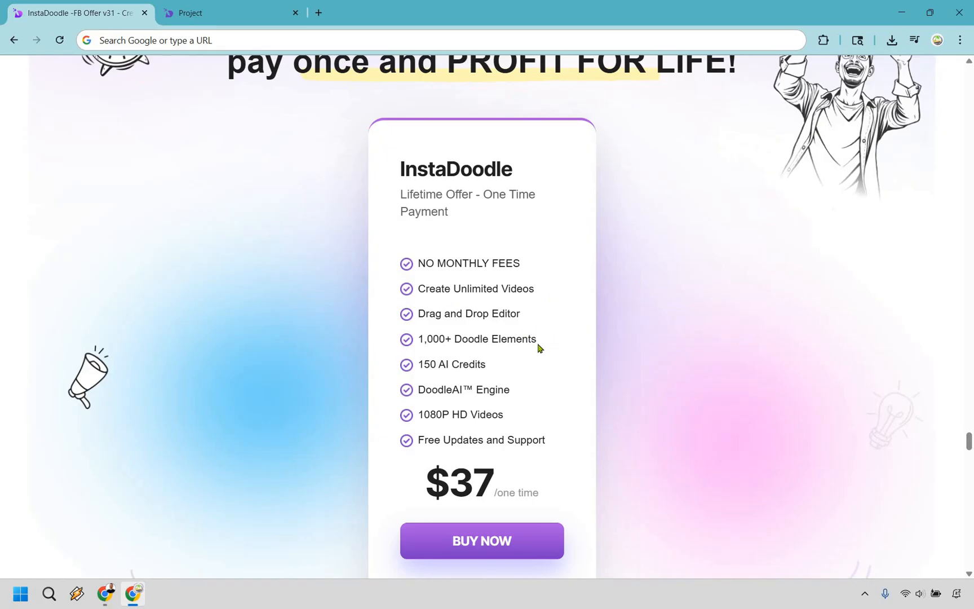
mouse_move(418, 368)
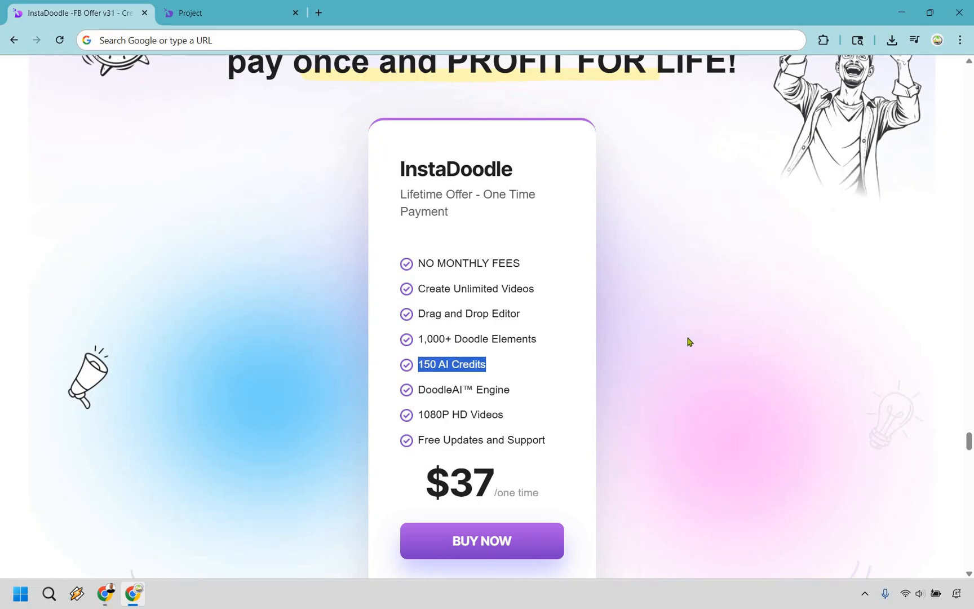
left_click(236, 100)
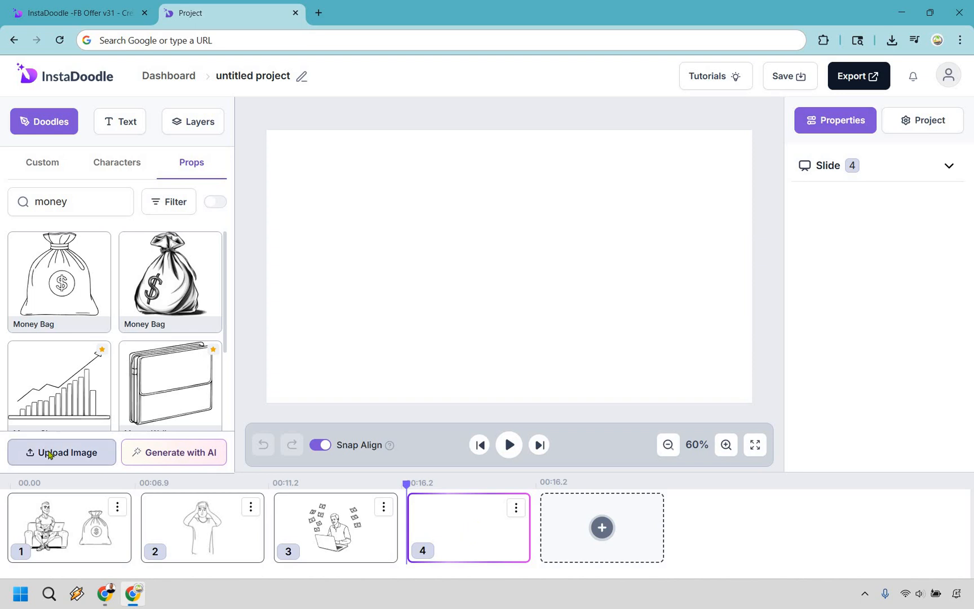
Upload the jc photo with background removed and a black-and-white sketch to the library
left_click(62, 453)
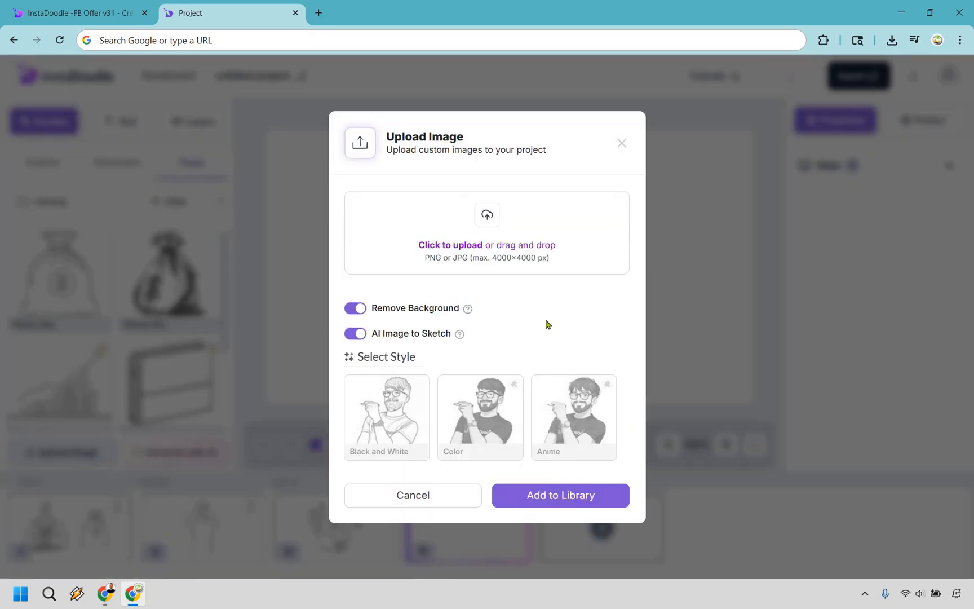
mouse_move(460, 334)
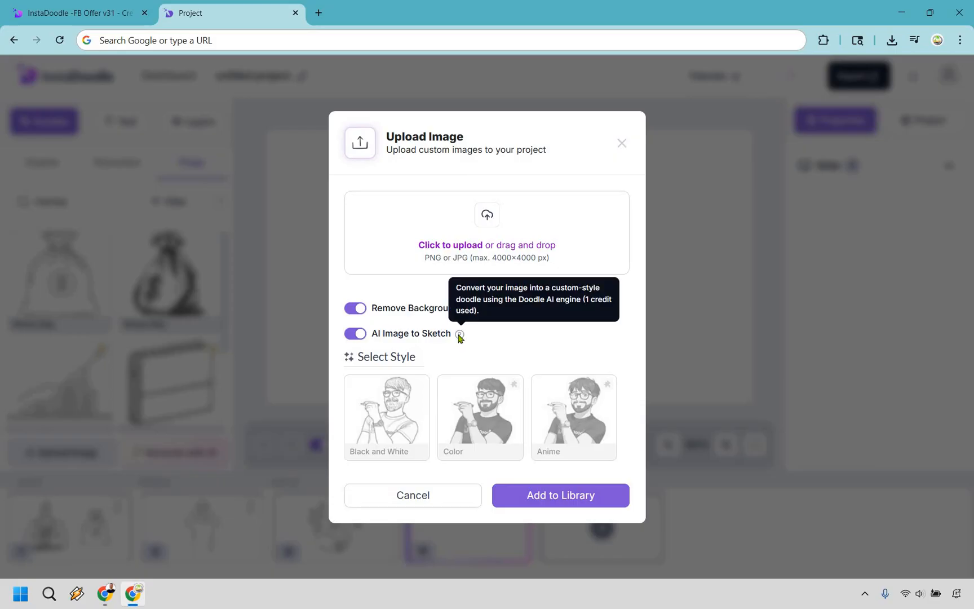
mouse_move(553, 333)
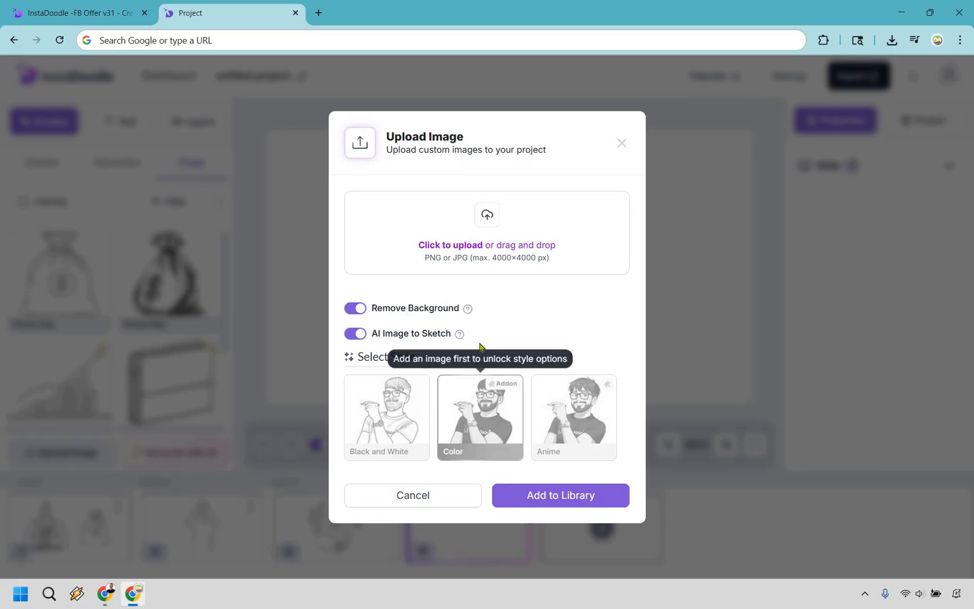
left_click(487, 244)
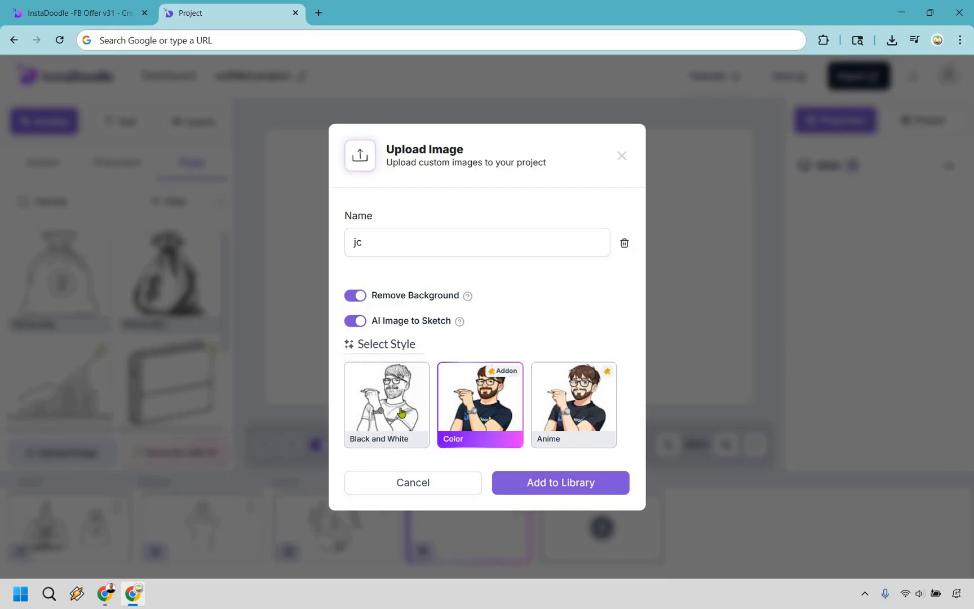
left_click(386, 404)
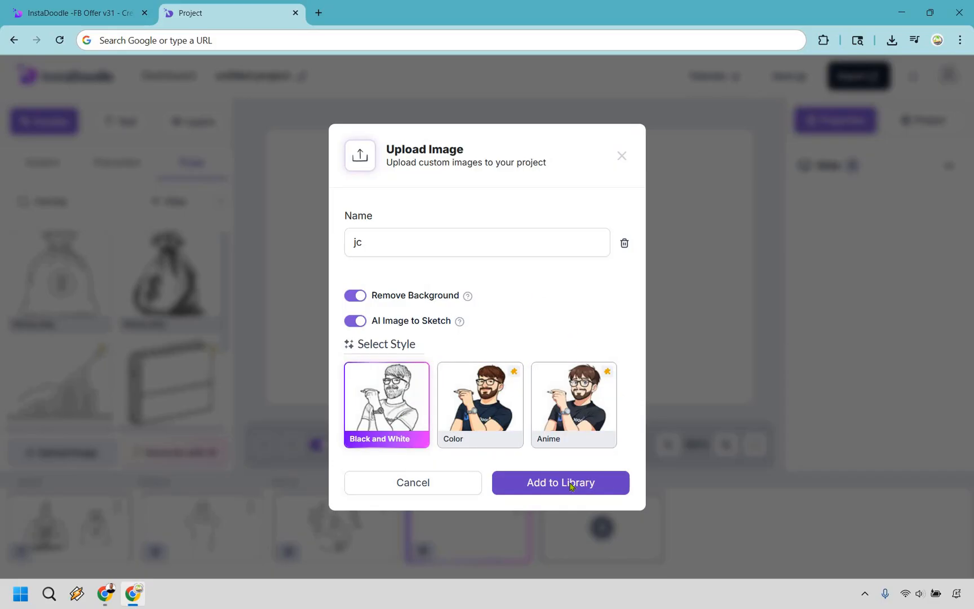
left_click(560, 483)
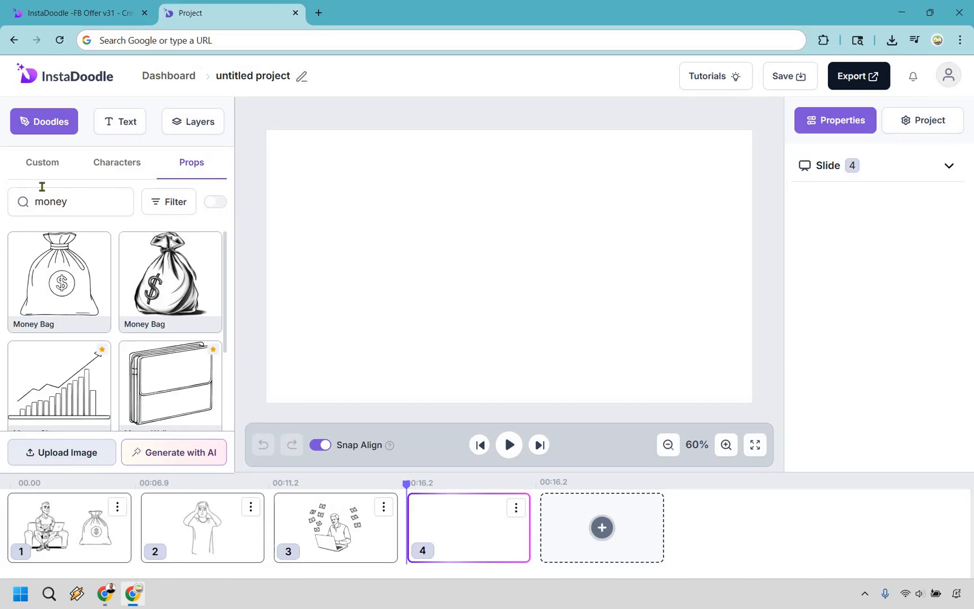
Add both jc images to slide 4, enlarging the photo and moving it left
left_click(41, 162)
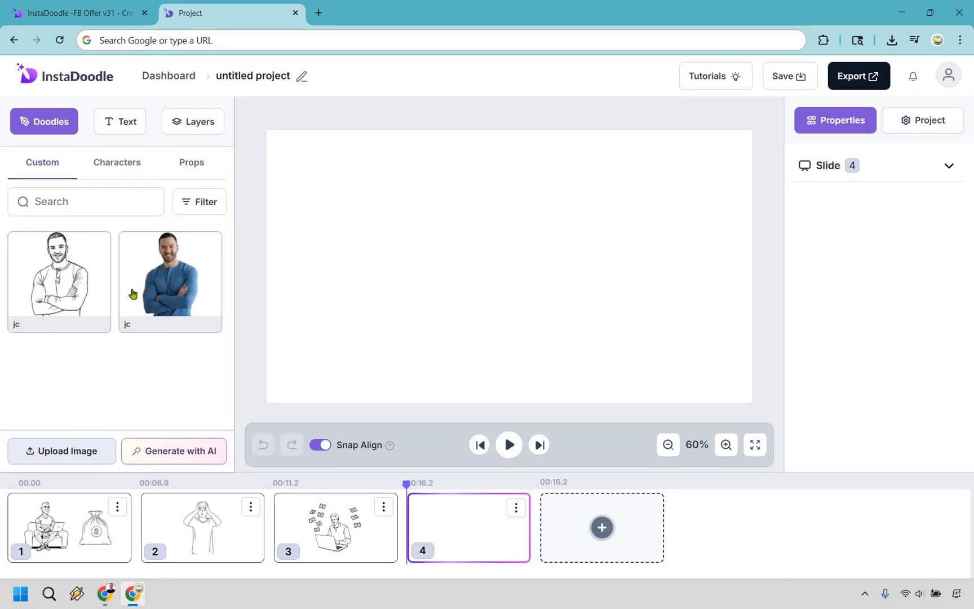
left_click(170, 281)
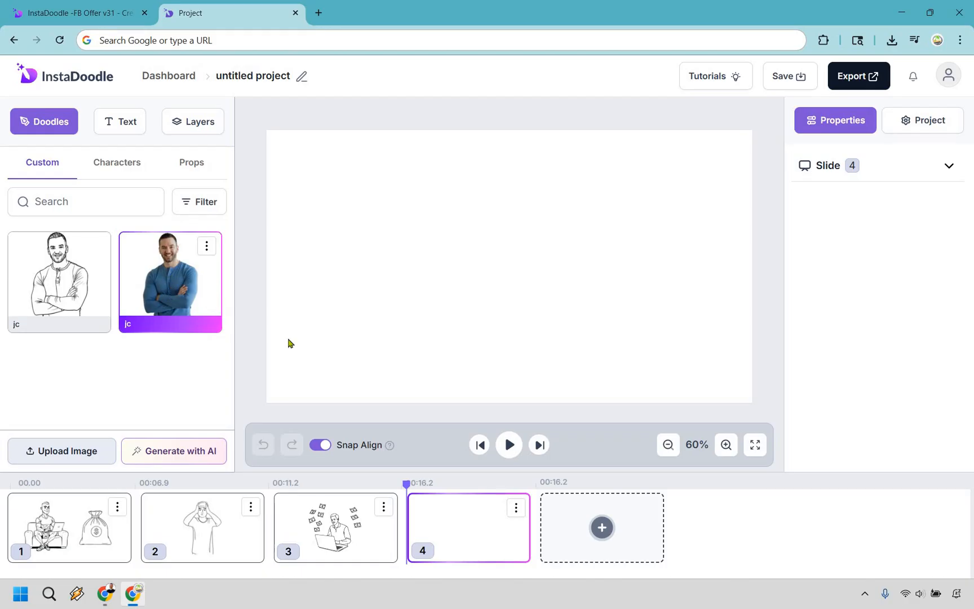
left_click(170, 280)
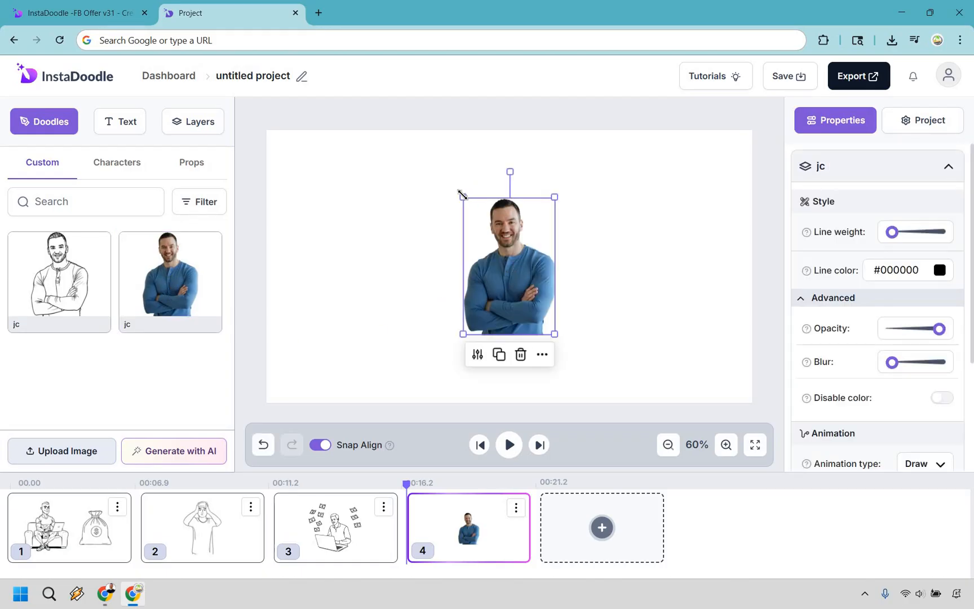
left_click_drag(509, 261, 483, 227)
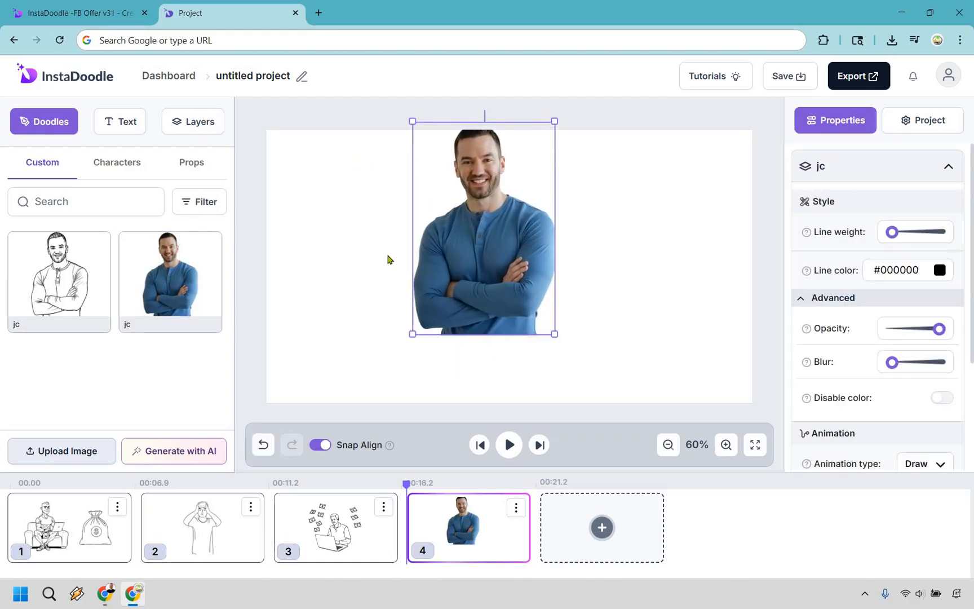
left_click_drag(483, 227, 371, 295)
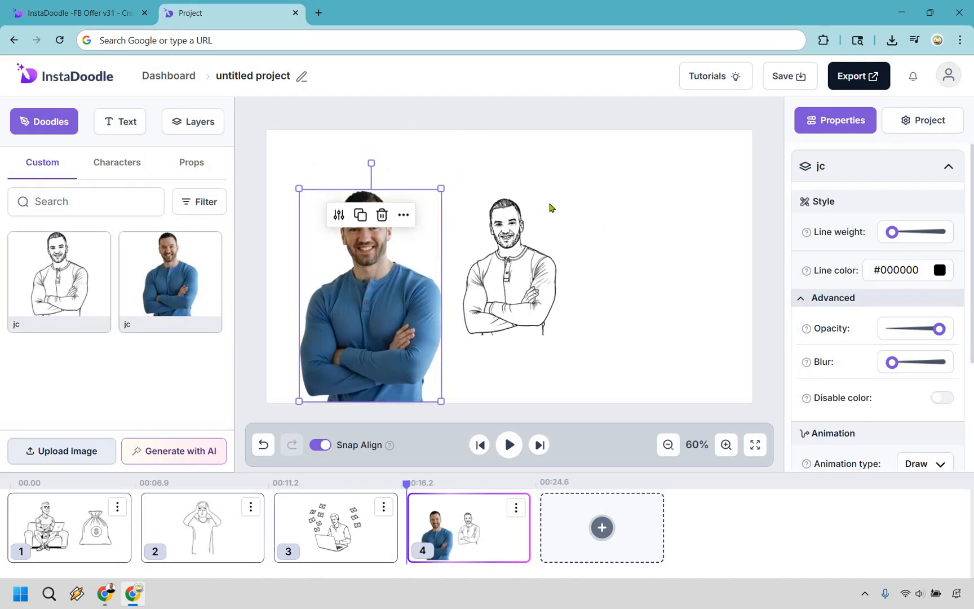
left_click(509, 261)
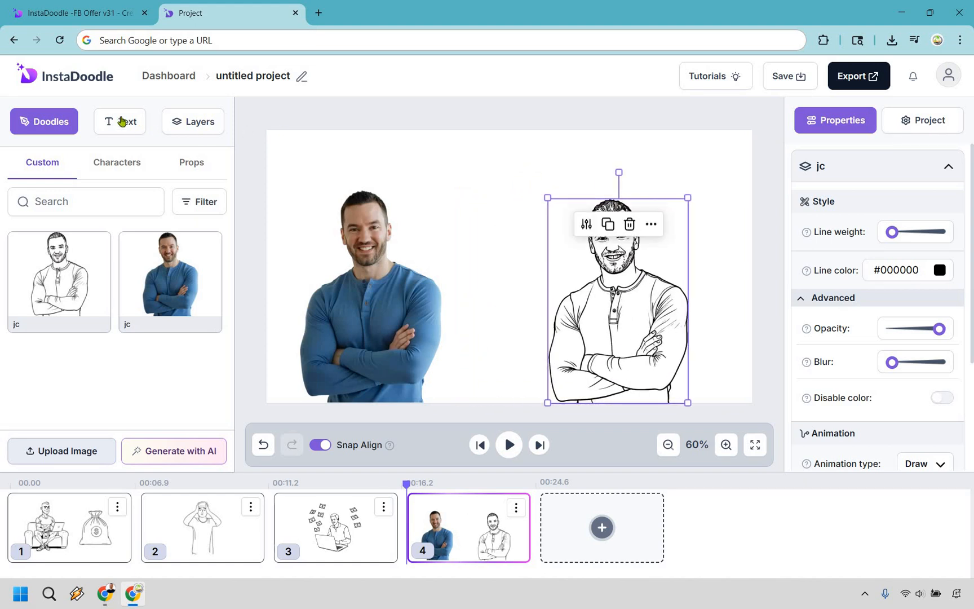
Add a 'Marketing Island' title in Scratch font, centred at the top of slide 4
left_click(119, 122)
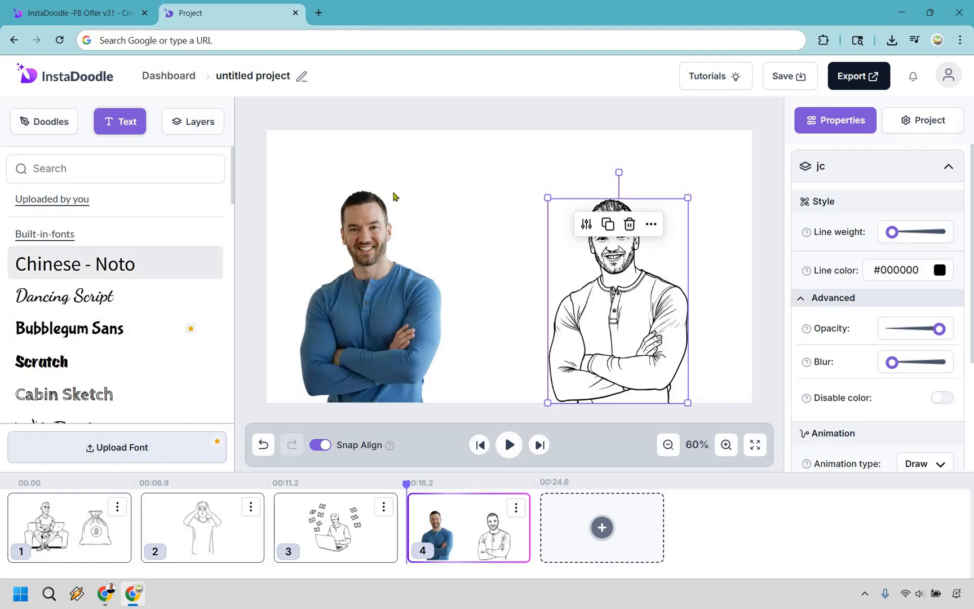
left_click(42, 361)
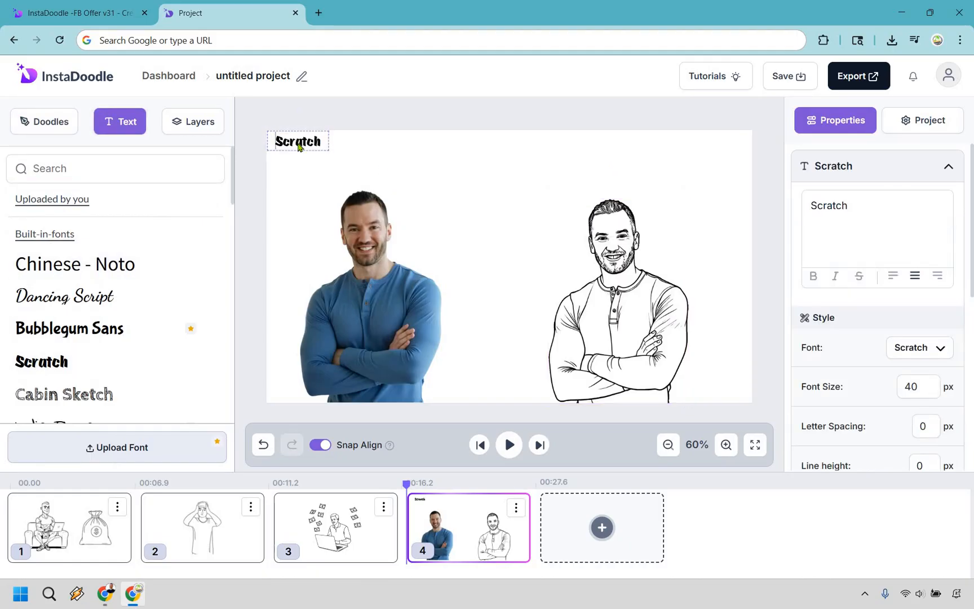
type("Marketing Island")
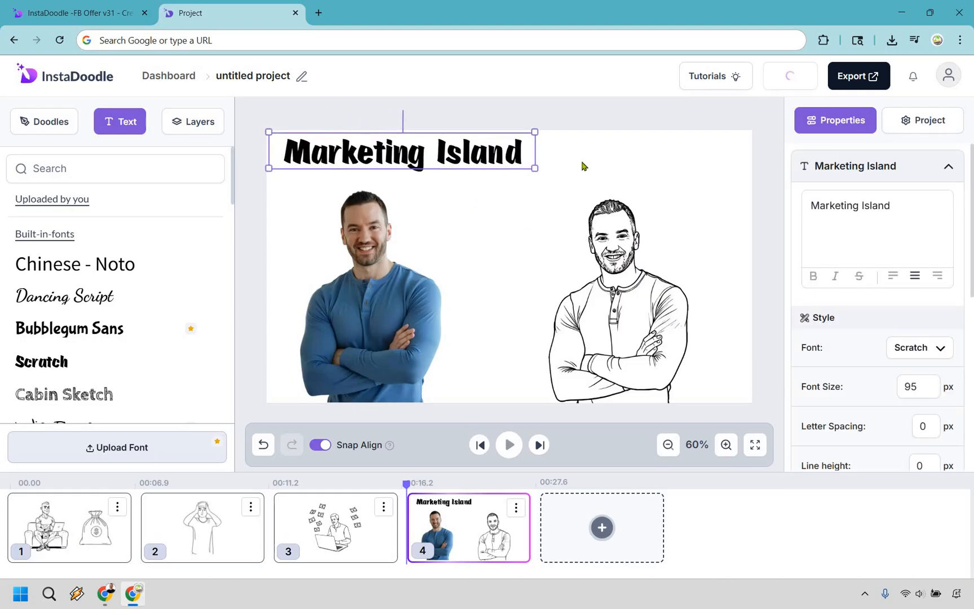
left_click_drag(402, 150, 506, 164)
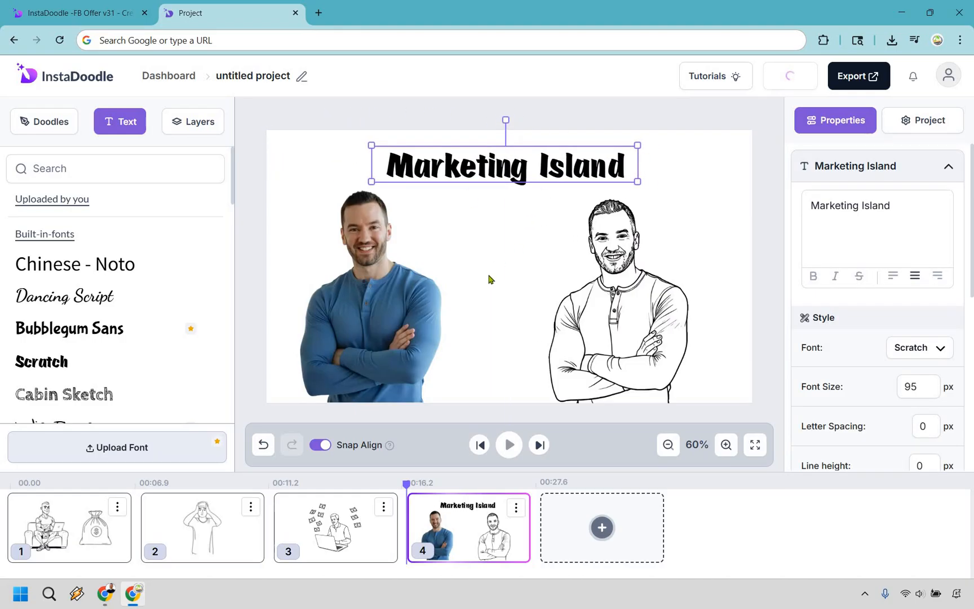
left_click(193, 122)
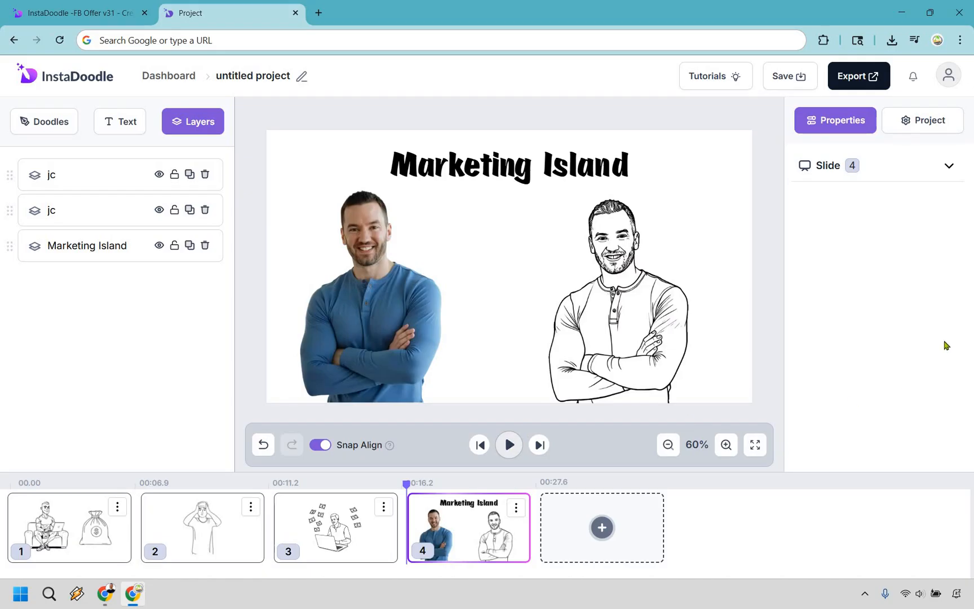
Preview and stop slide 4's animation, then switch to the Business project tab
left_click(508, 445)
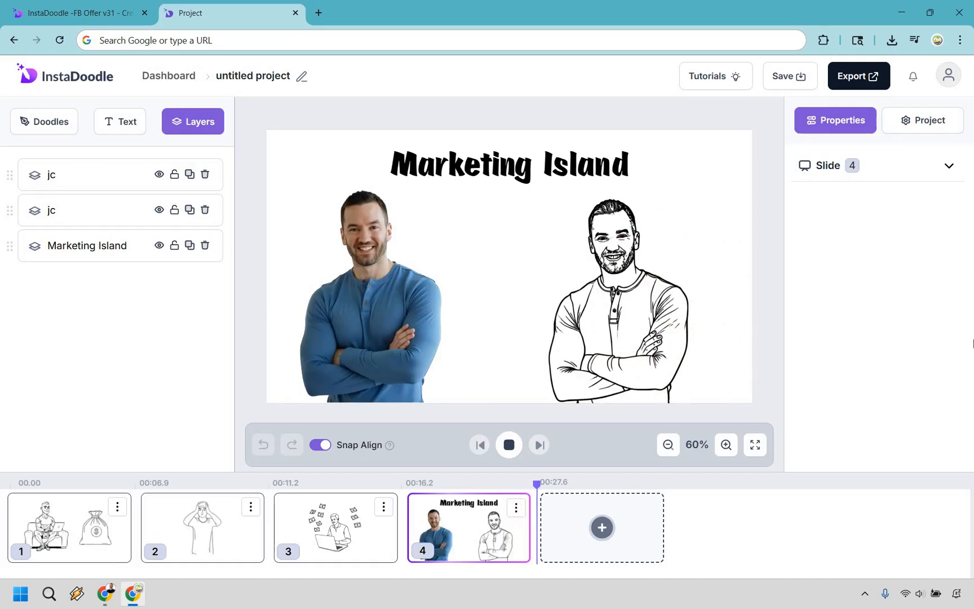
left_click(508, 444)
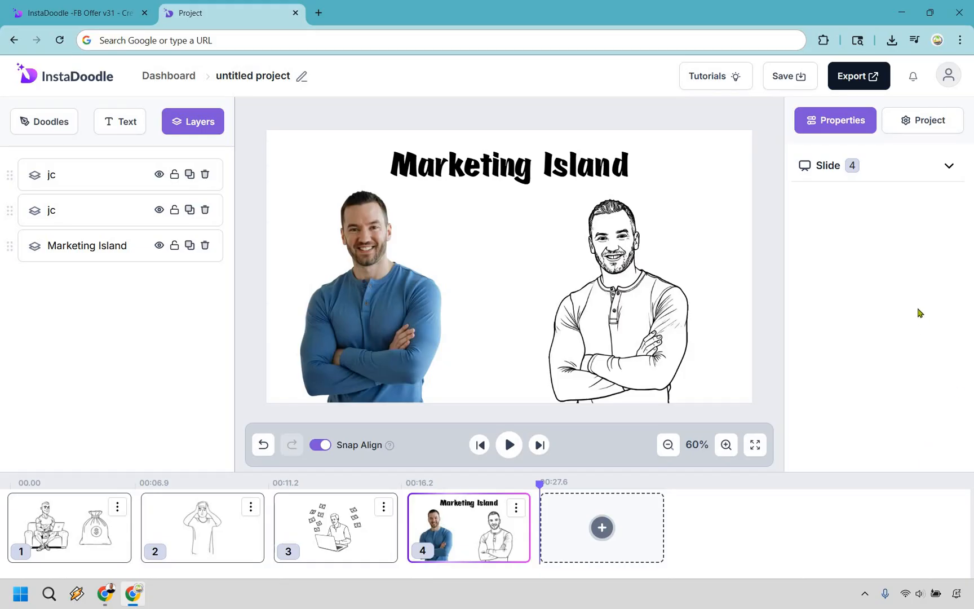
left_click(74, 13)
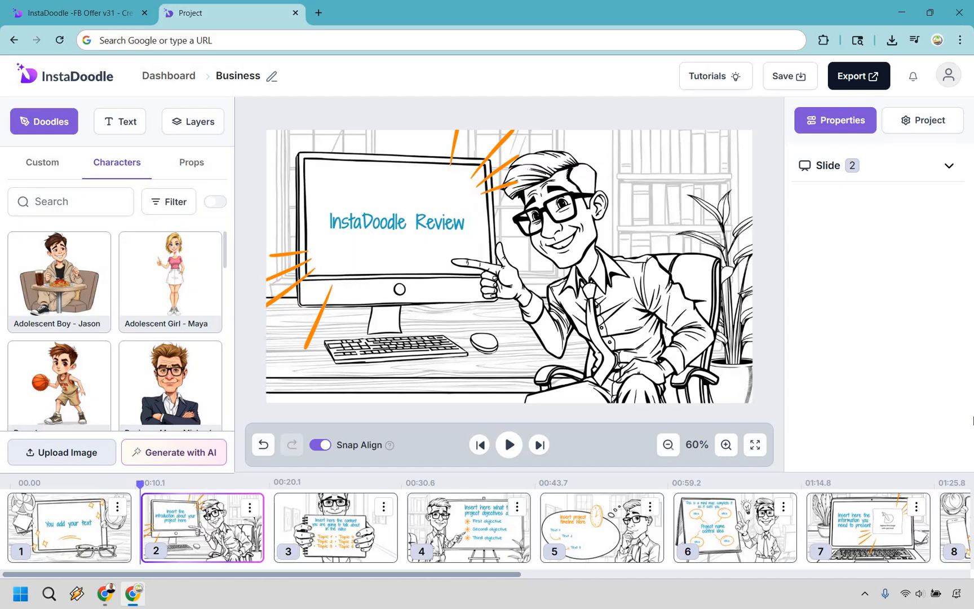
Search the Characters library for 'business', then switch back to the InstaDoodle sales page
left_click(790, 75)
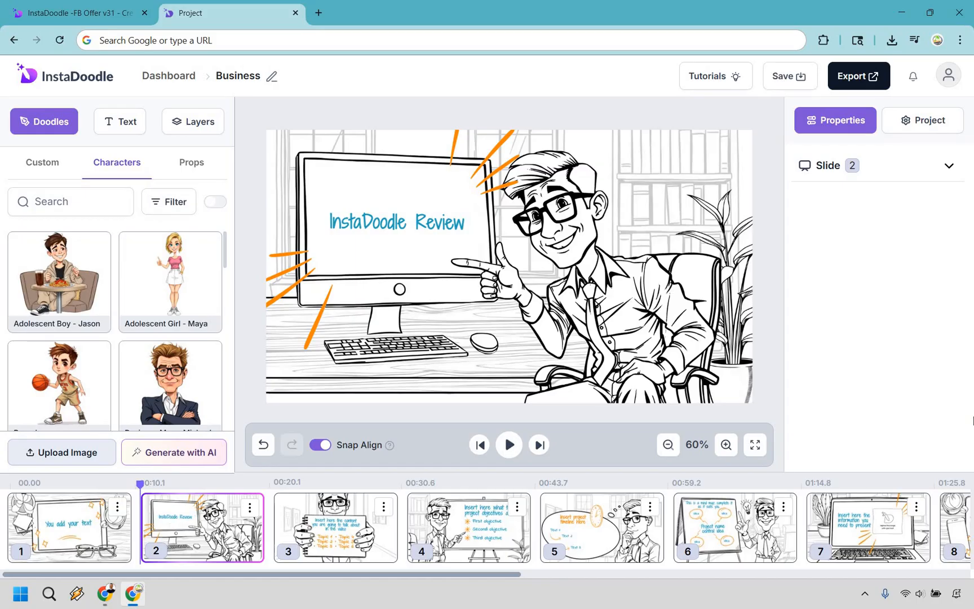
mouse_move(117, 288)
type("business")
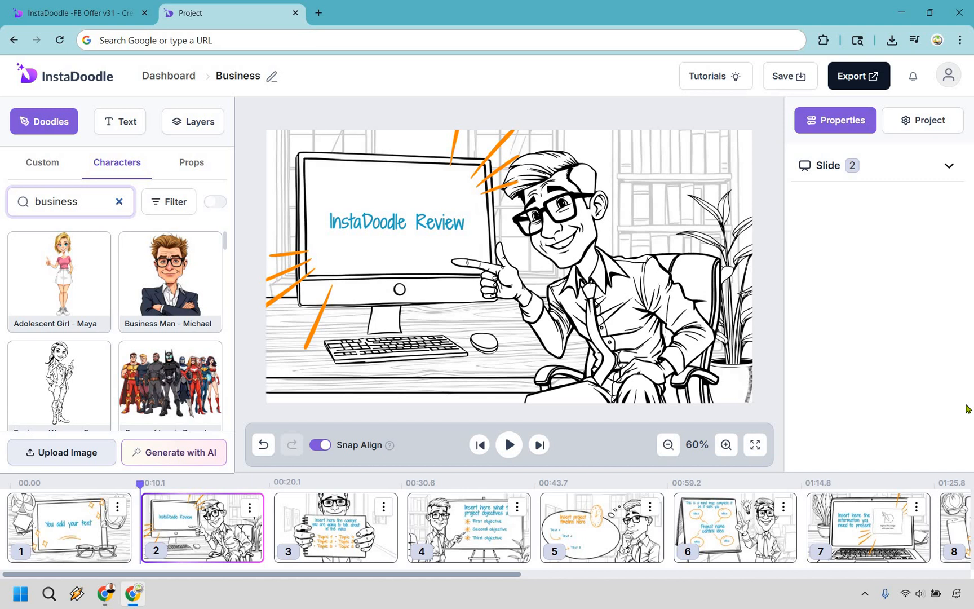
left_click(71, 201)
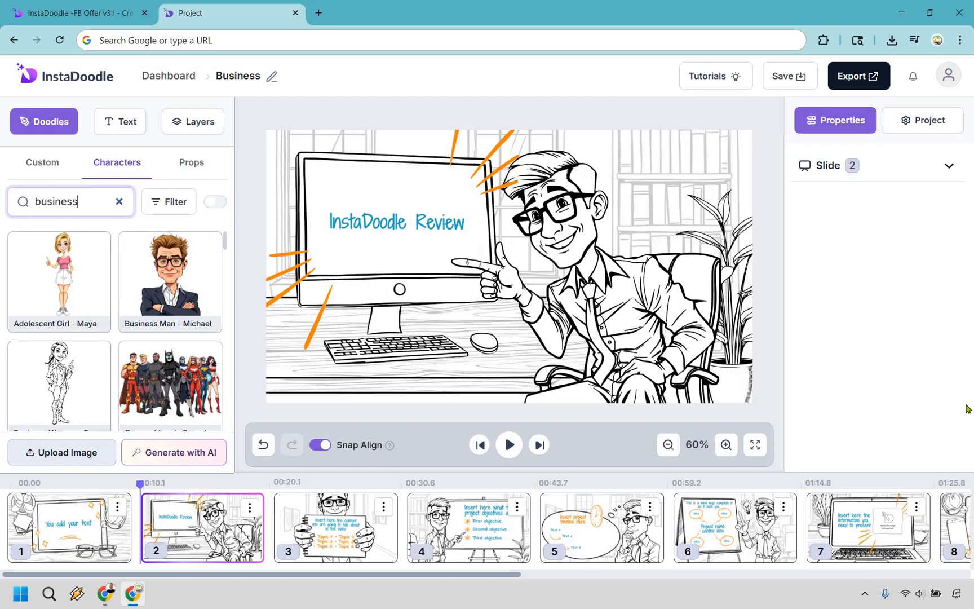
mouse_move(652, 16)
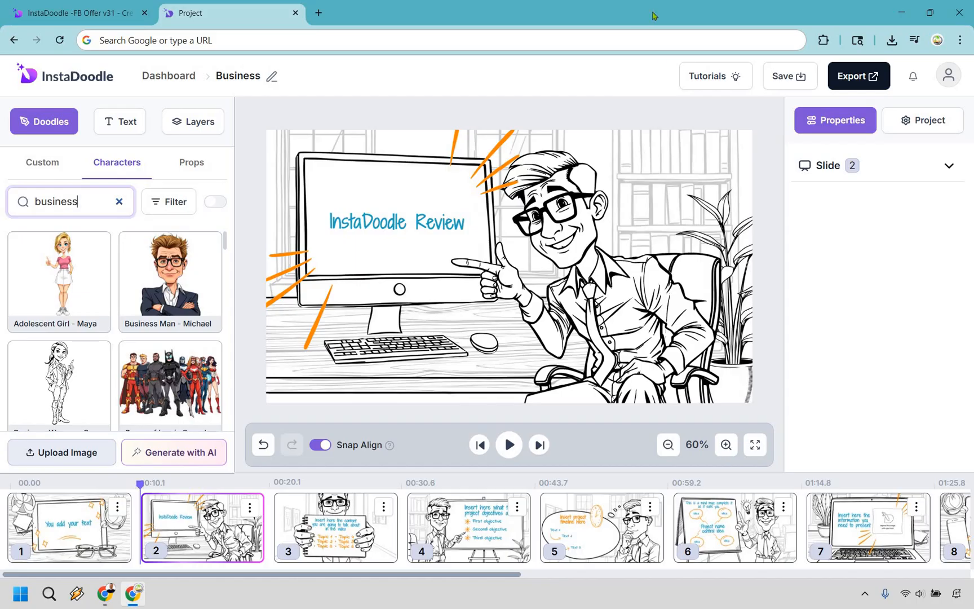
left_click(75, 12)
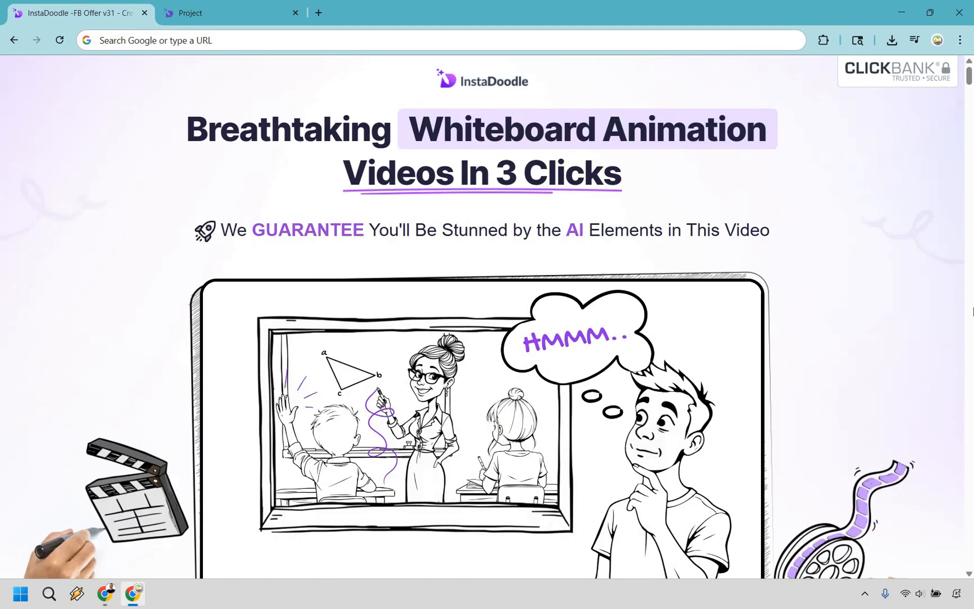